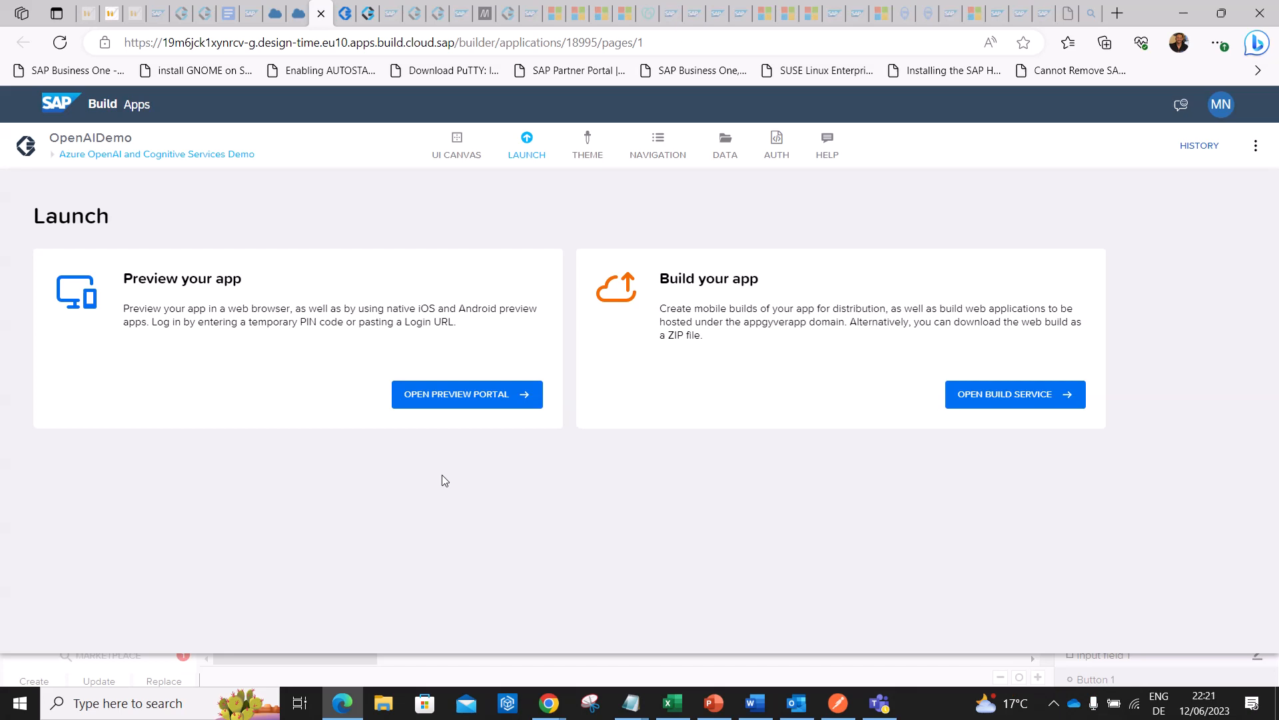
Launch the preview portal for the app from the Launch page.
left_click(457, 395)
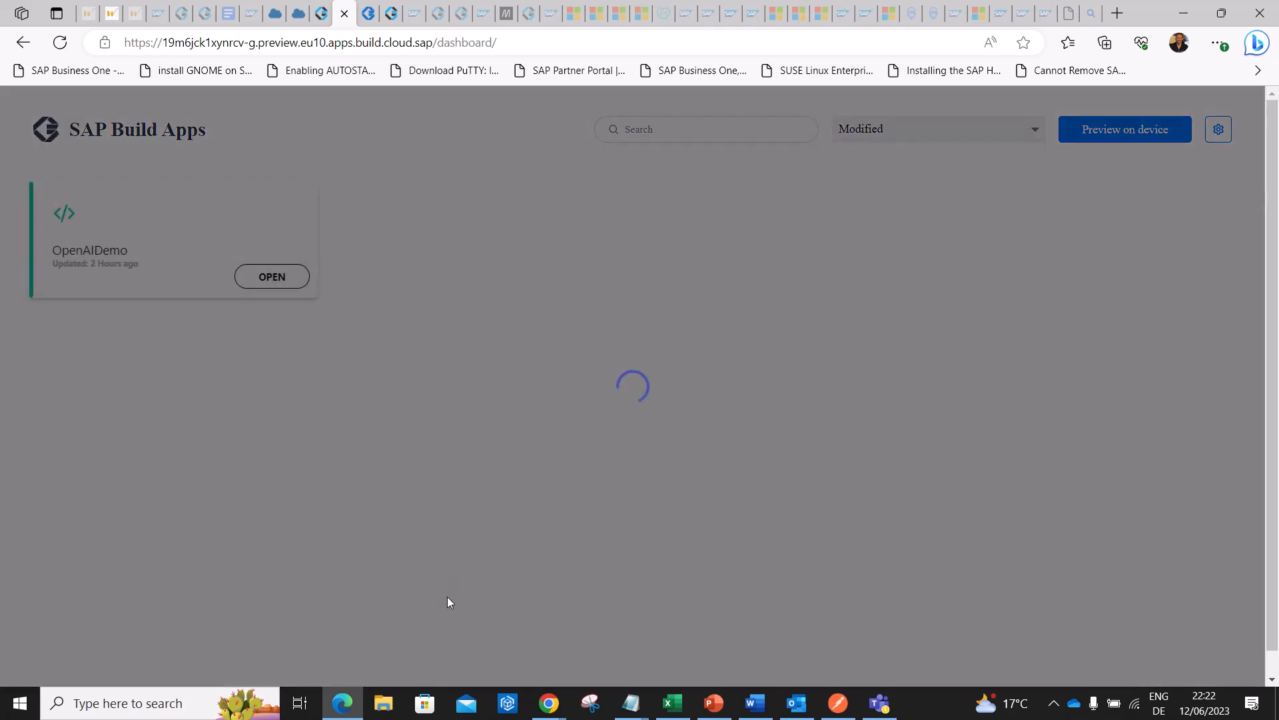
Ask the OpenAIDemo preview how many pieces of item code FP061 are in stock and send the request.
left_click(272, 276)
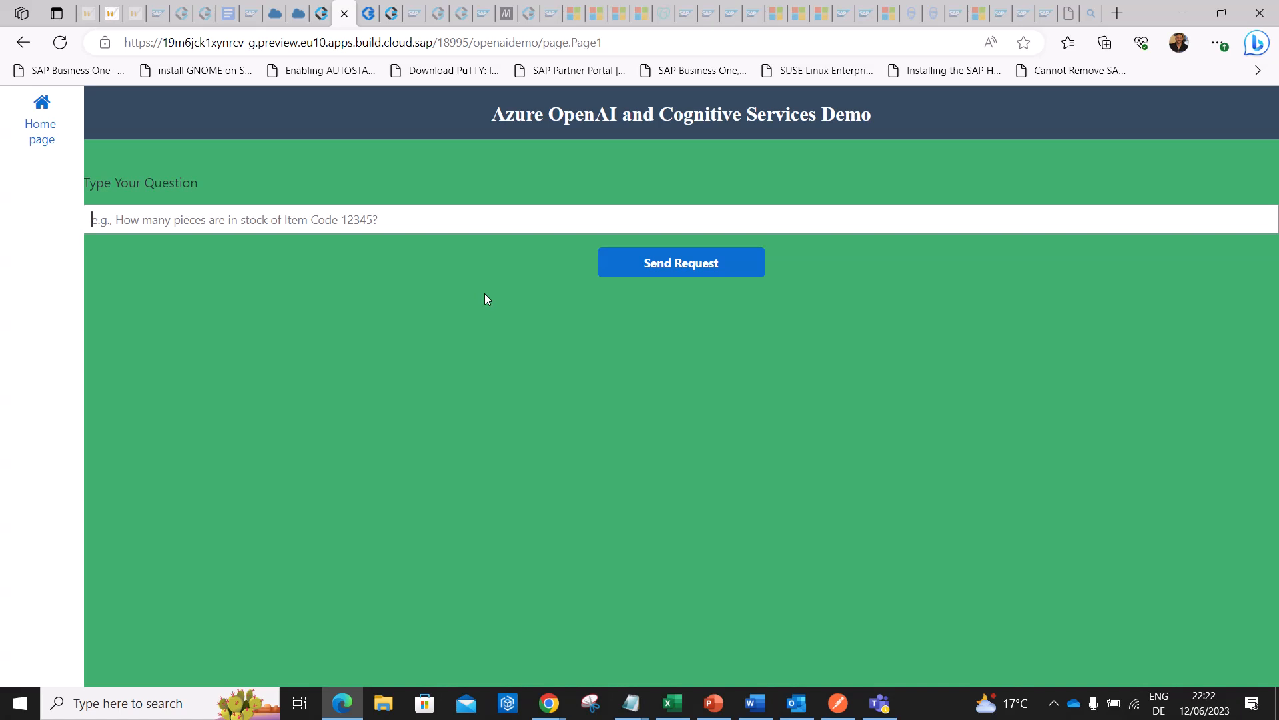
type("c")
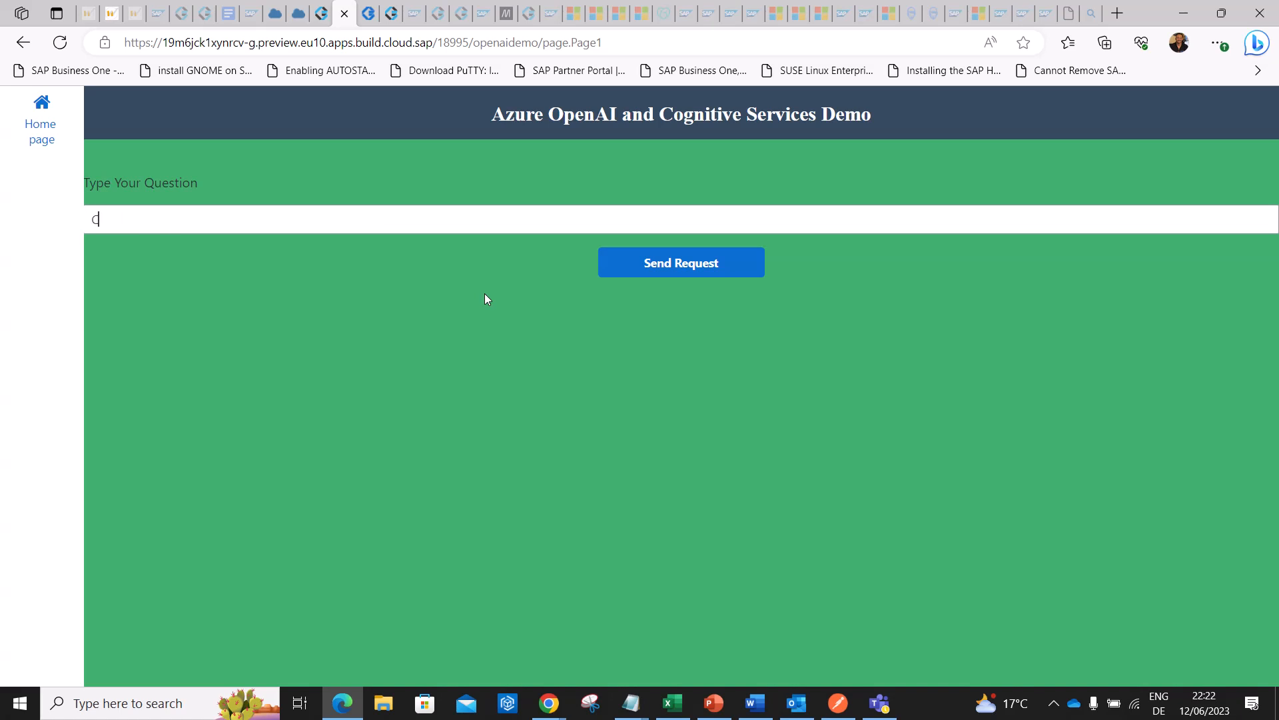
type("an you please le")
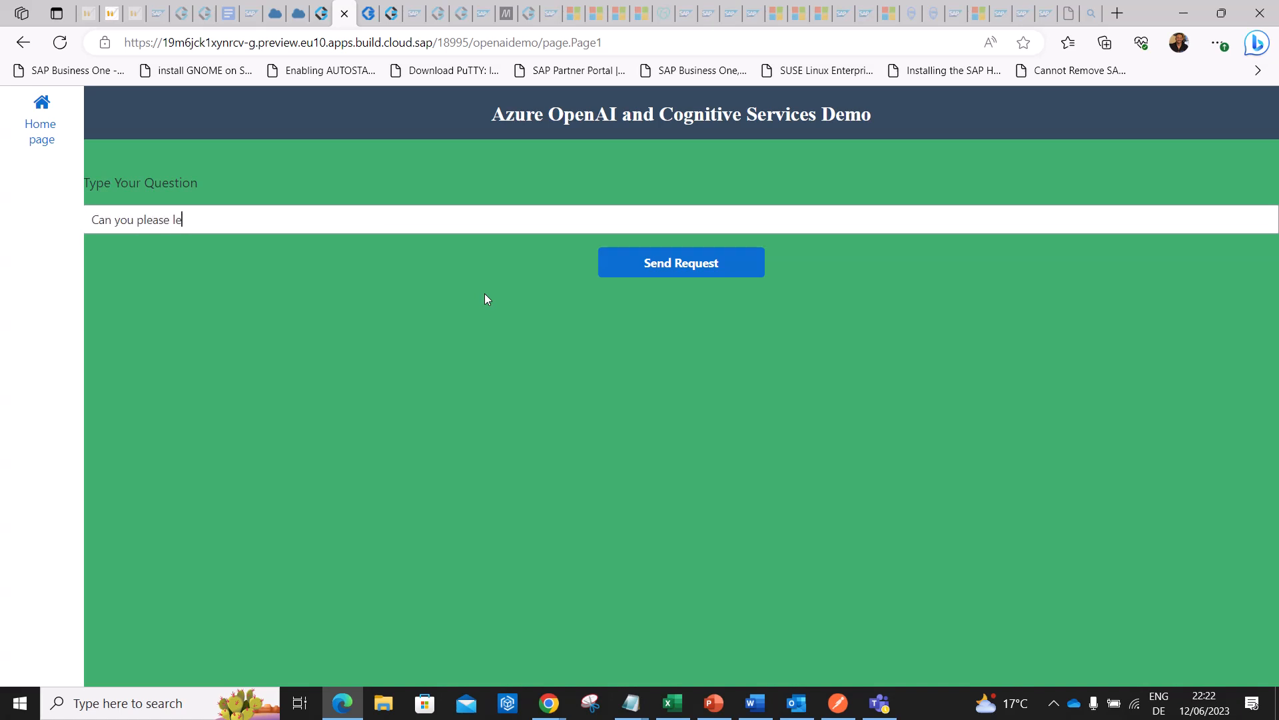
type("t me know")
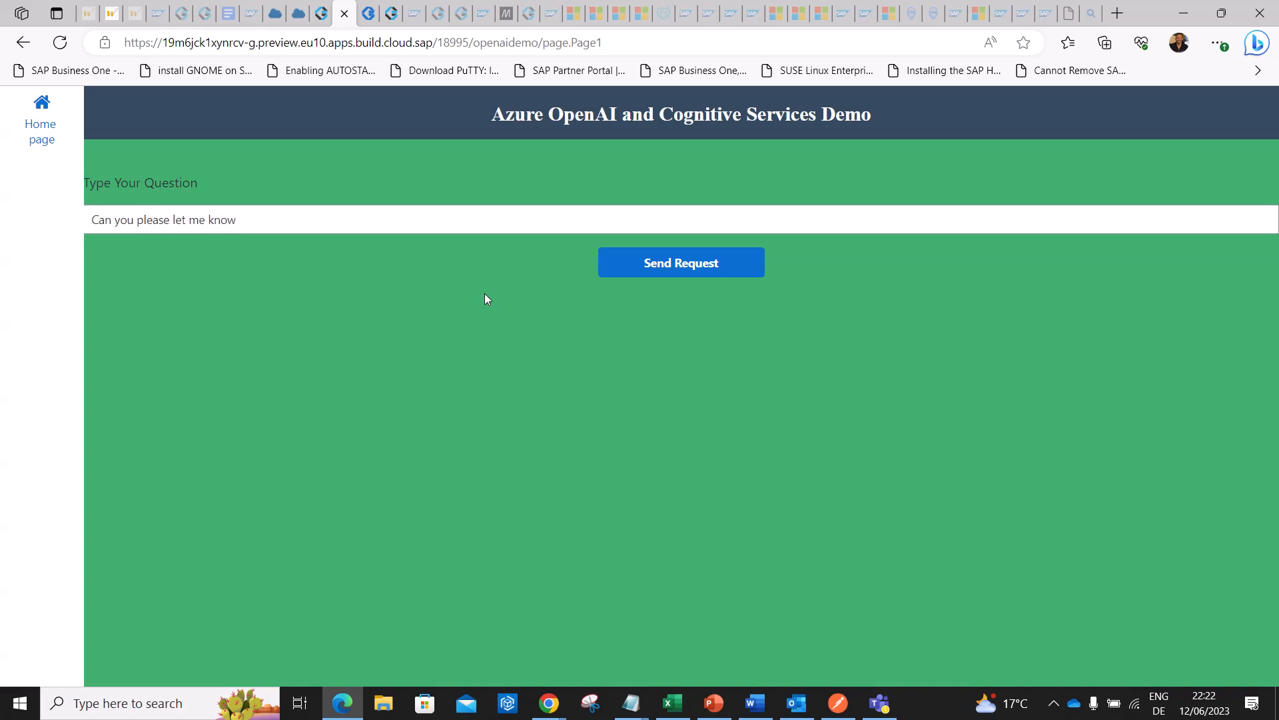
type("how many")
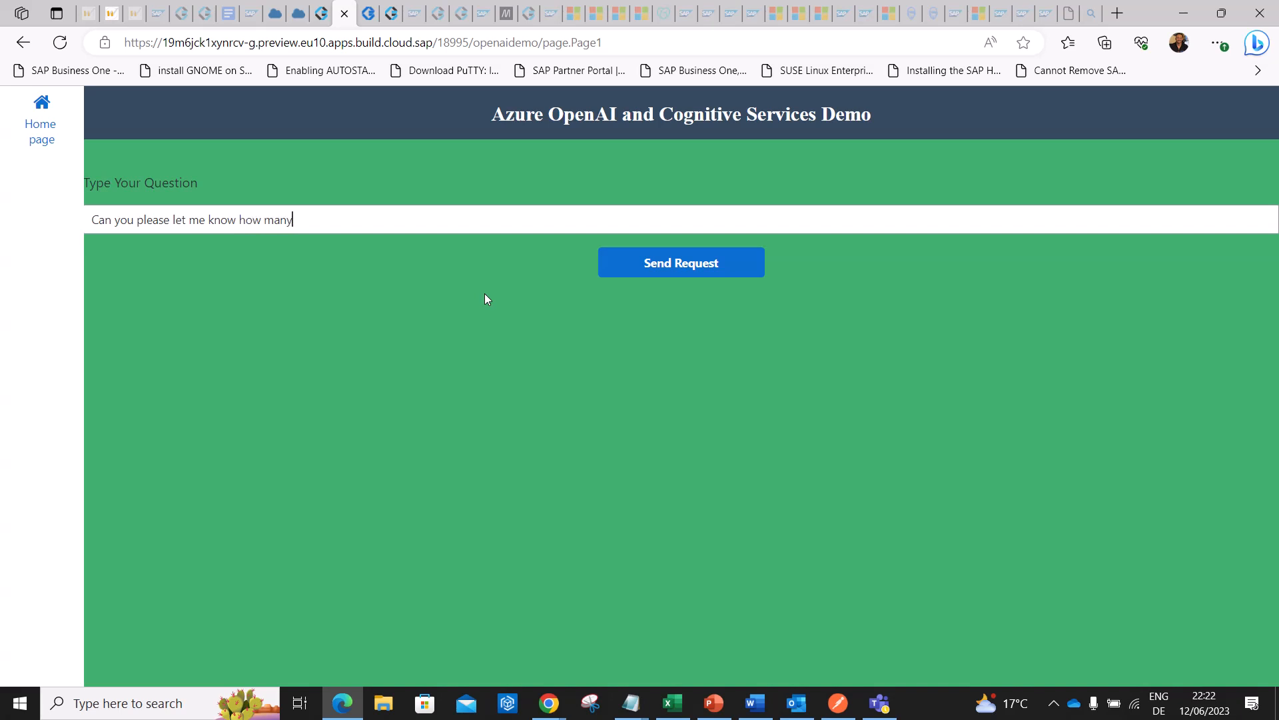
type("pieces")
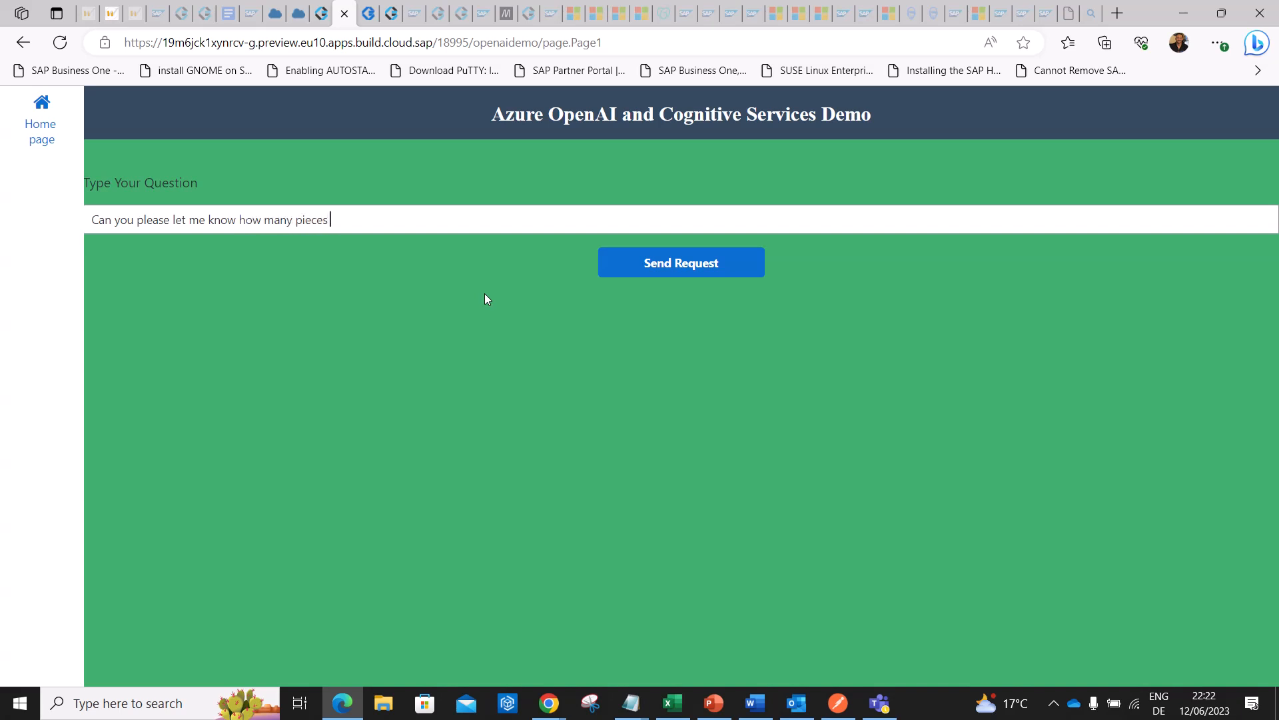
type("I have")
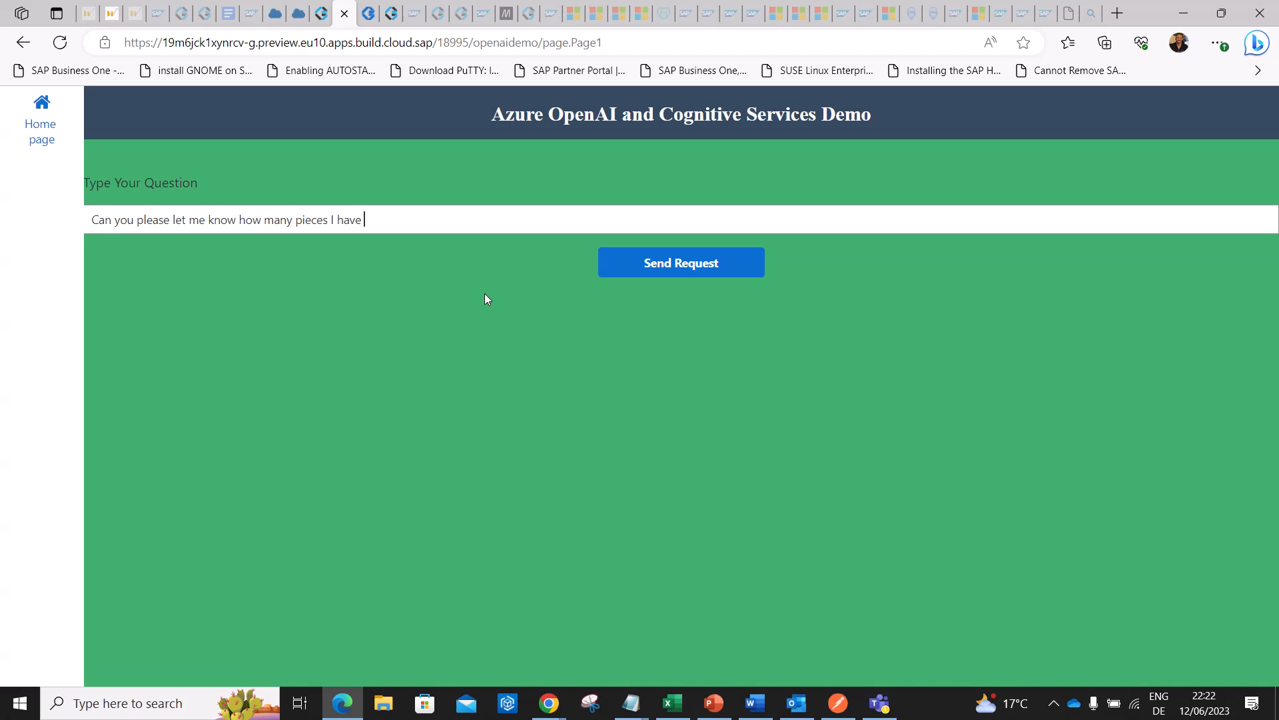
type("in stock f")
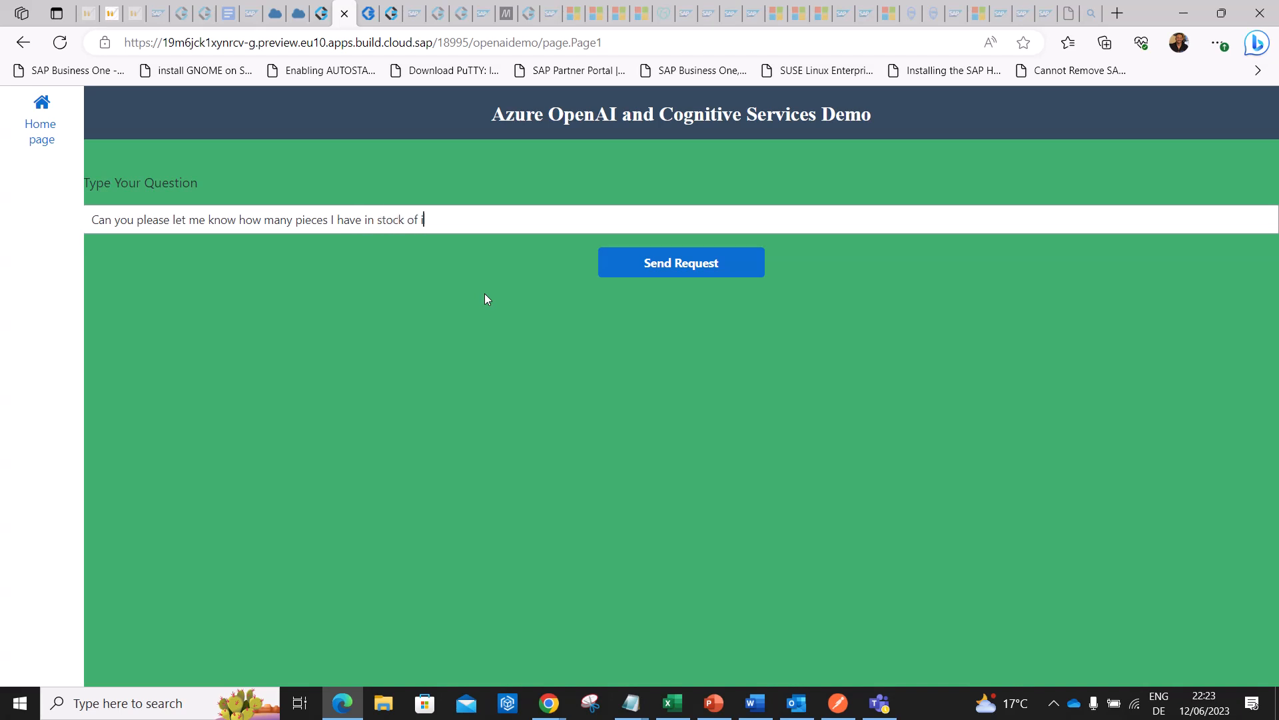
type("item code FP061")
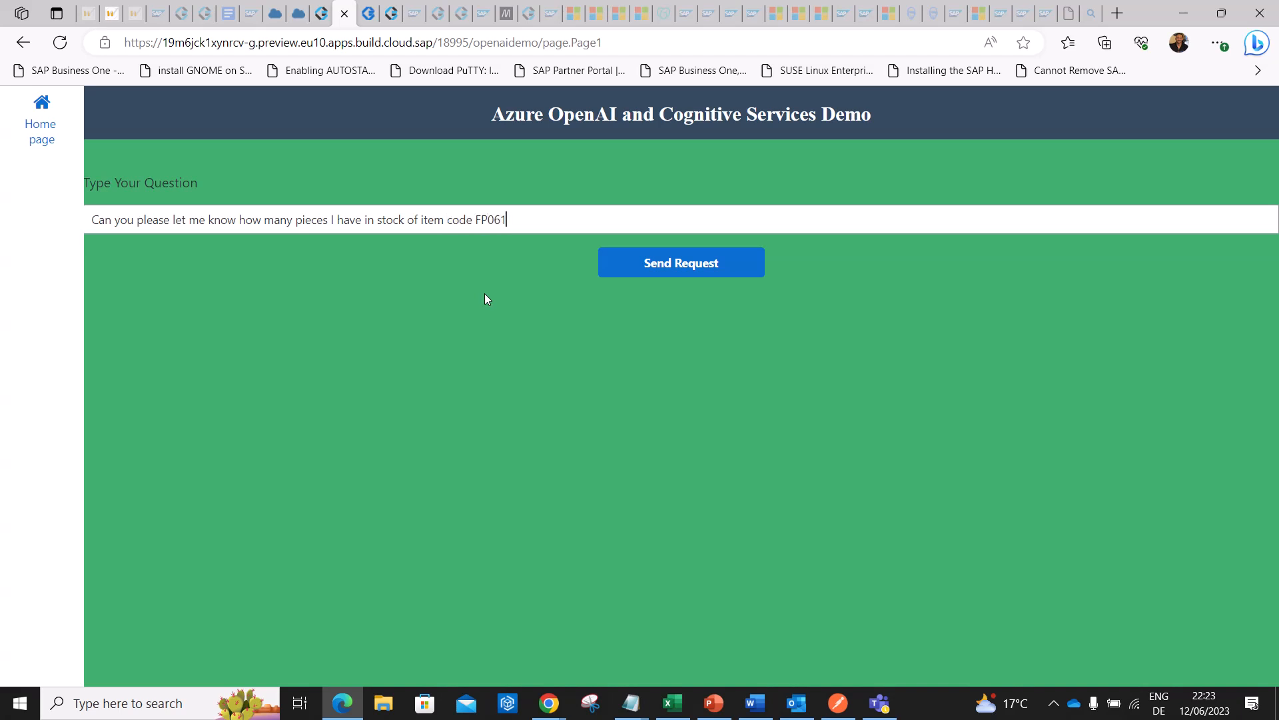
type("?")
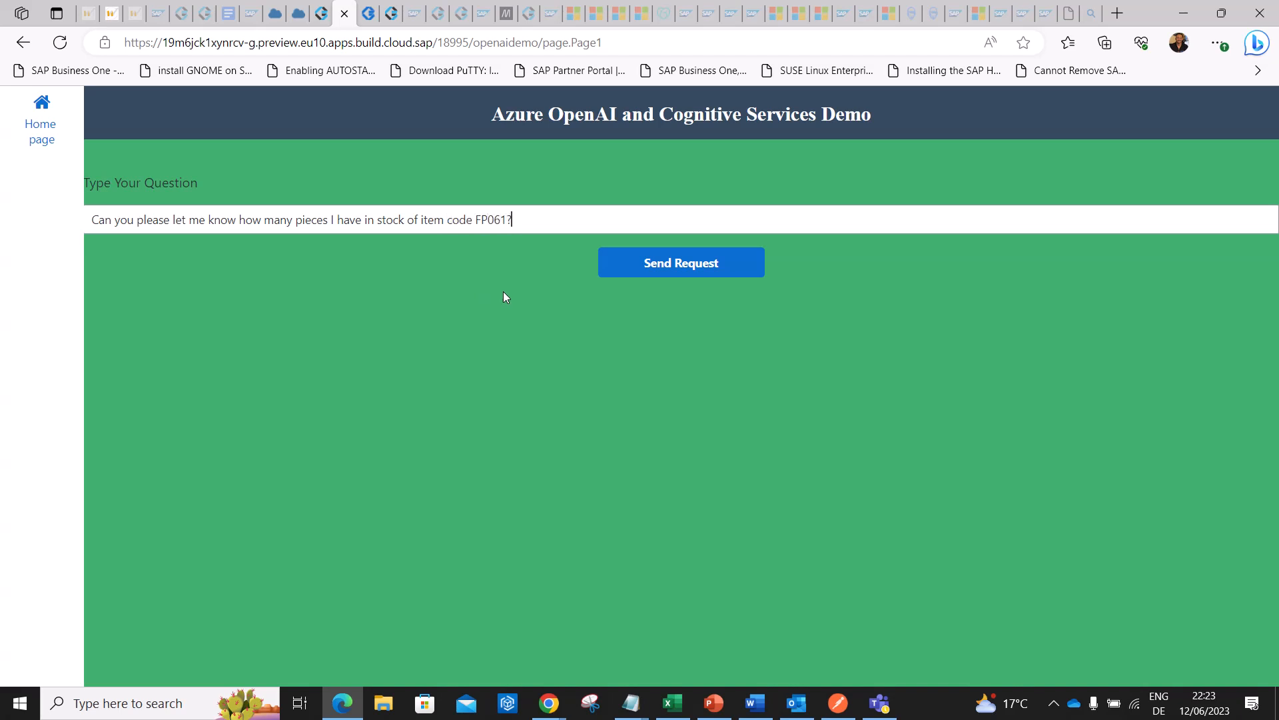
left_click(681, 263)
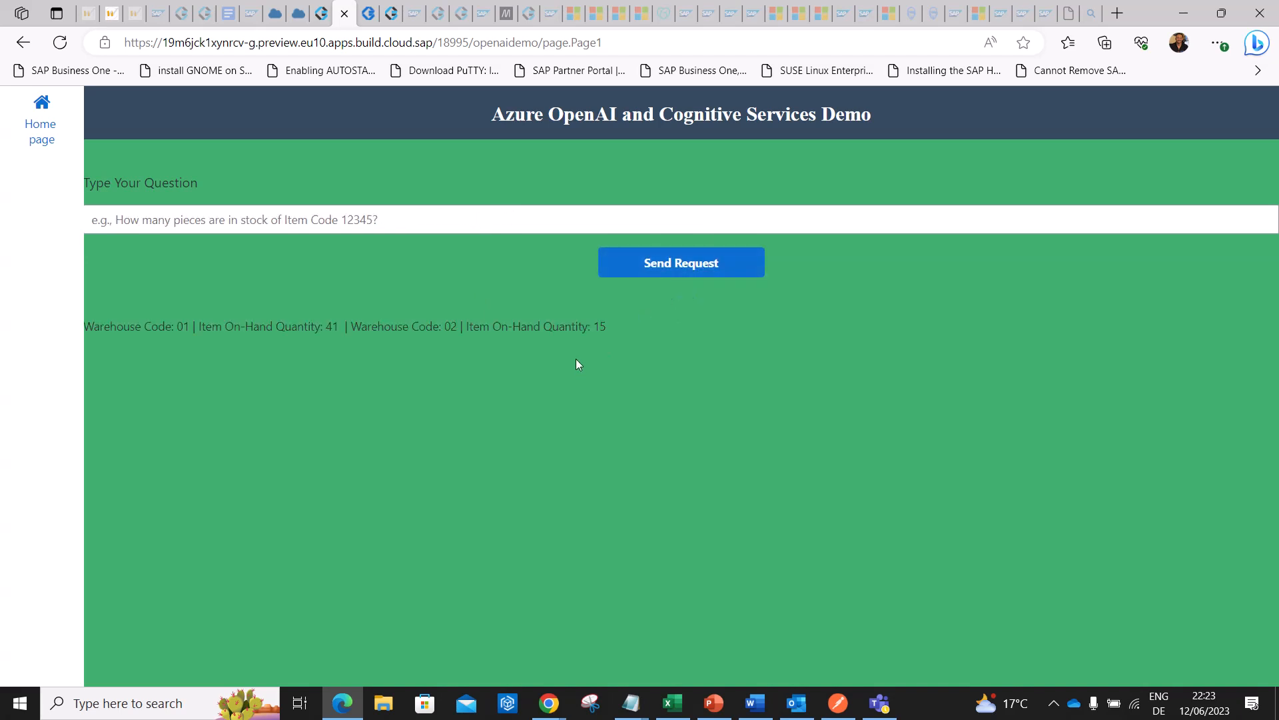
mouse_move(96, 340)
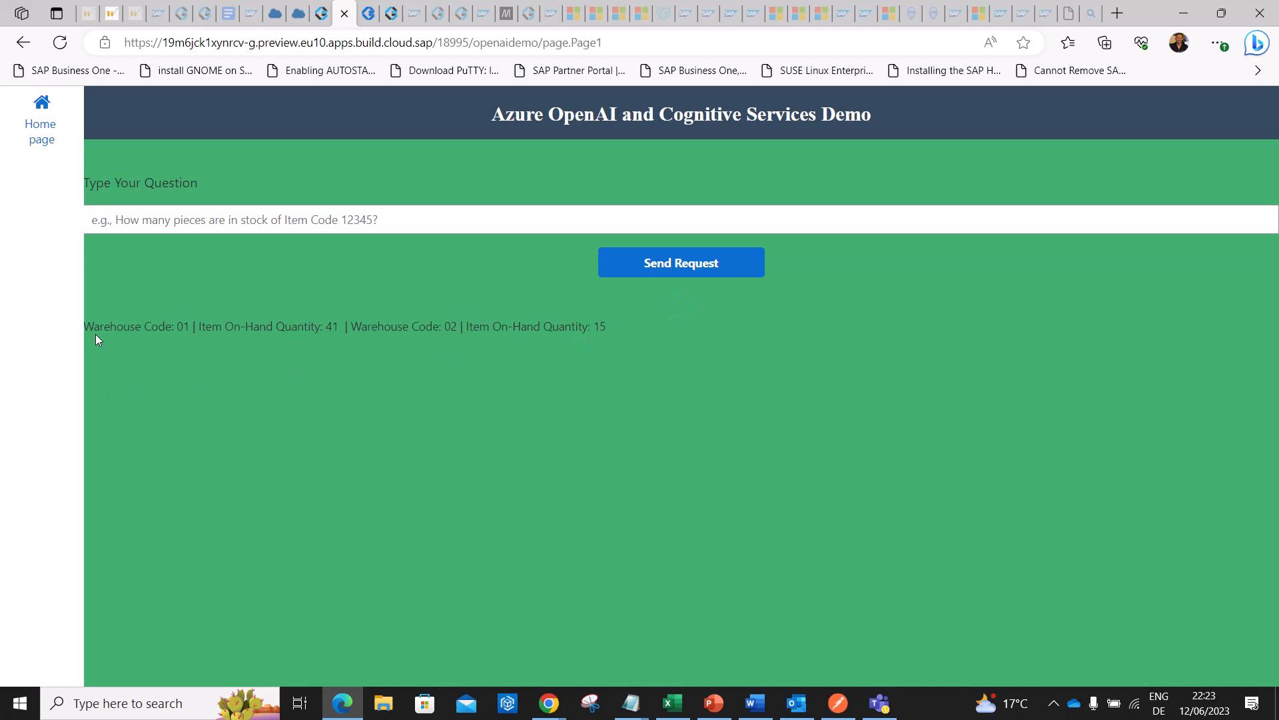
mouse_move(114, 349)
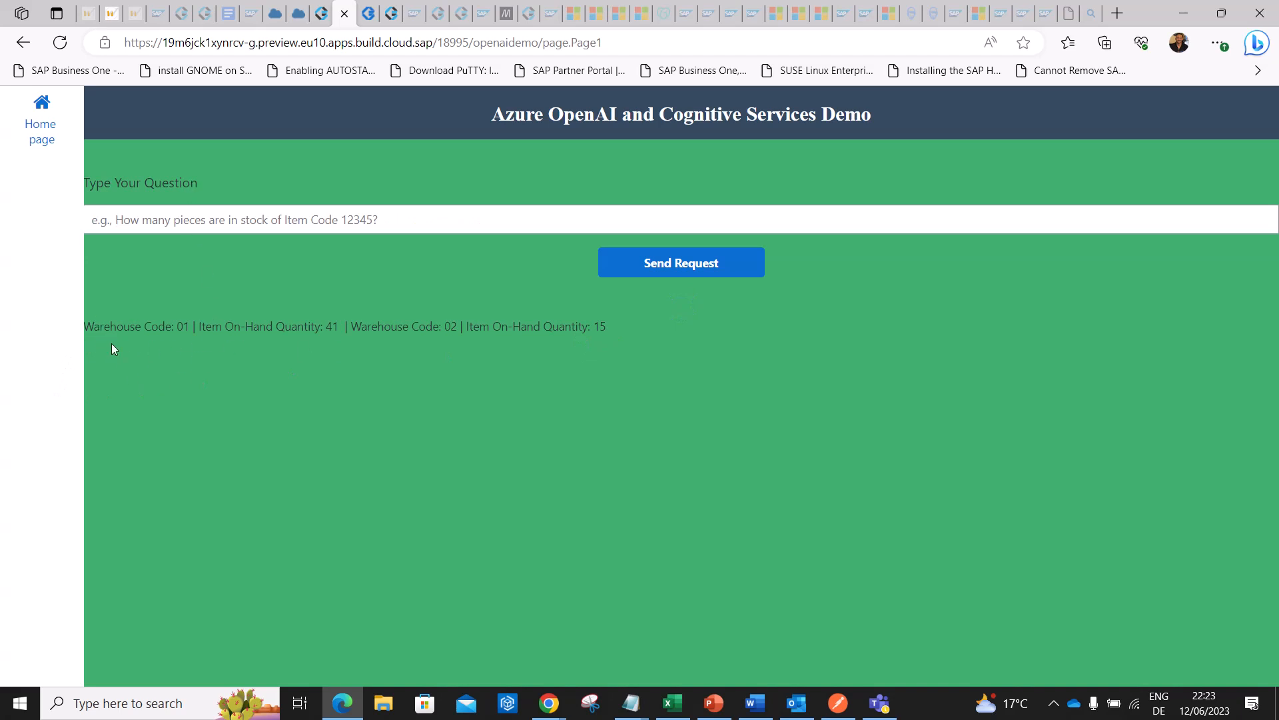
mouse_move(181, 340)
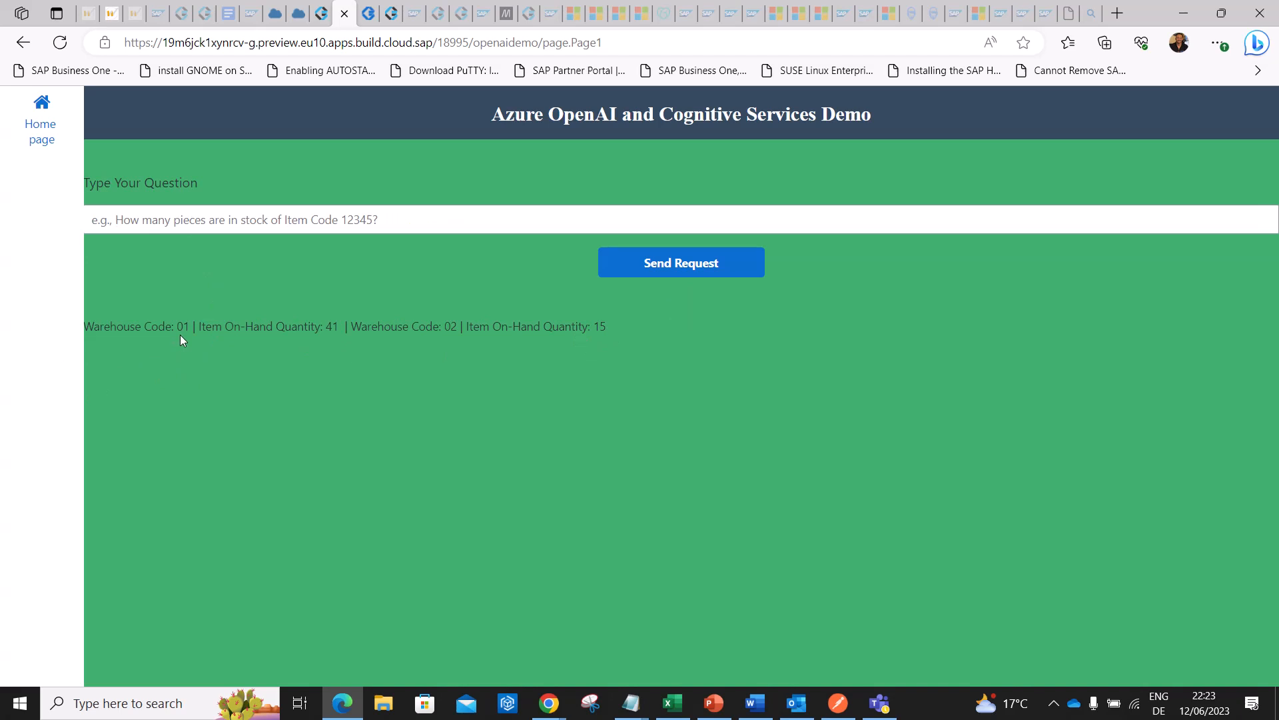
mouse_move(431, 339)
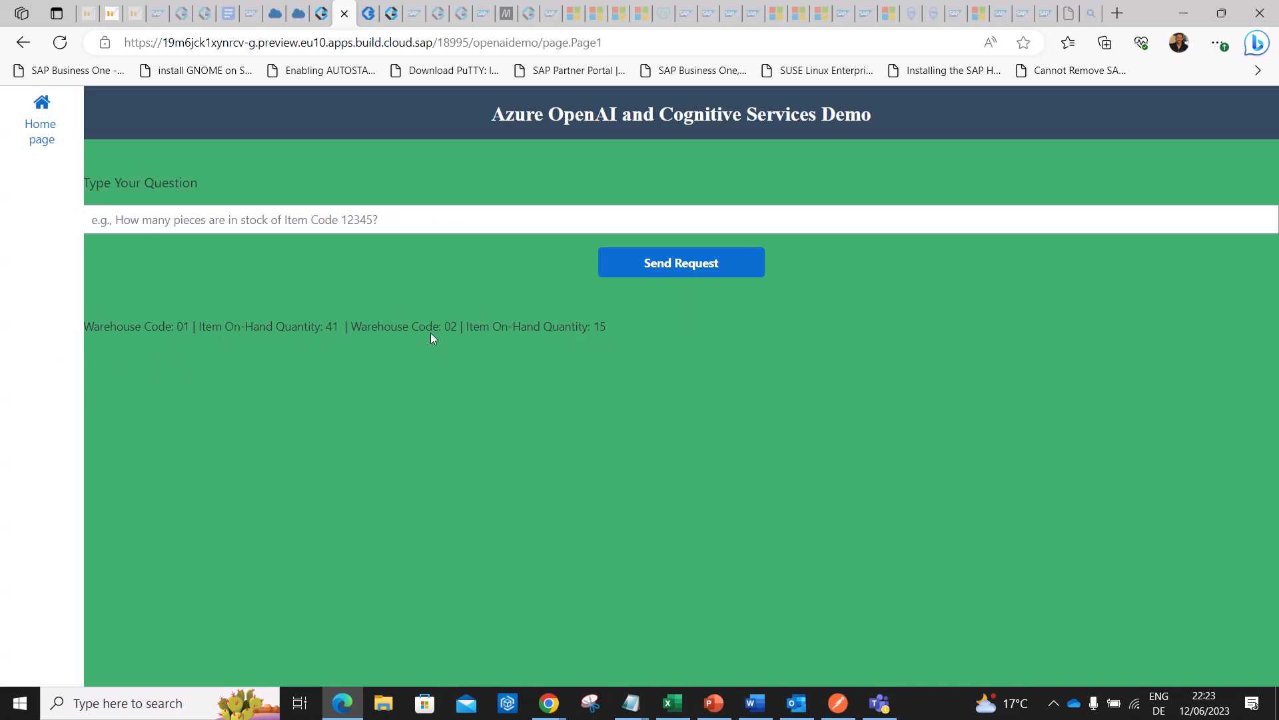
mouse_move(256, 337)
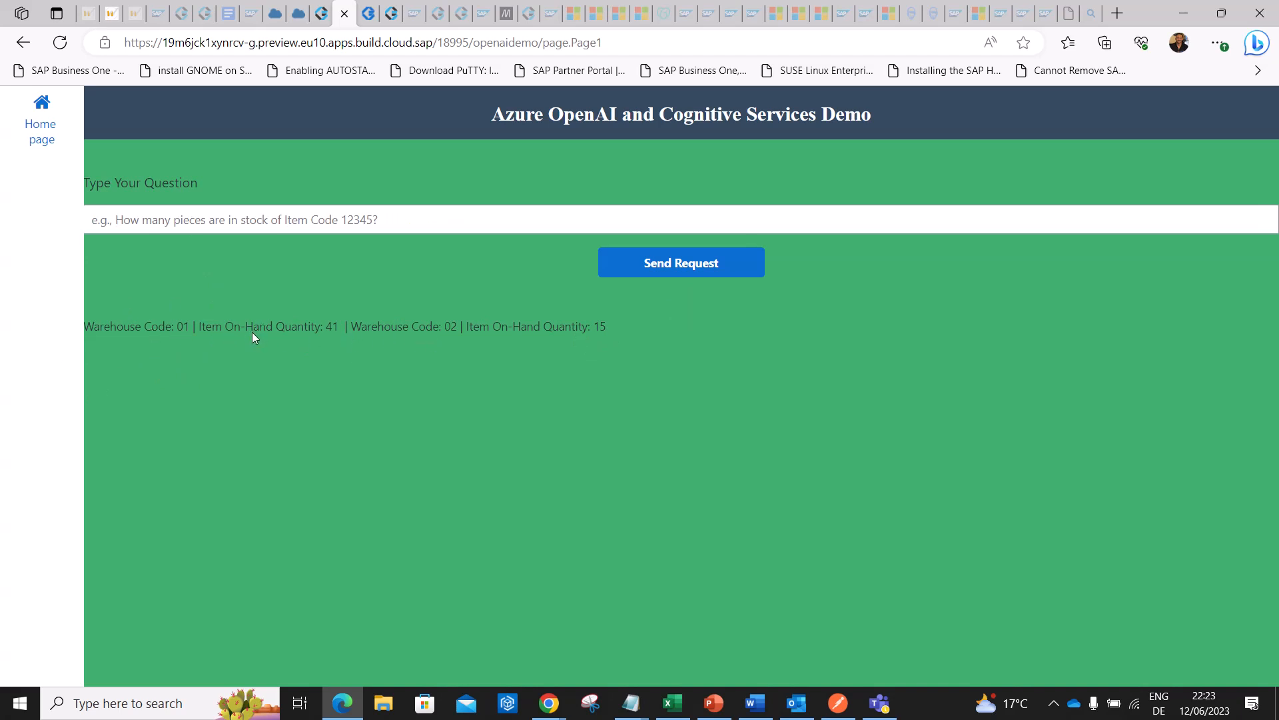
mouse_move(152, 342)
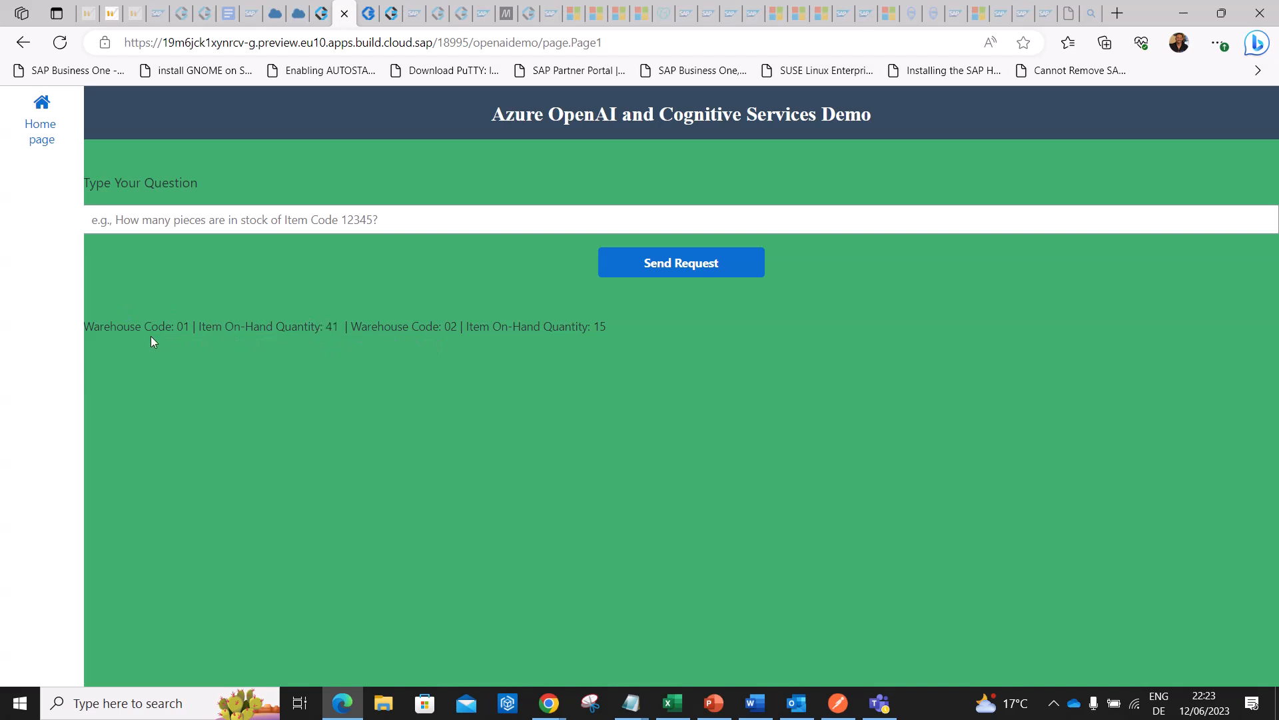
mouse_move(184, 398)
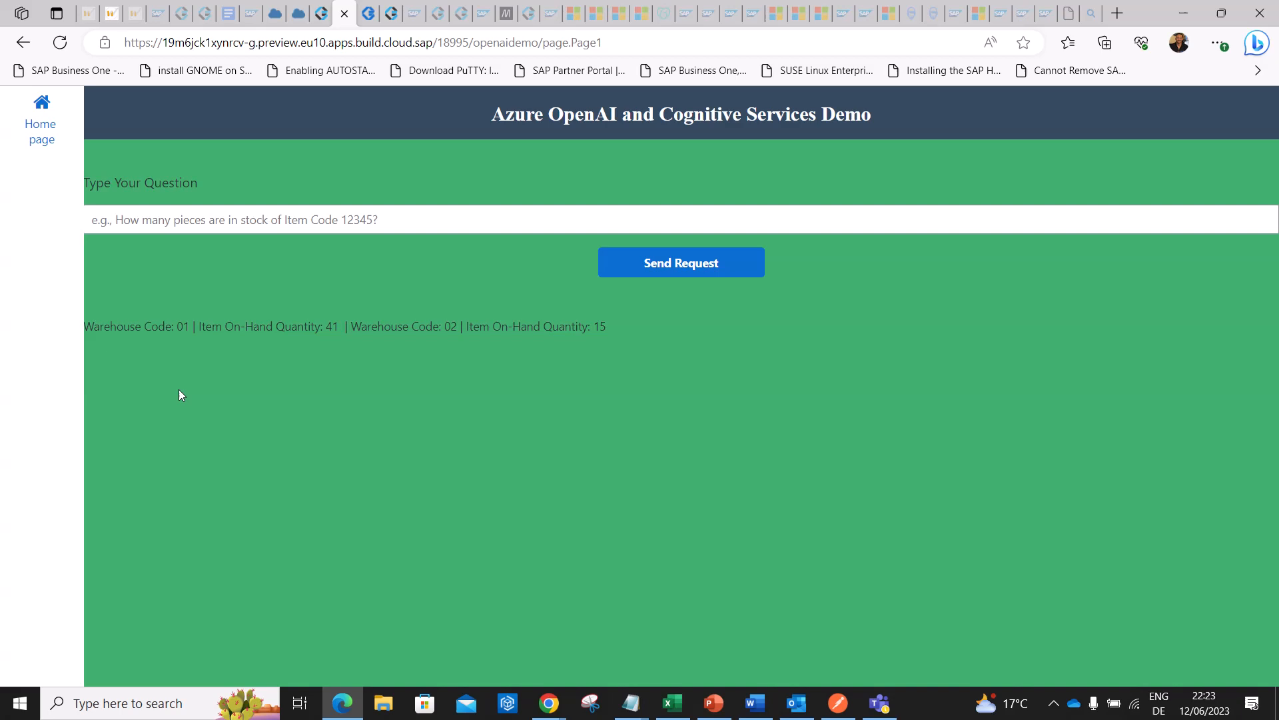
mouse_move(548, 702)
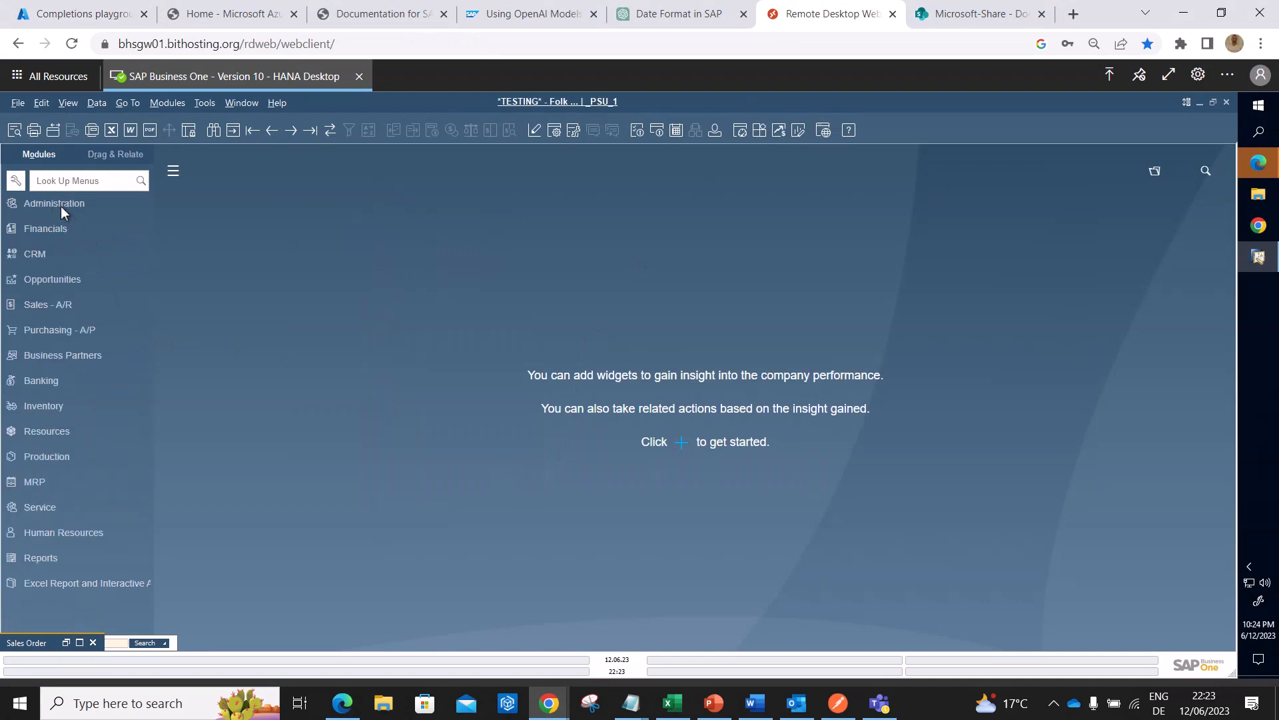
mouse_move(78, 265)
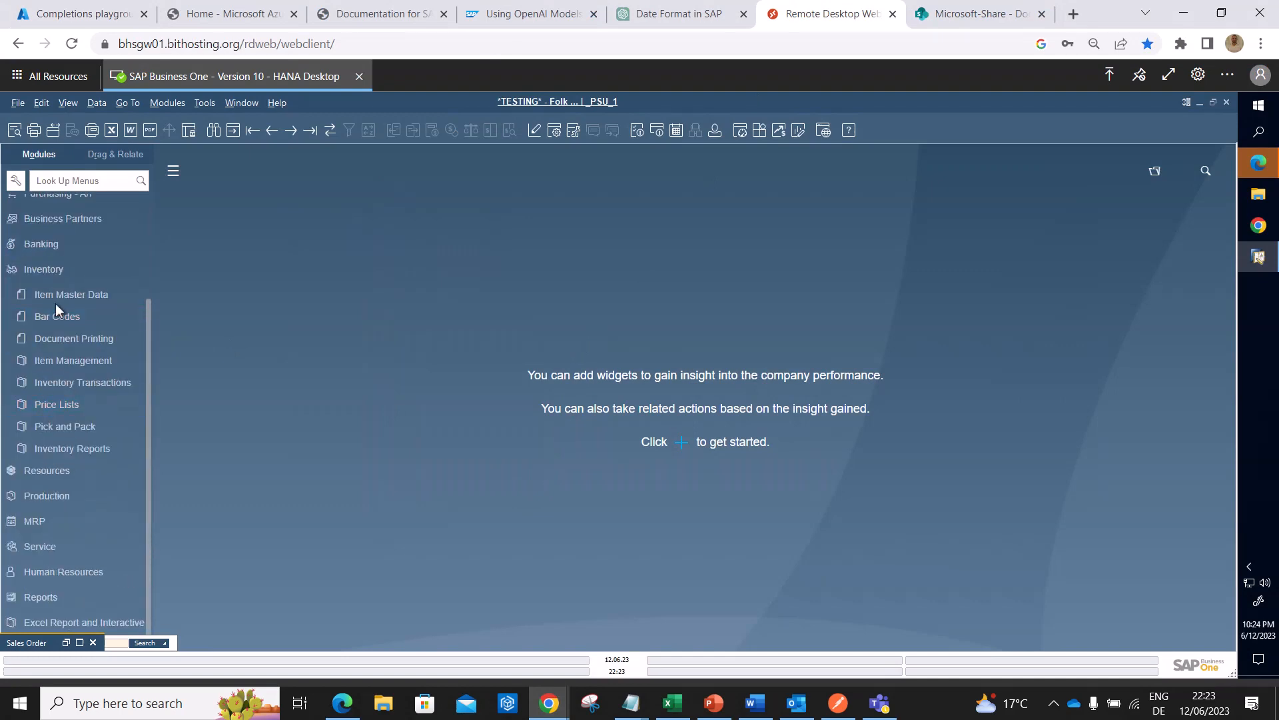
Look up item FP061 in Item Master Data and review its per-warehouse In Stock values.
left_click(70, 294)
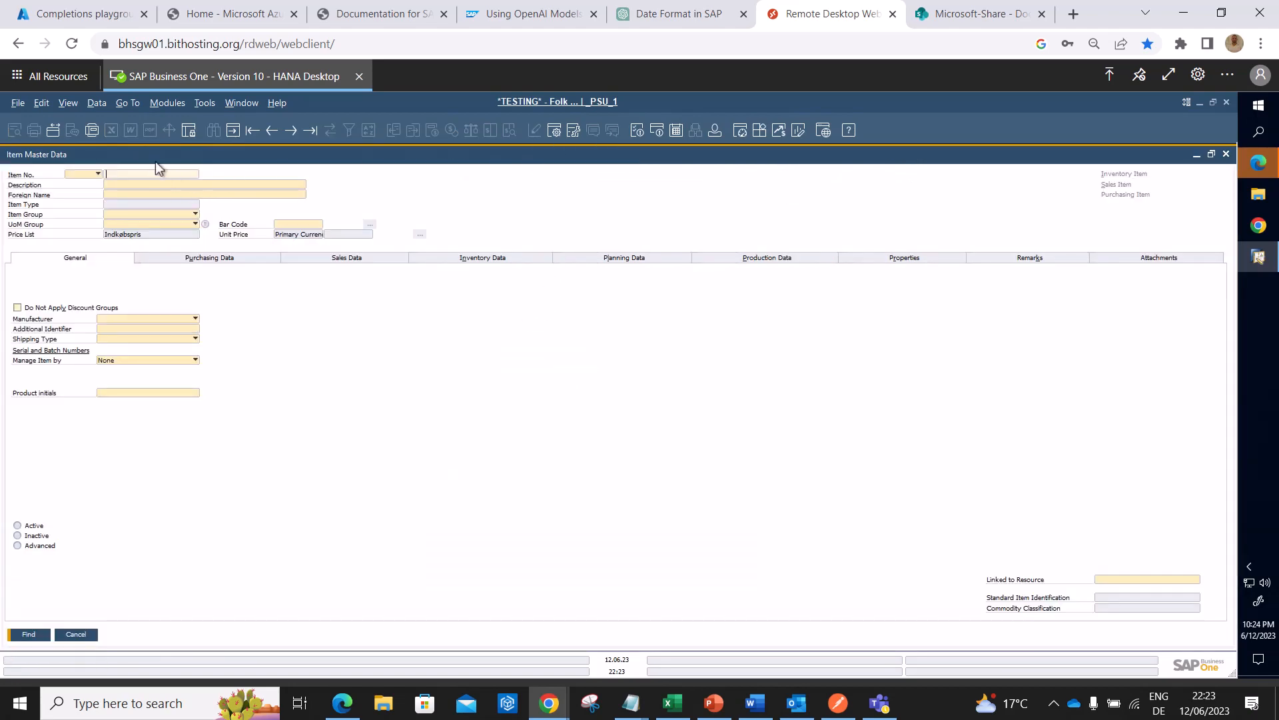
type("FP061")
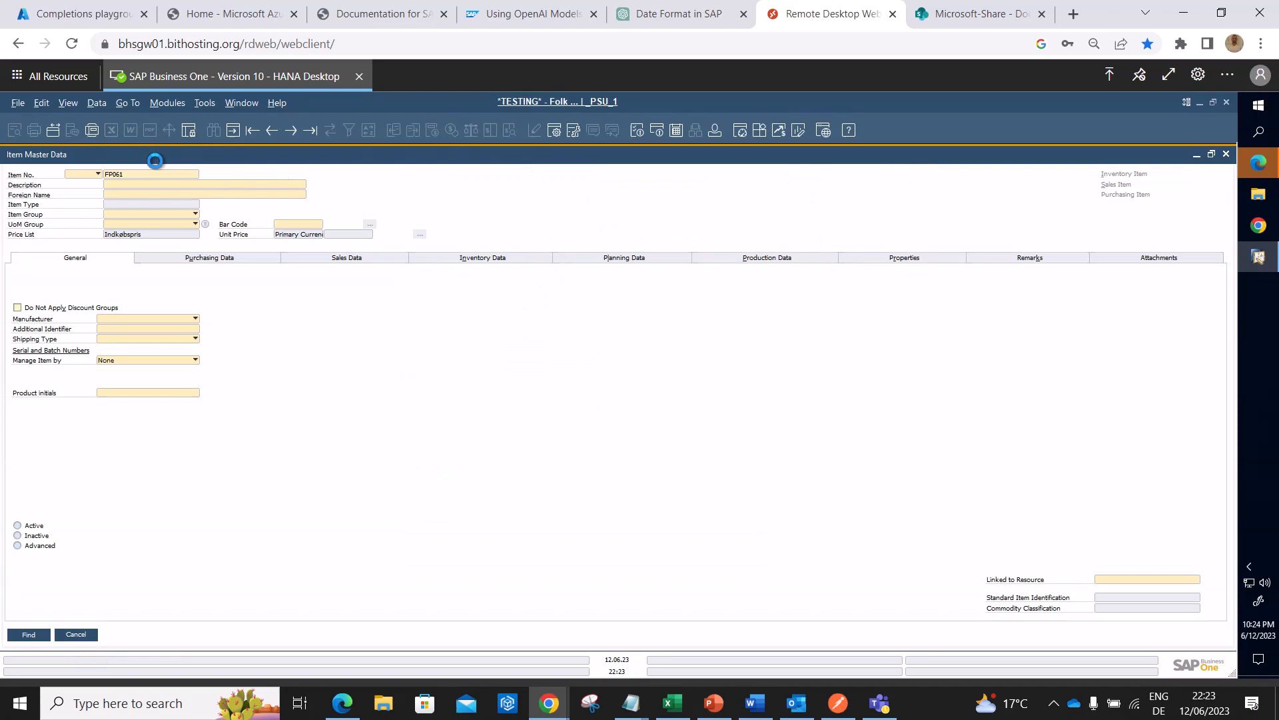
left_click(28, 634)
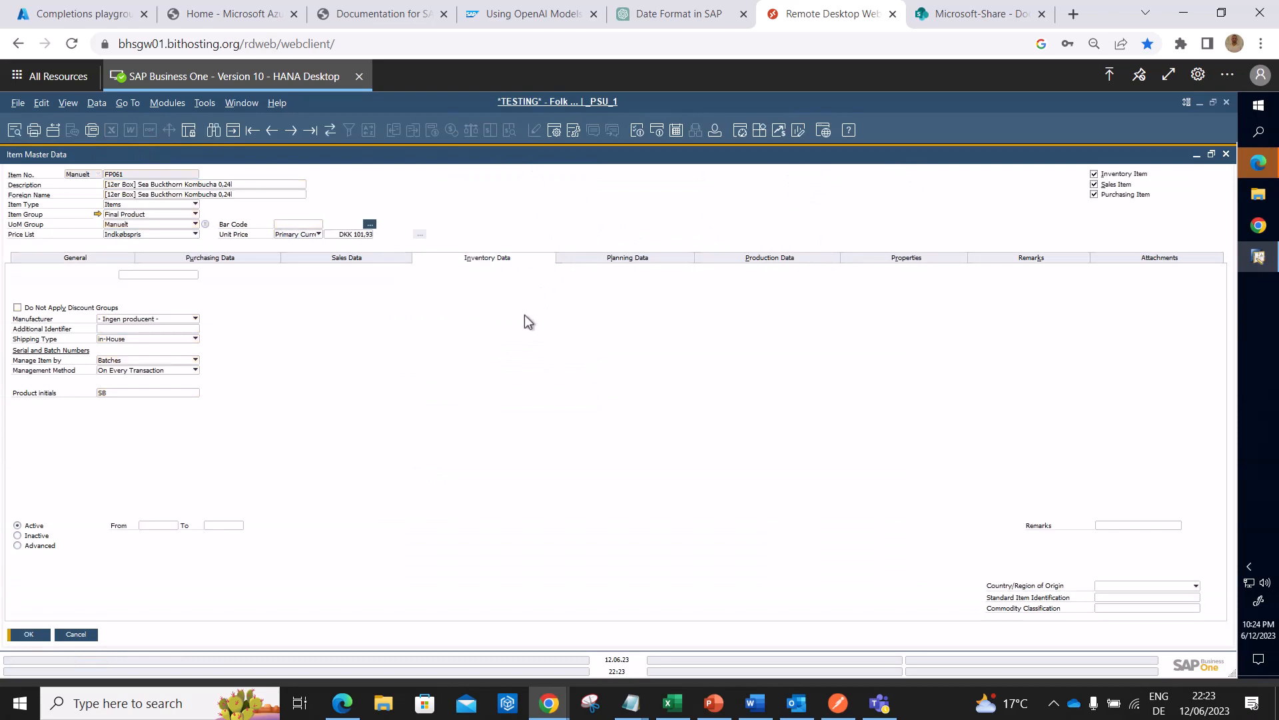
left_click(488, 257)
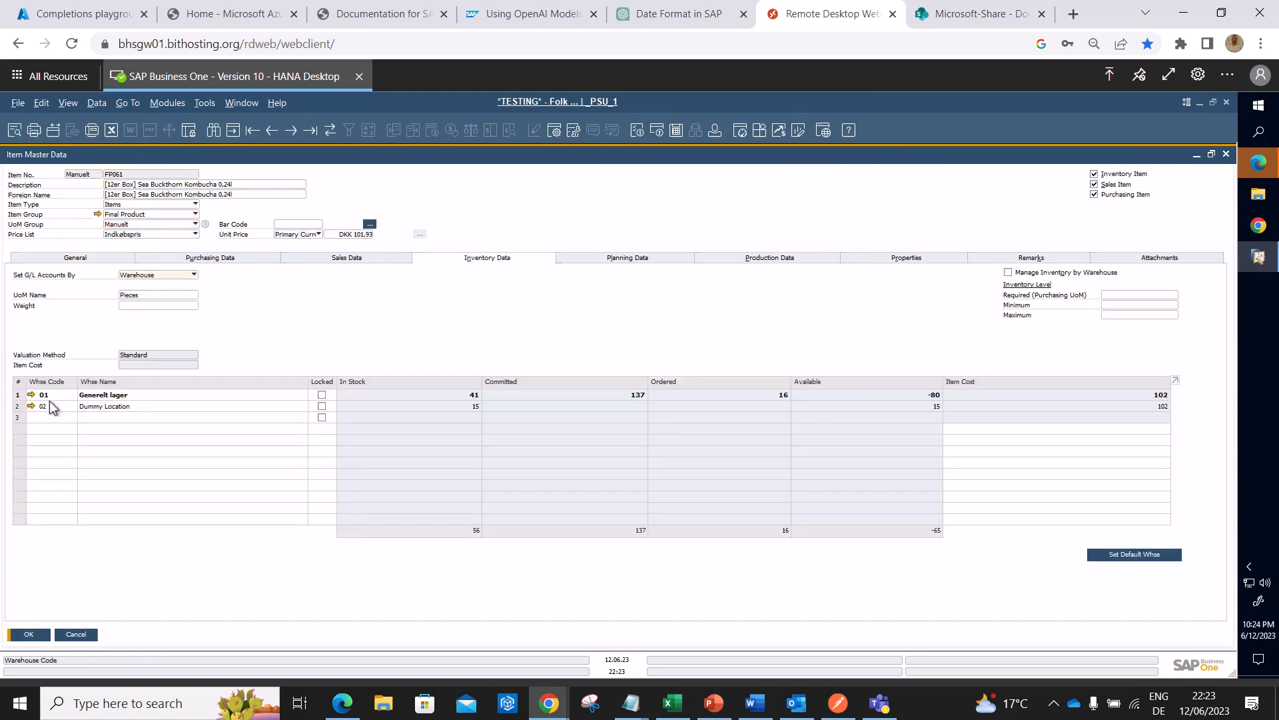
mouse_move(54, 424)
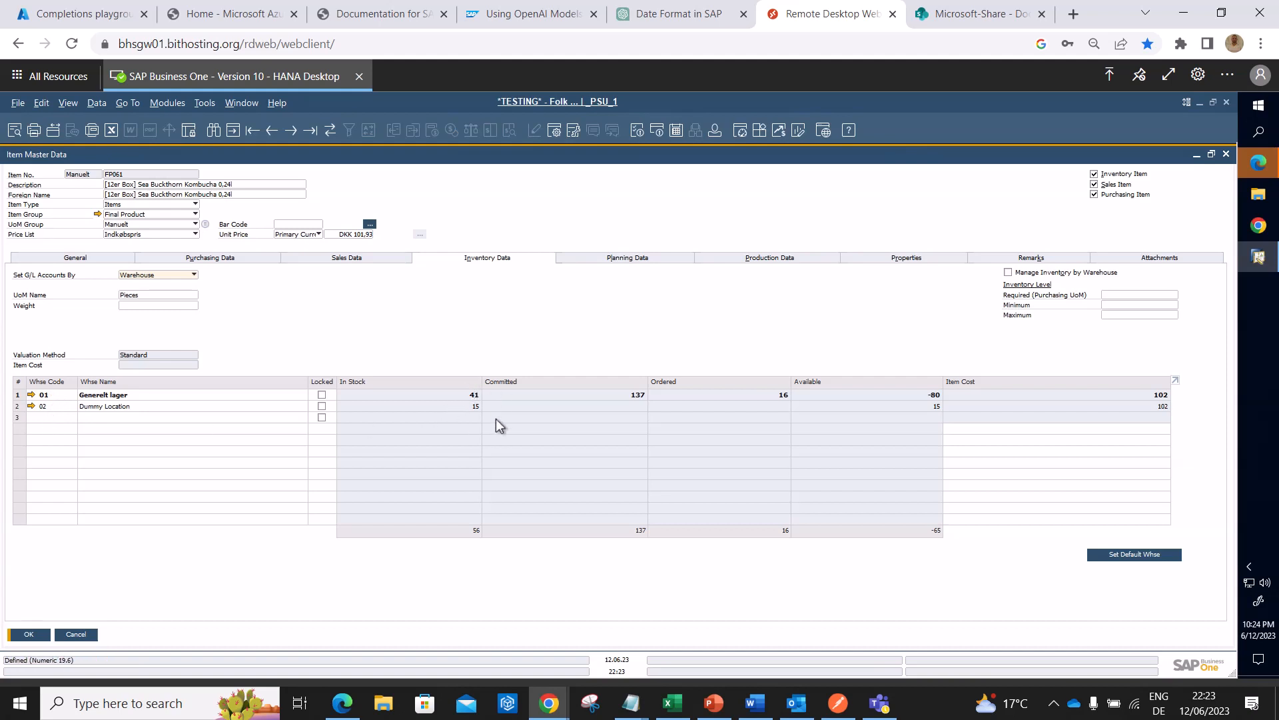
mouse_move(471, 384)
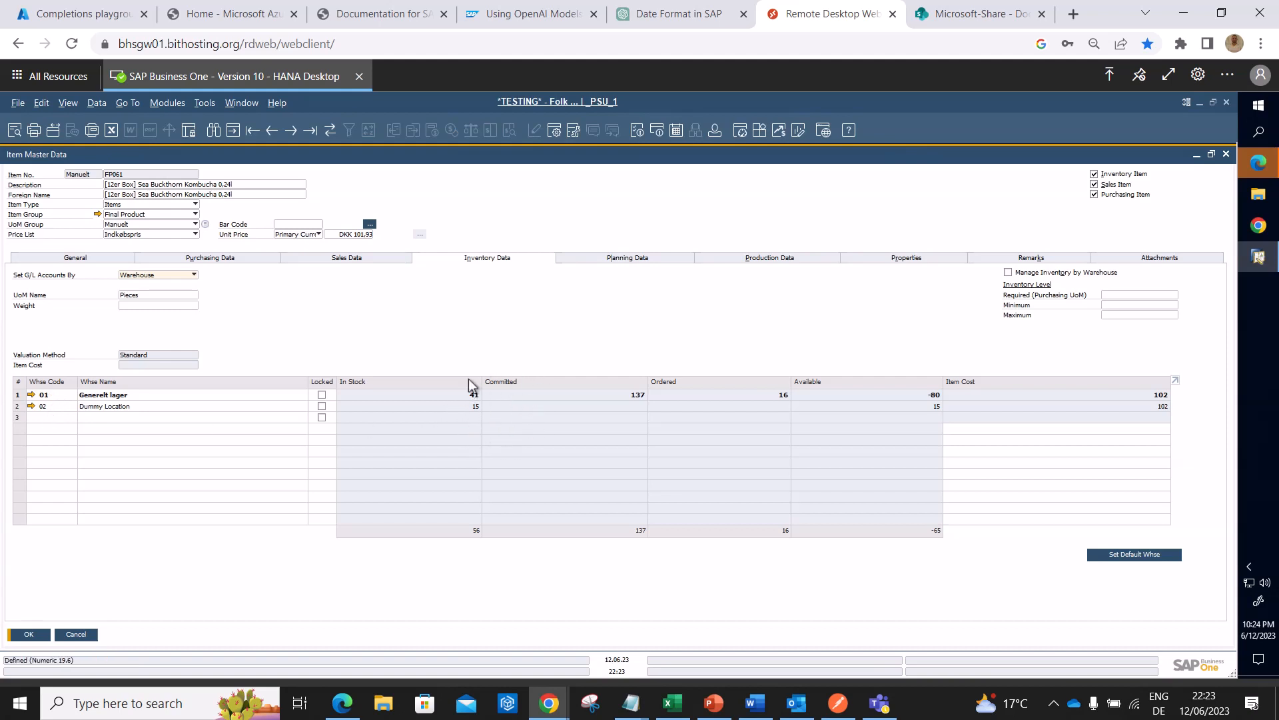
mouse_move(492, 403)
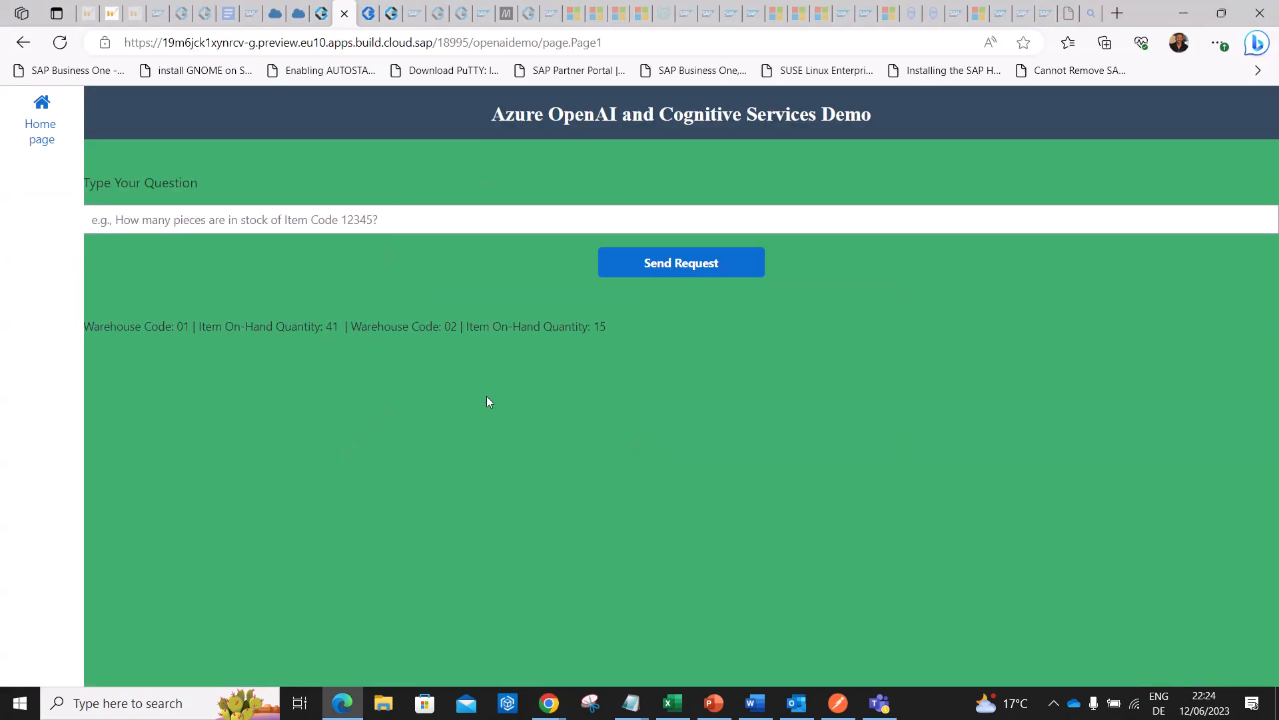
mouse_move(619, 344)
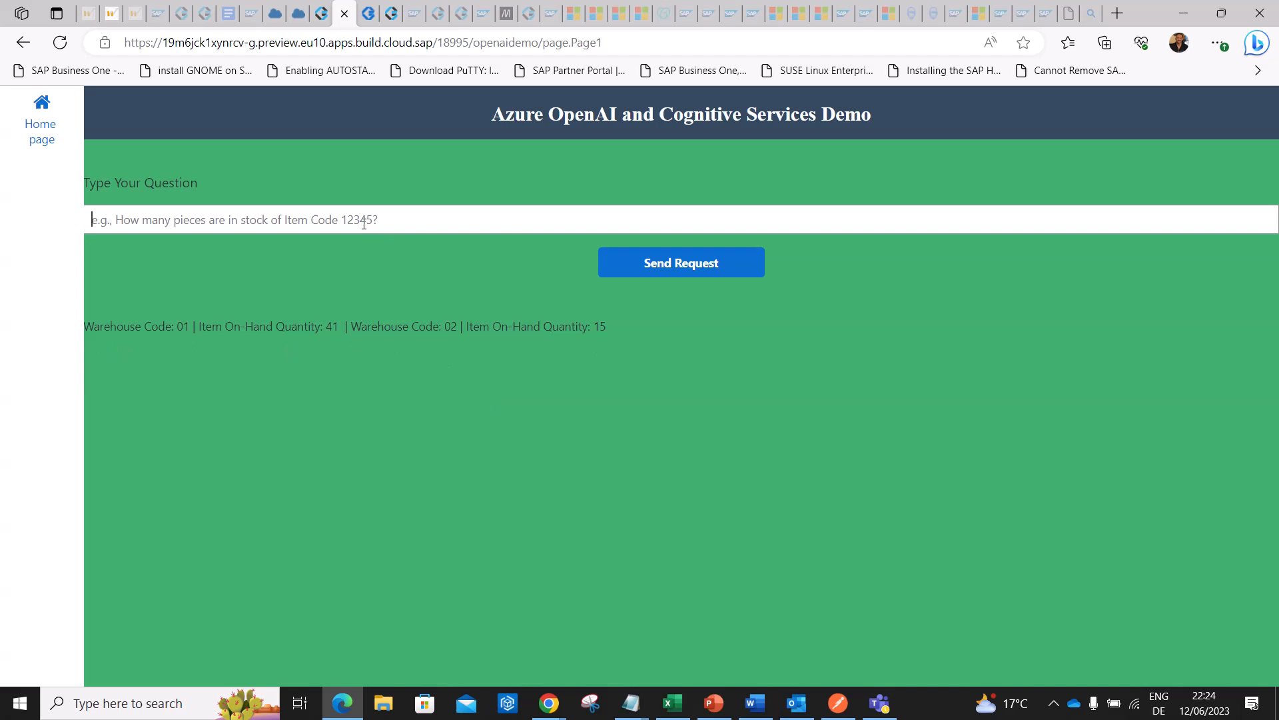
Enter a new question asking to create a sales order for customer C000048.
type("Great! can y")
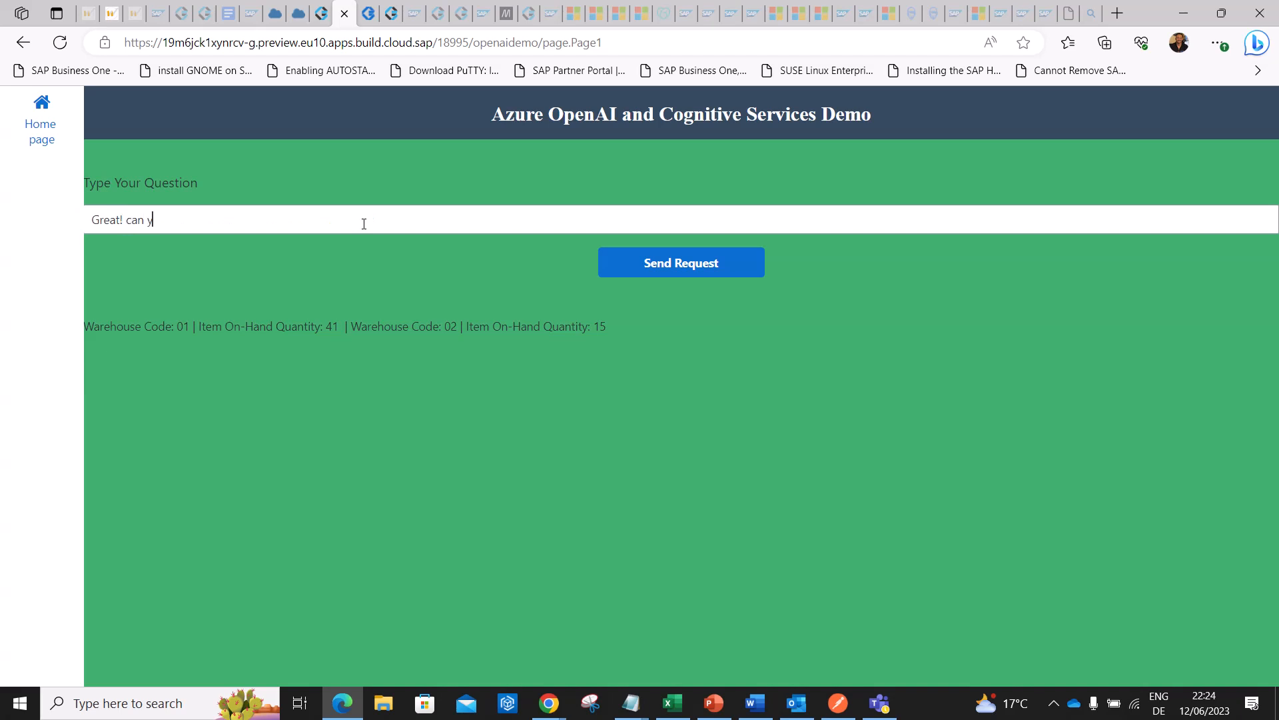
type("ou please craete")
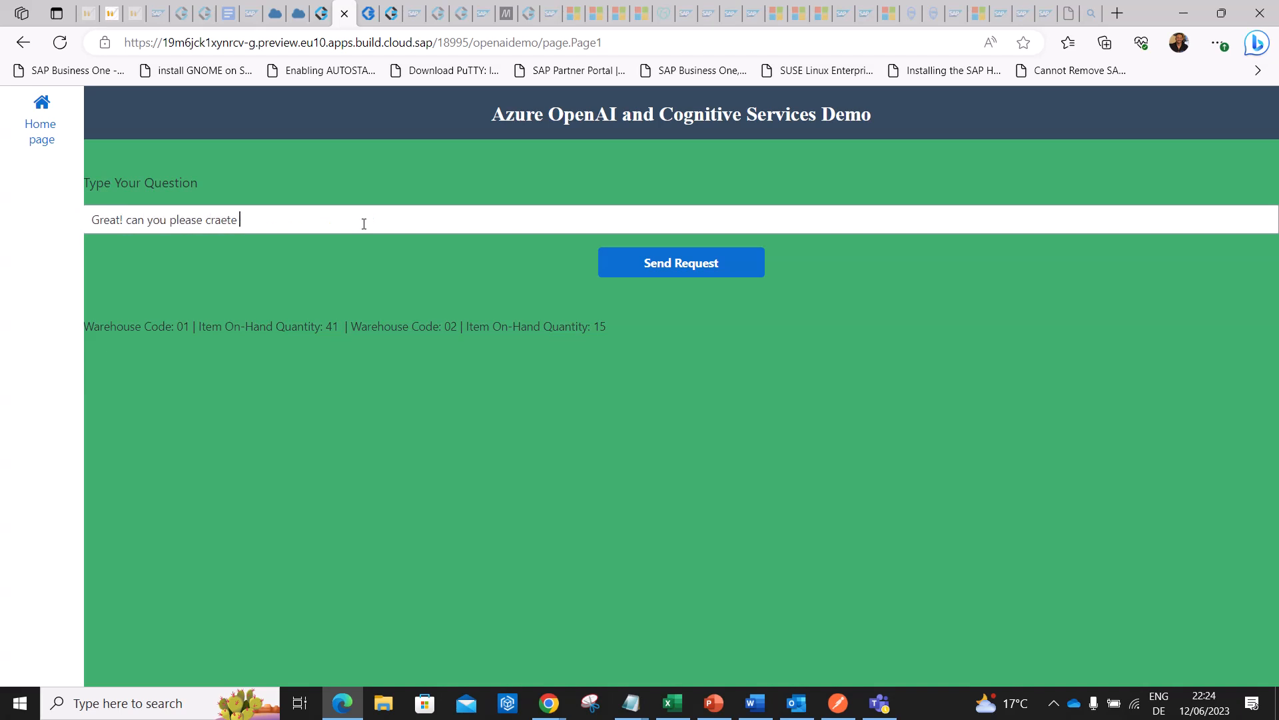
key("Backspace")
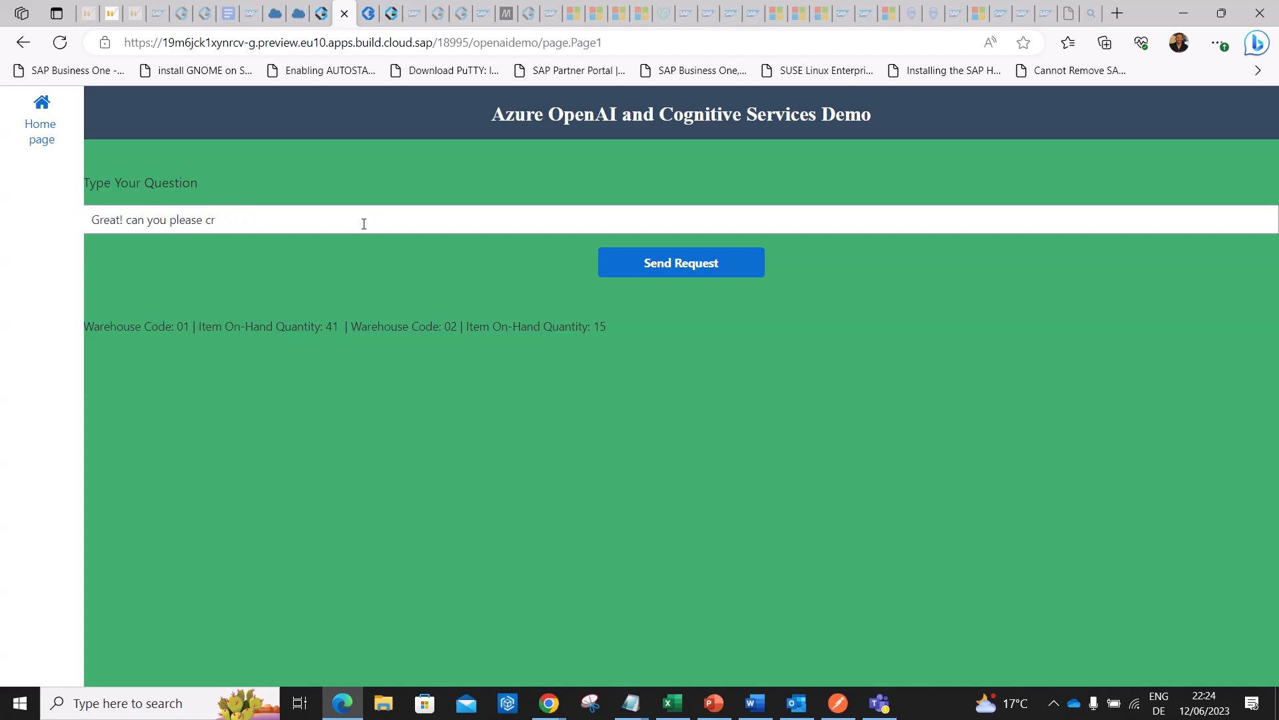
type("eate a sl")
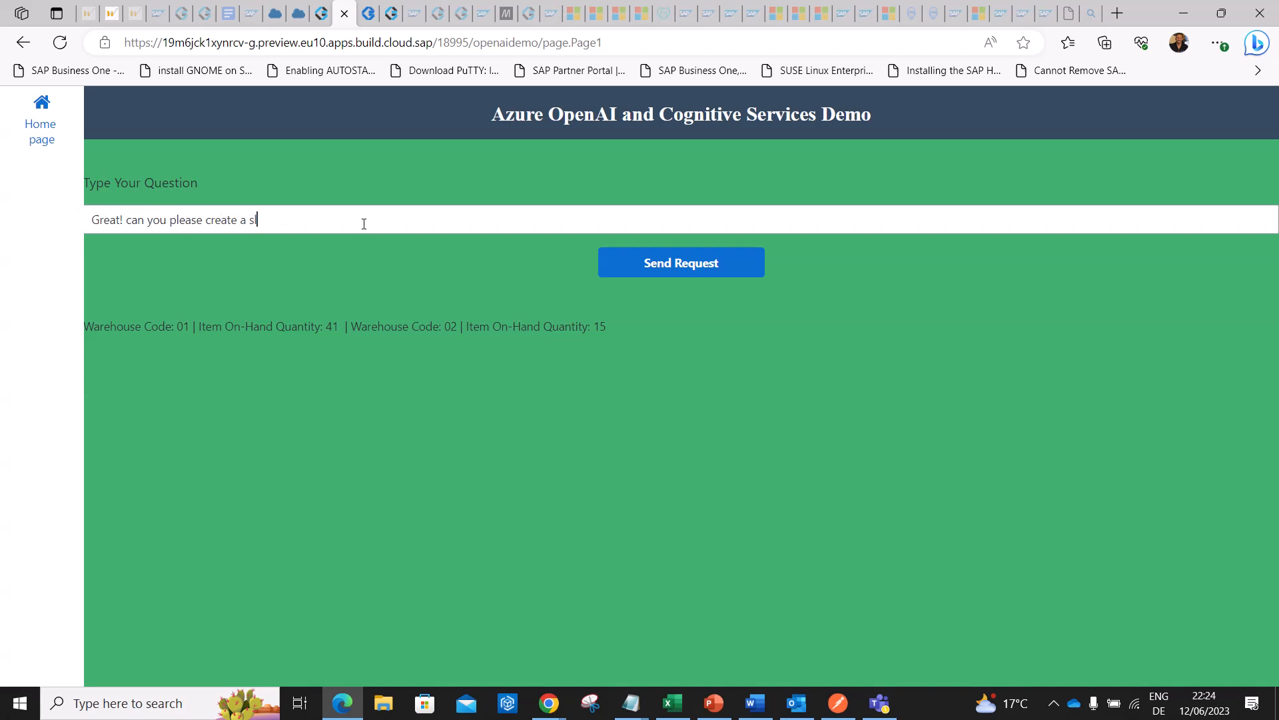
type("ales o")
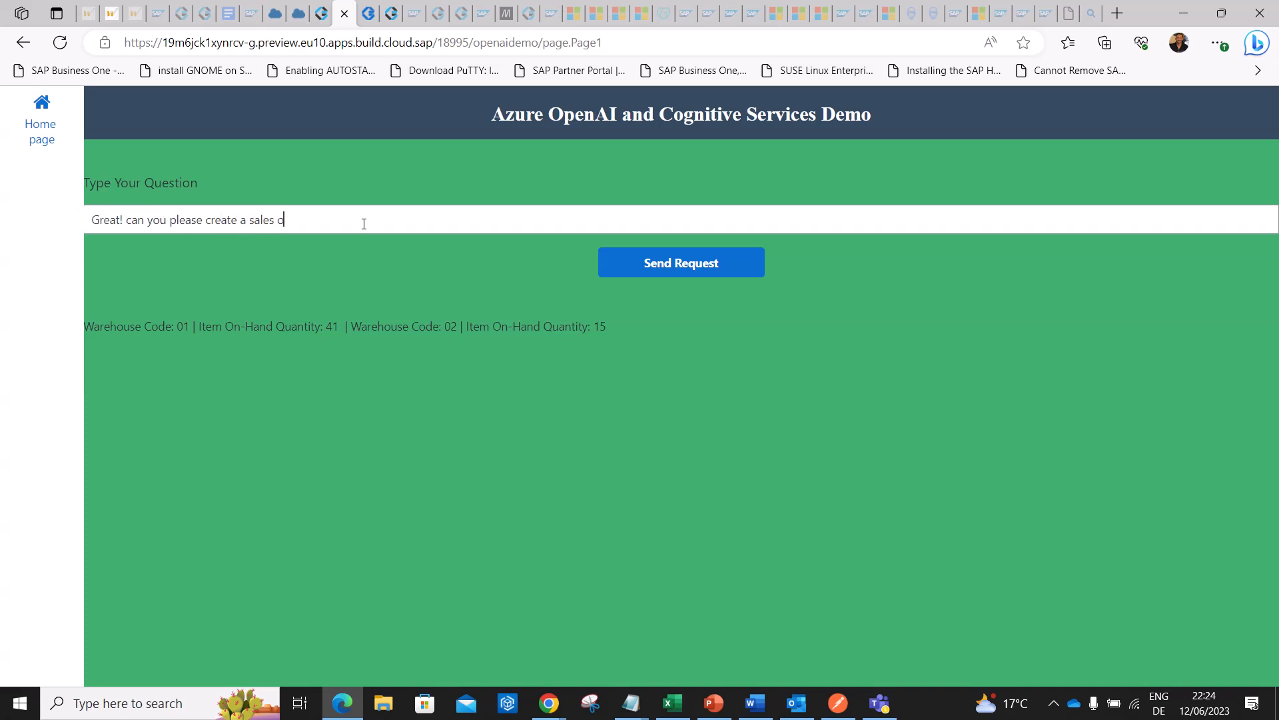
type("rder")
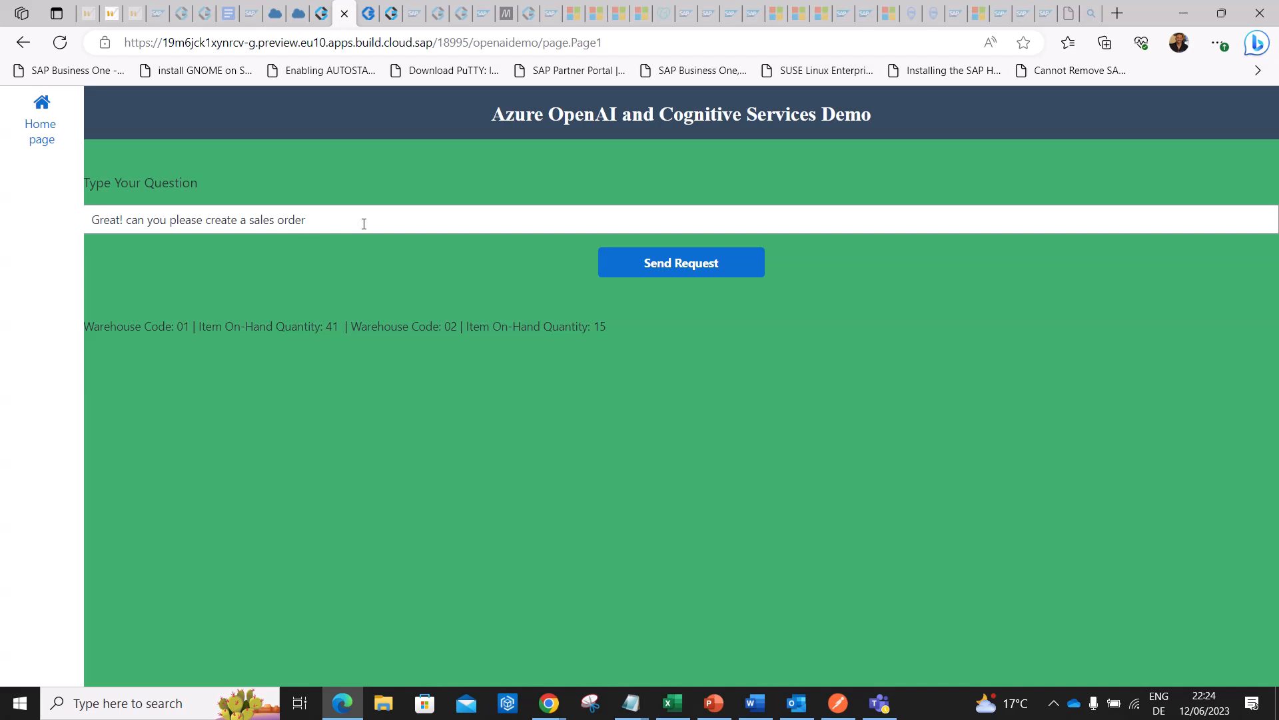
type("for customer")
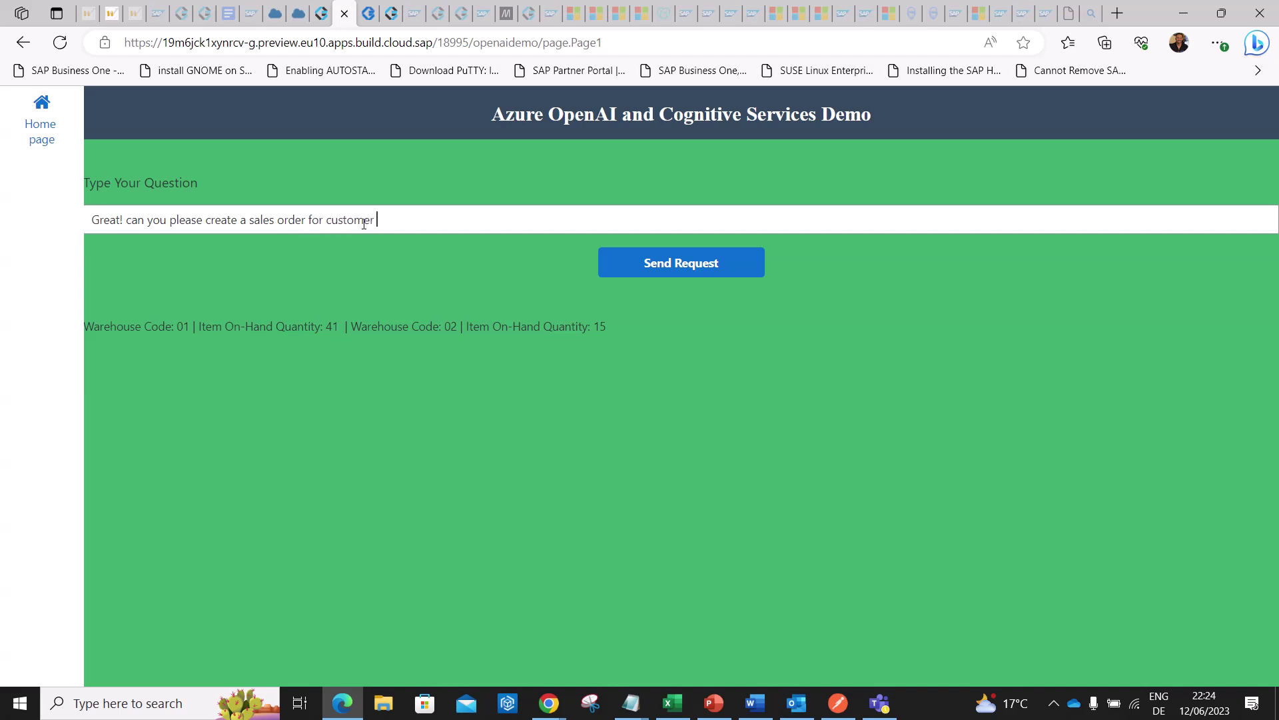
type("C0000")
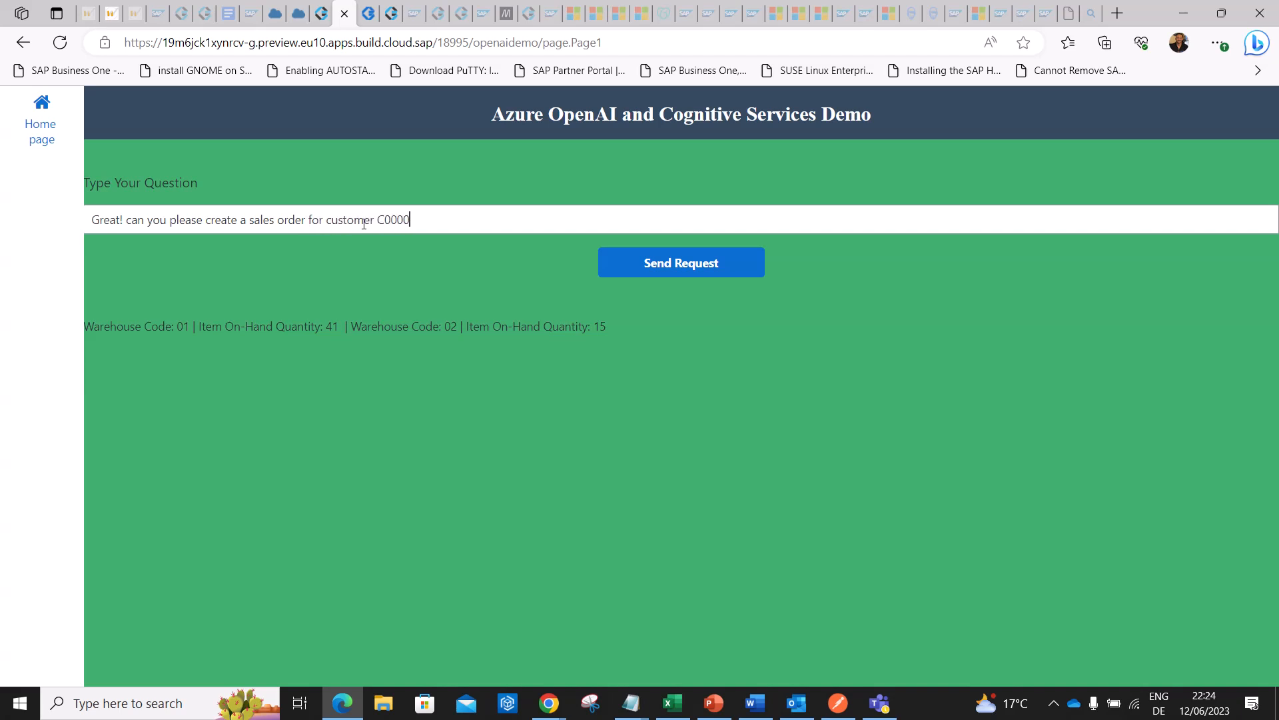
type("483")
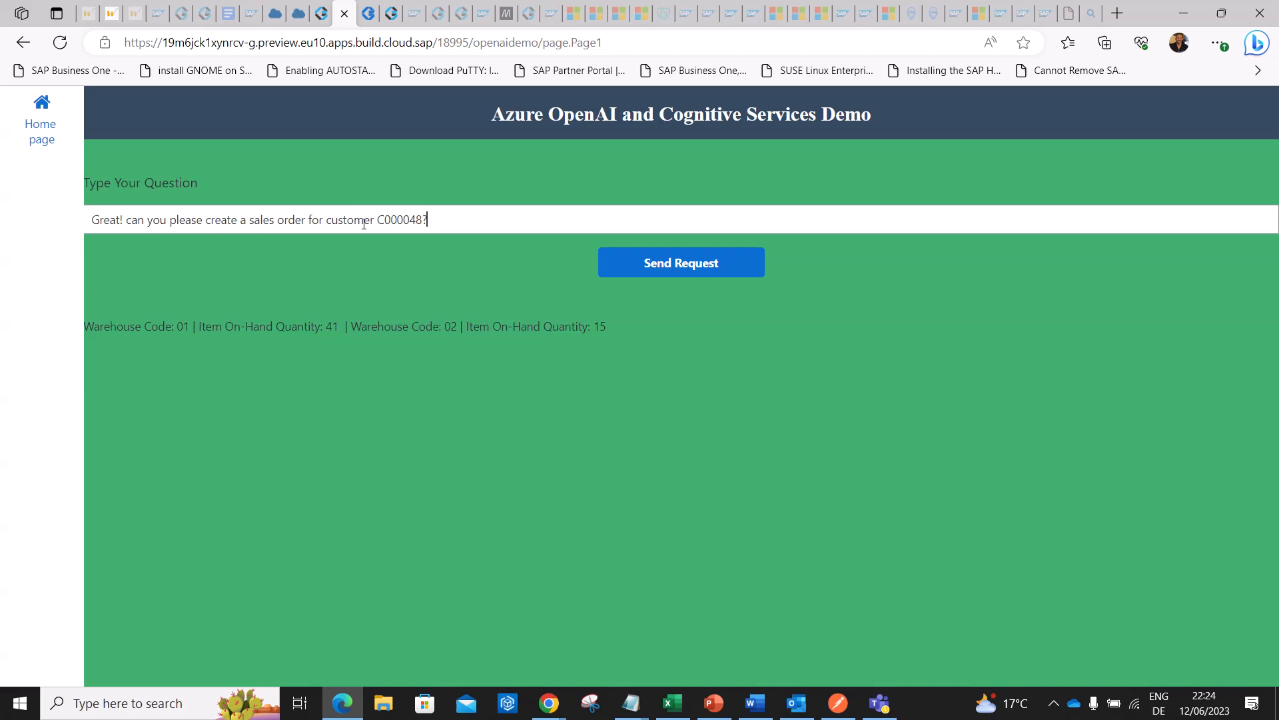
mouse_move(681, 269)
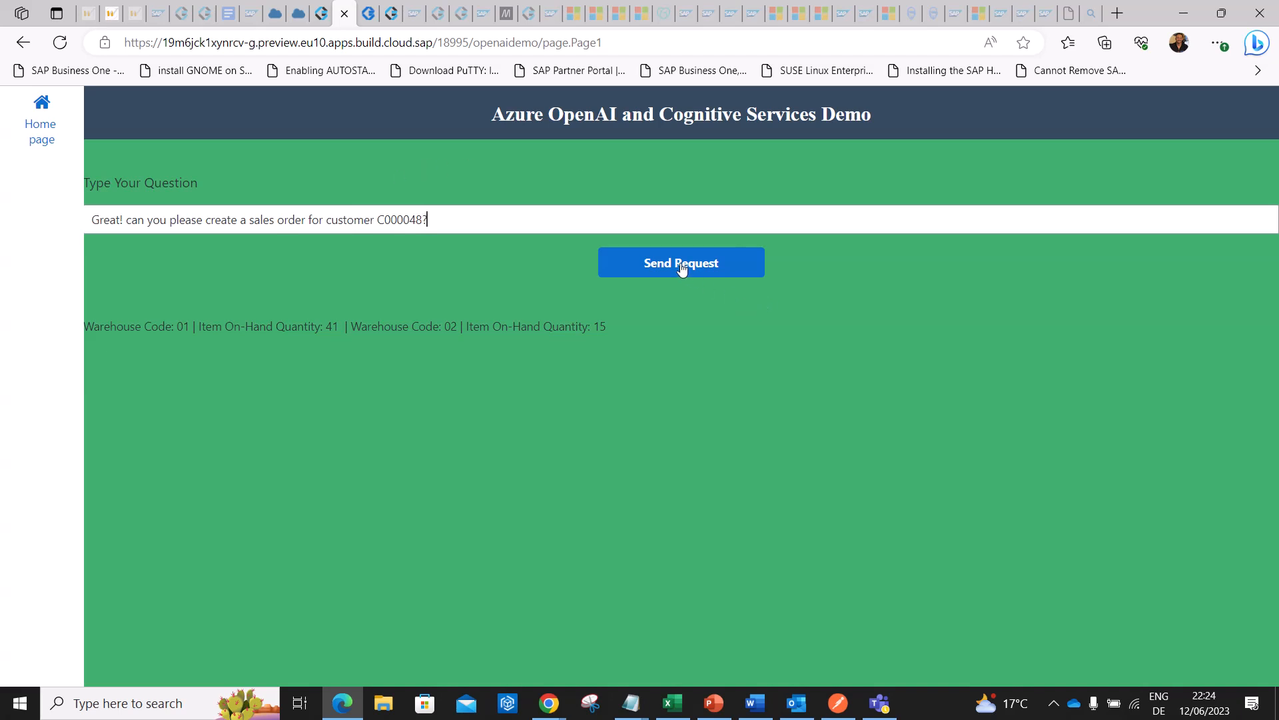
mouse_move(459, 218)
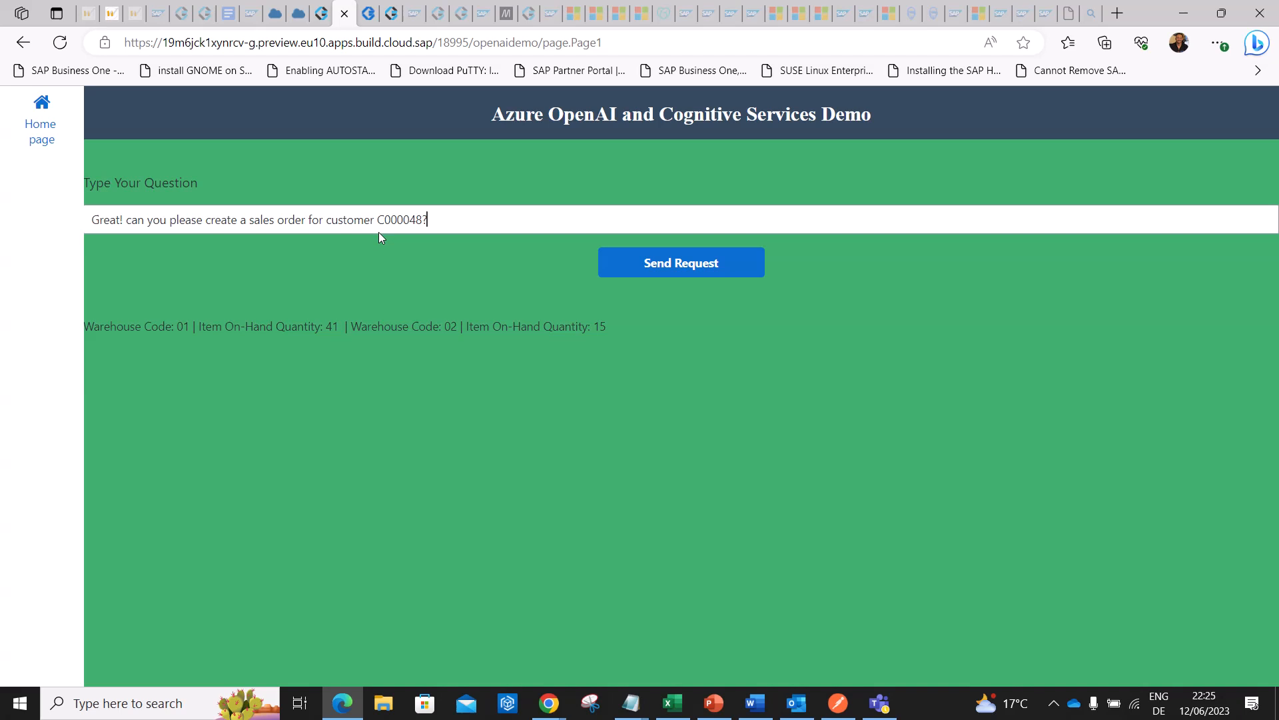
mouse_move(386, 234)
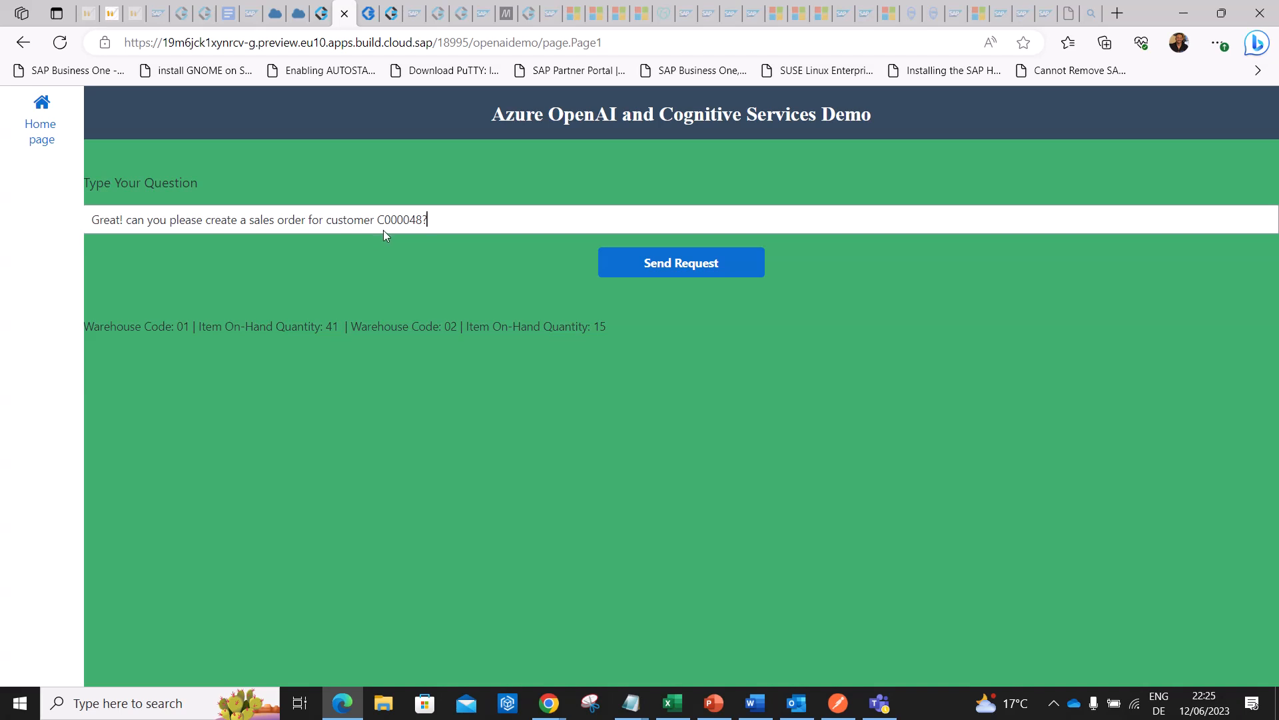
mouse_move(366, 268)
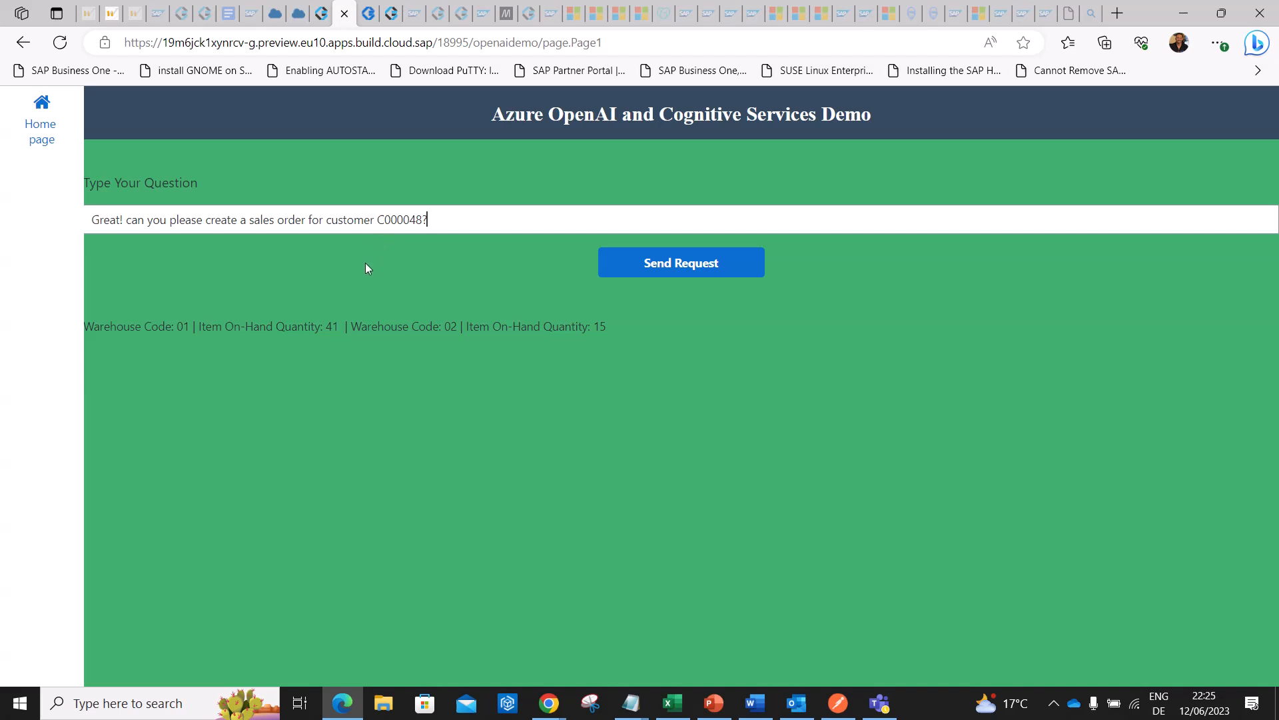
Send the sales order request and enter an ordered quantity of 10.
left_click(673, 262)
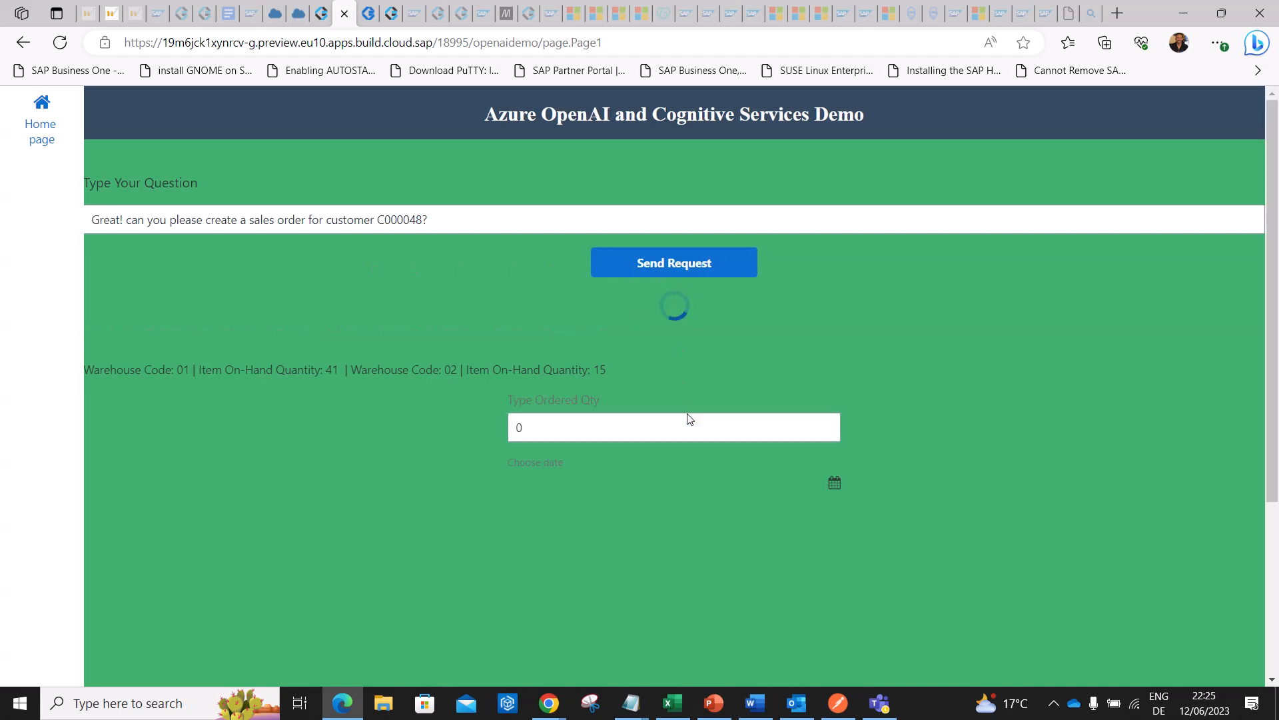
mouse_move(573, 442)
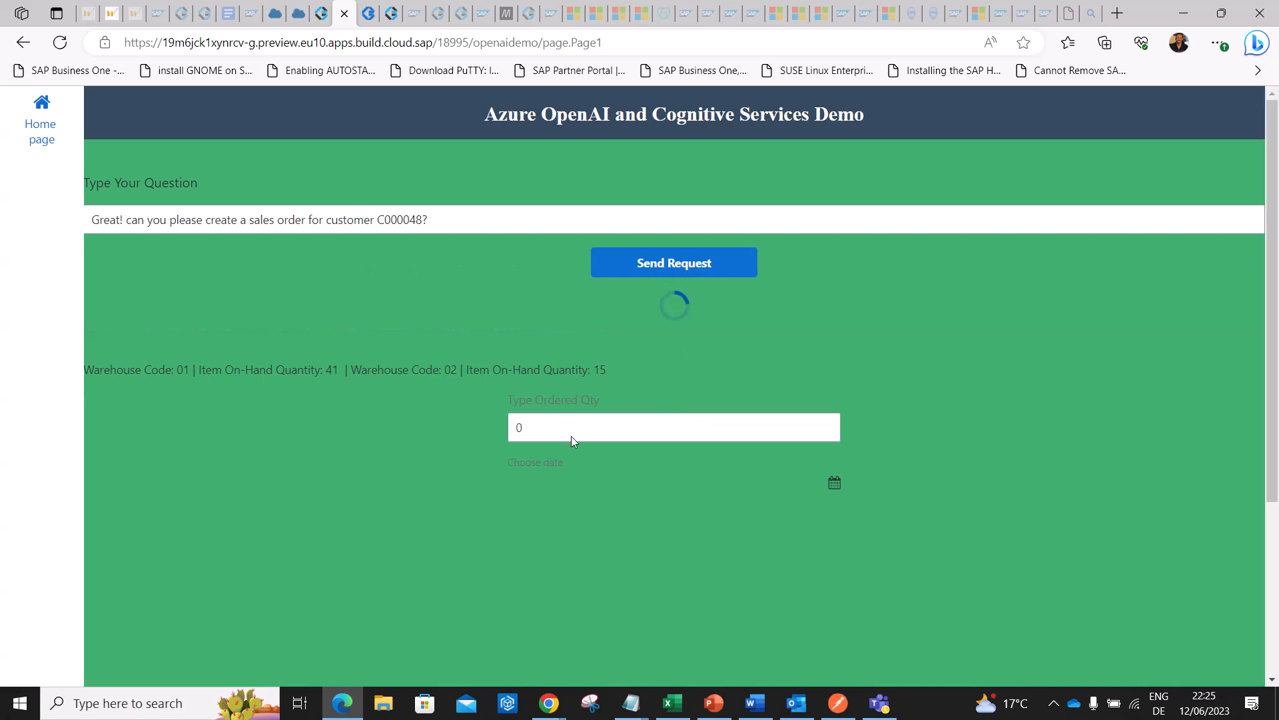
mouse_move(532, 416)
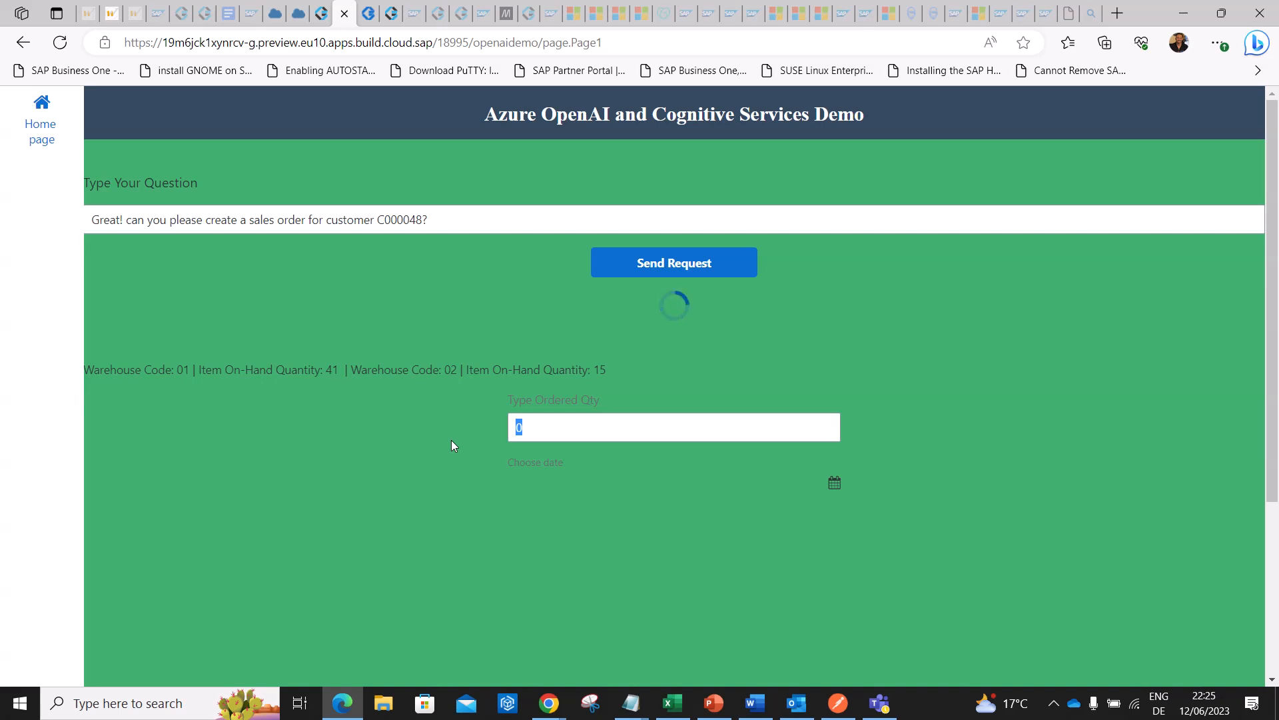
mouse_move(447, 449)
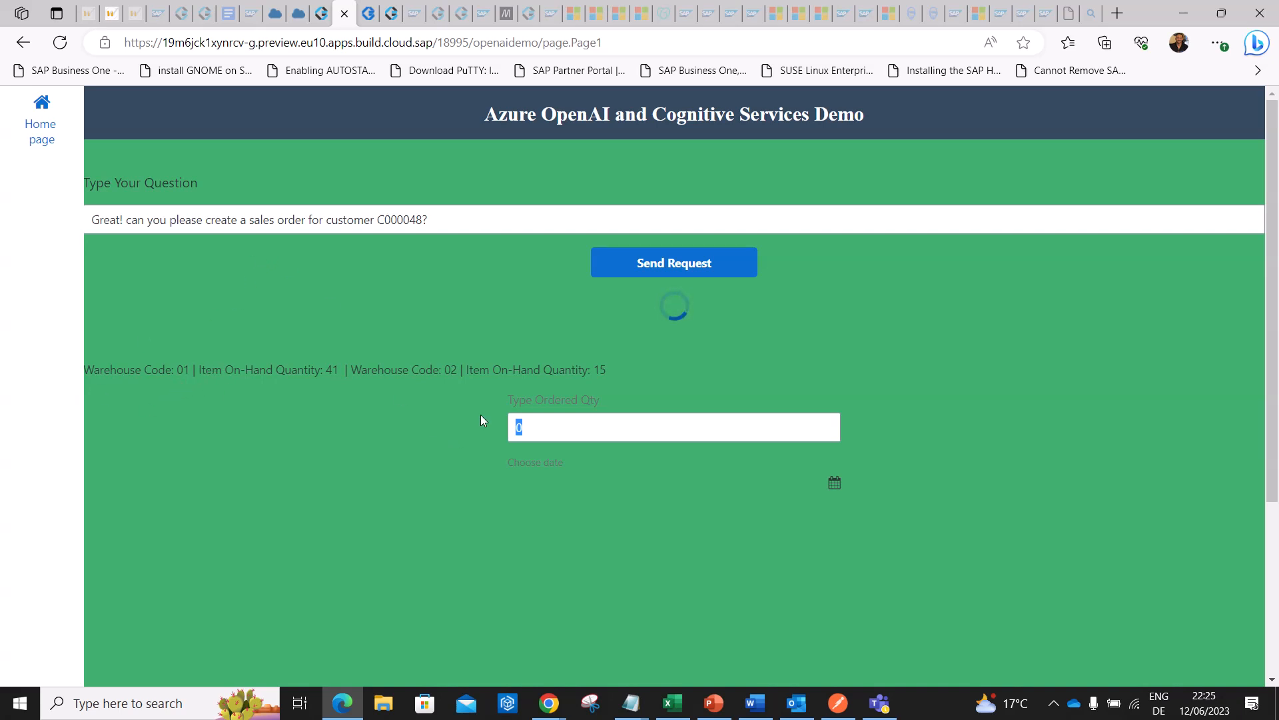
type("10")
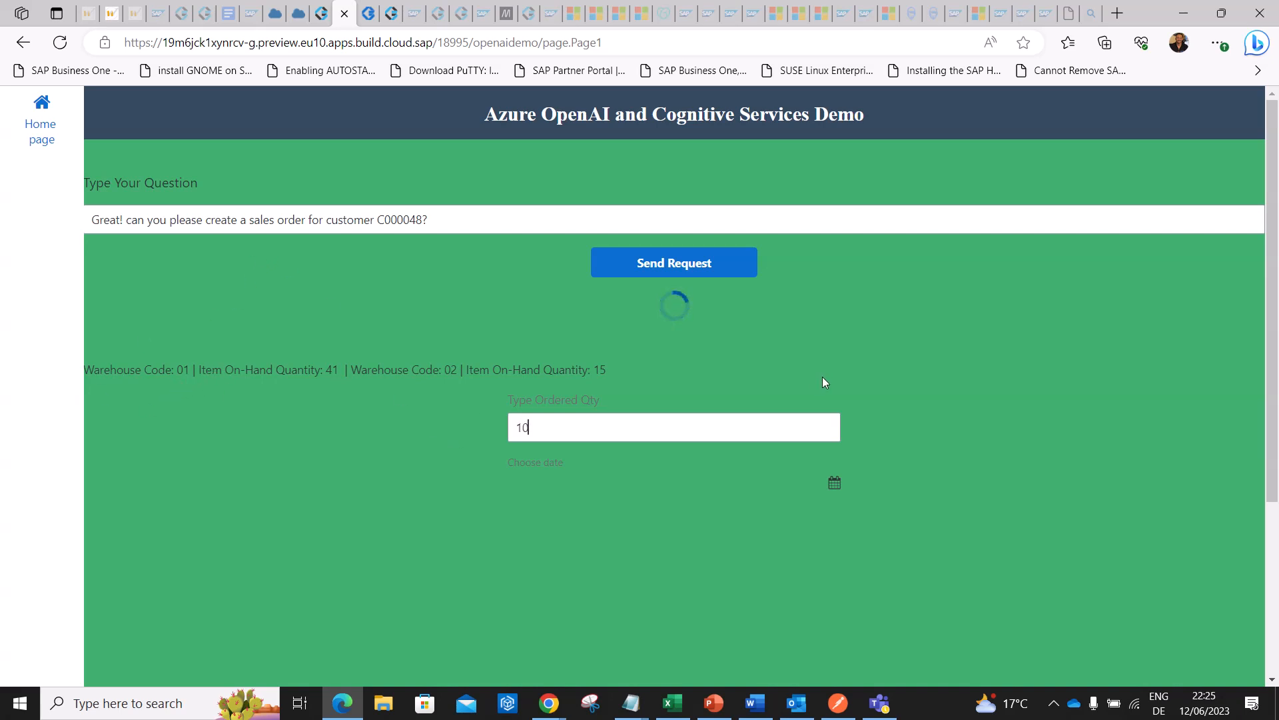
mouse_move(834, 482)
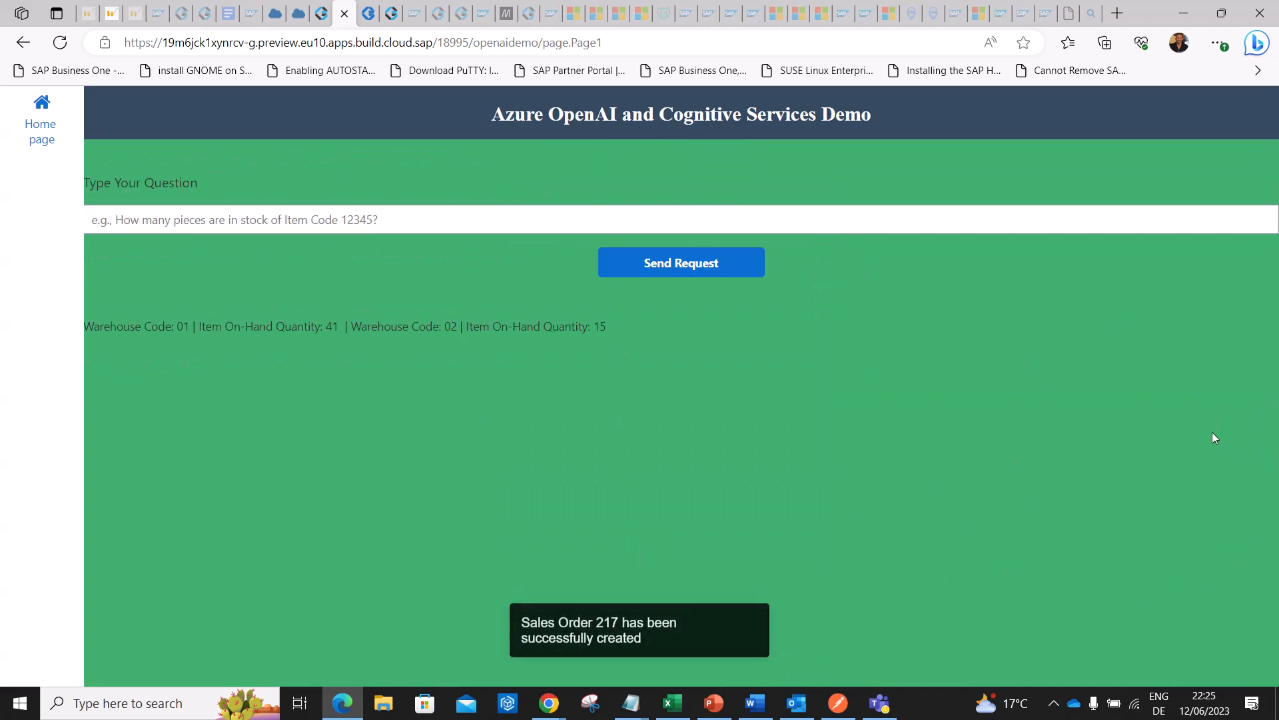
mouse_move(617, 653)
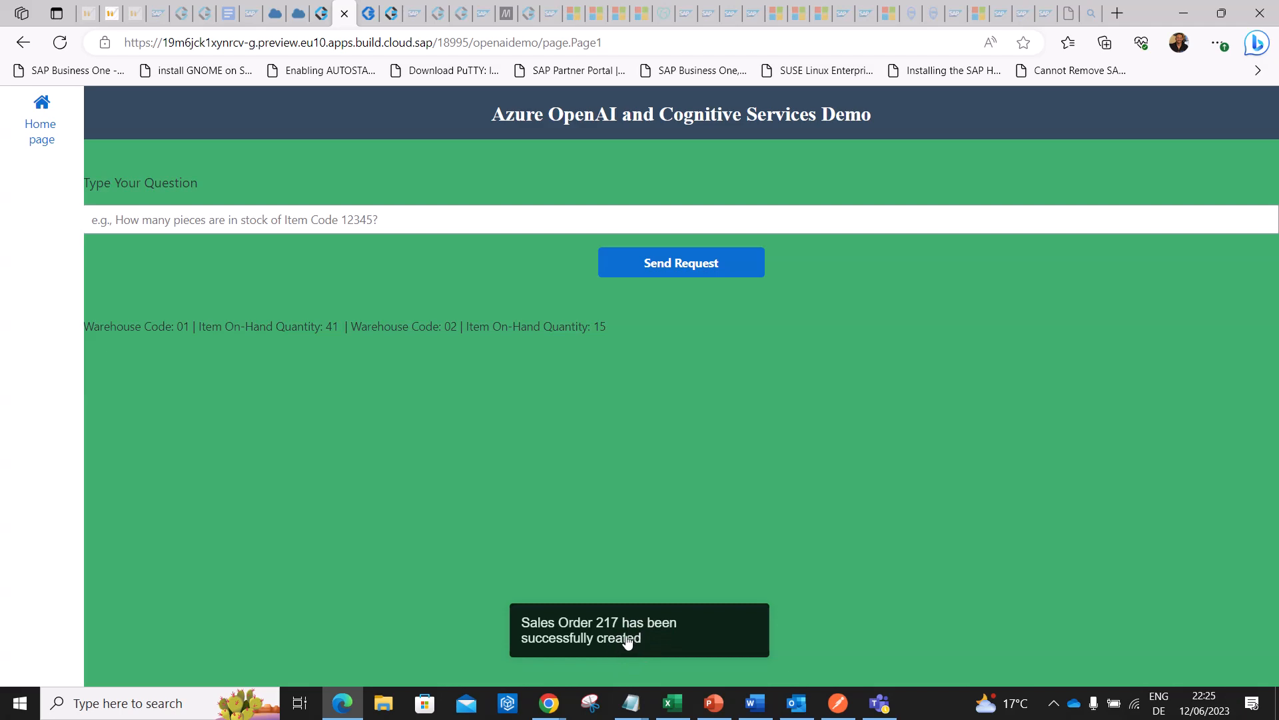
Switch to the remote Business One session and view order 217 under Sales - A/R, Sales Order.
key("alt+tab")
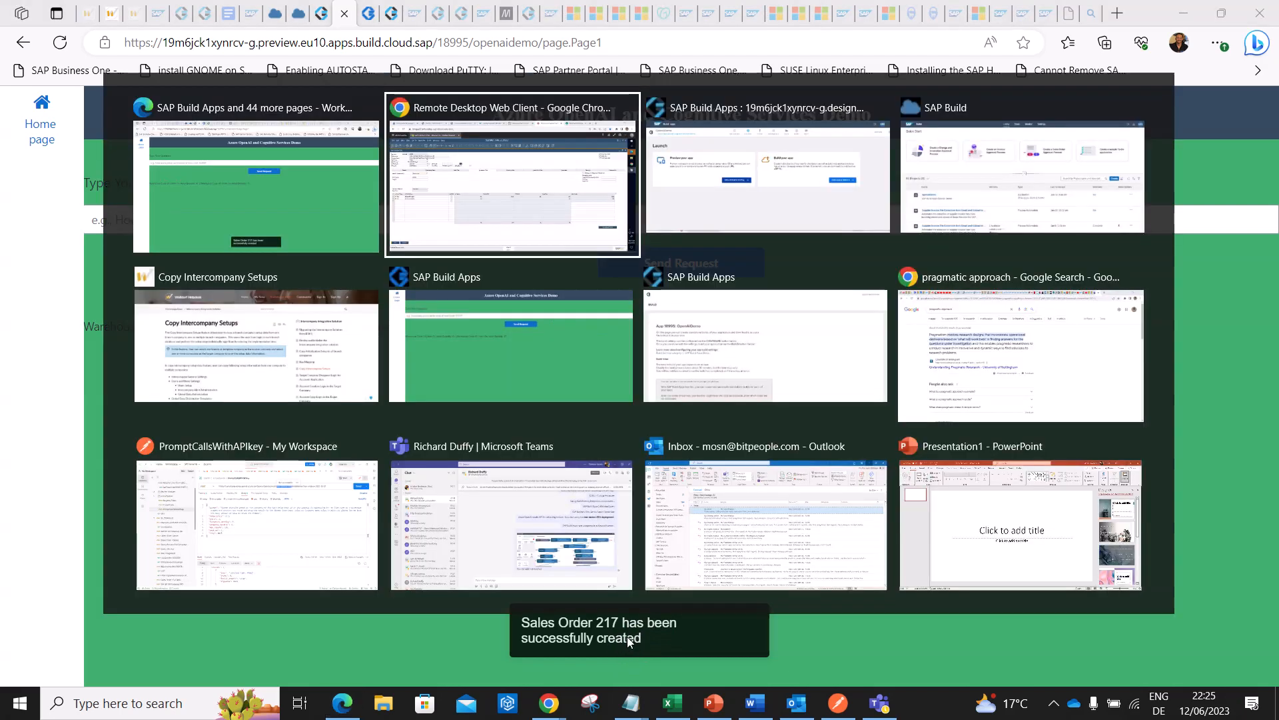
left_click(512, 173)
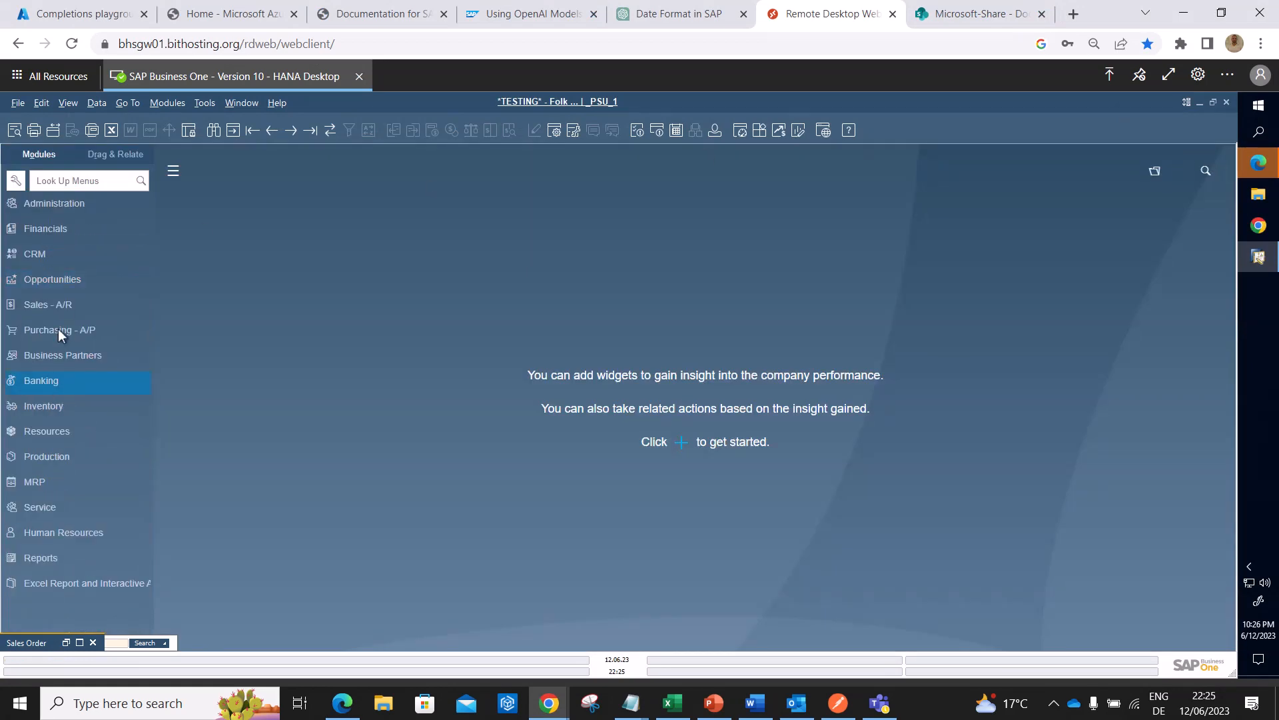
left_click(48, 304)
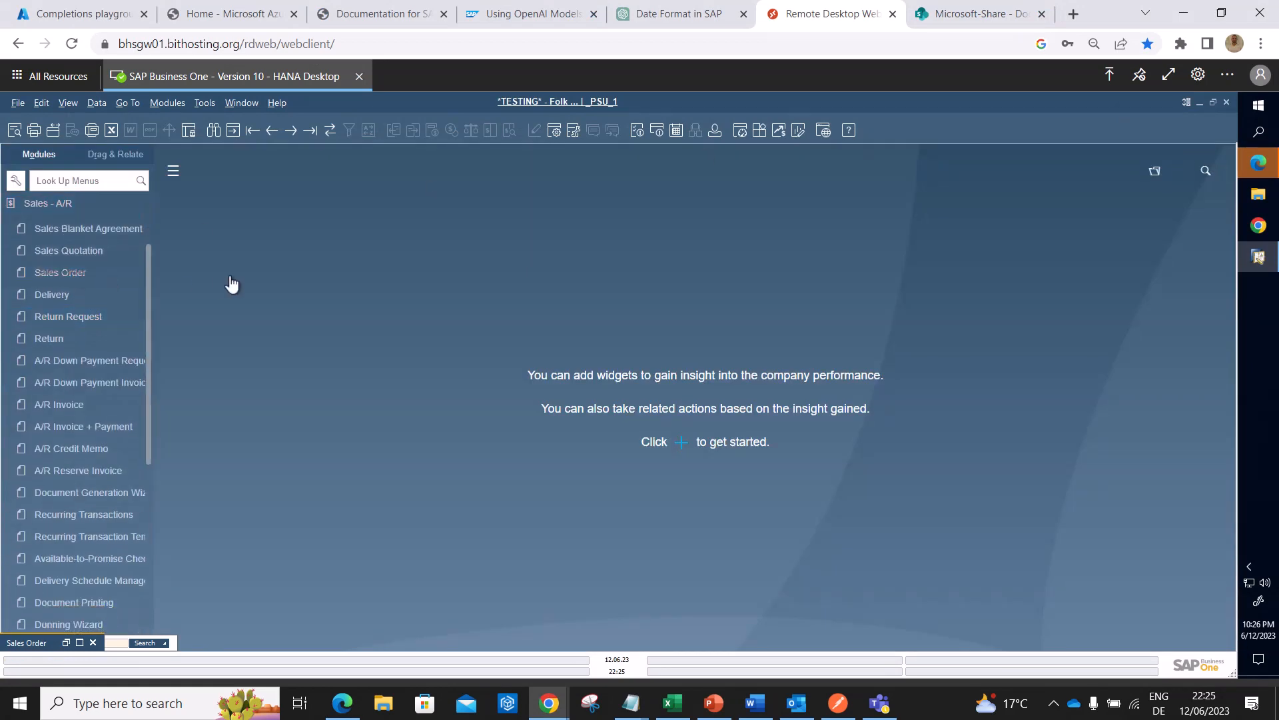
mouse_move(196, 285)
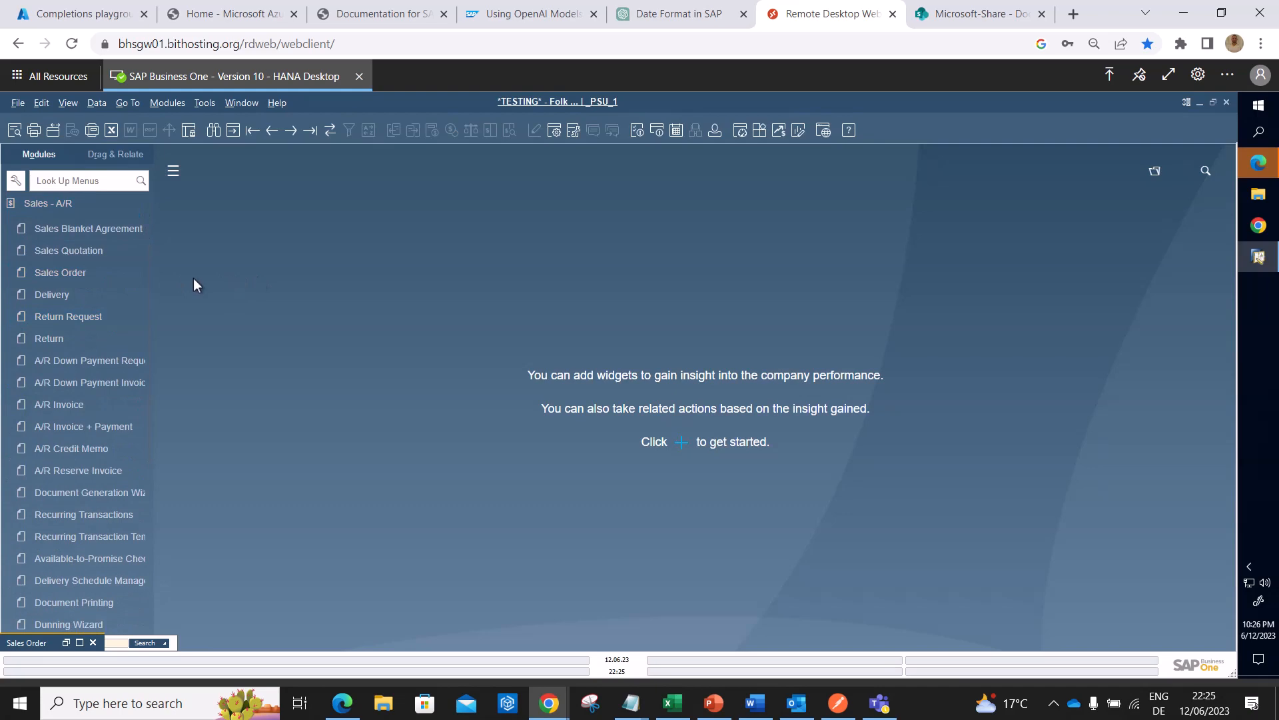
left_click(60, 271)
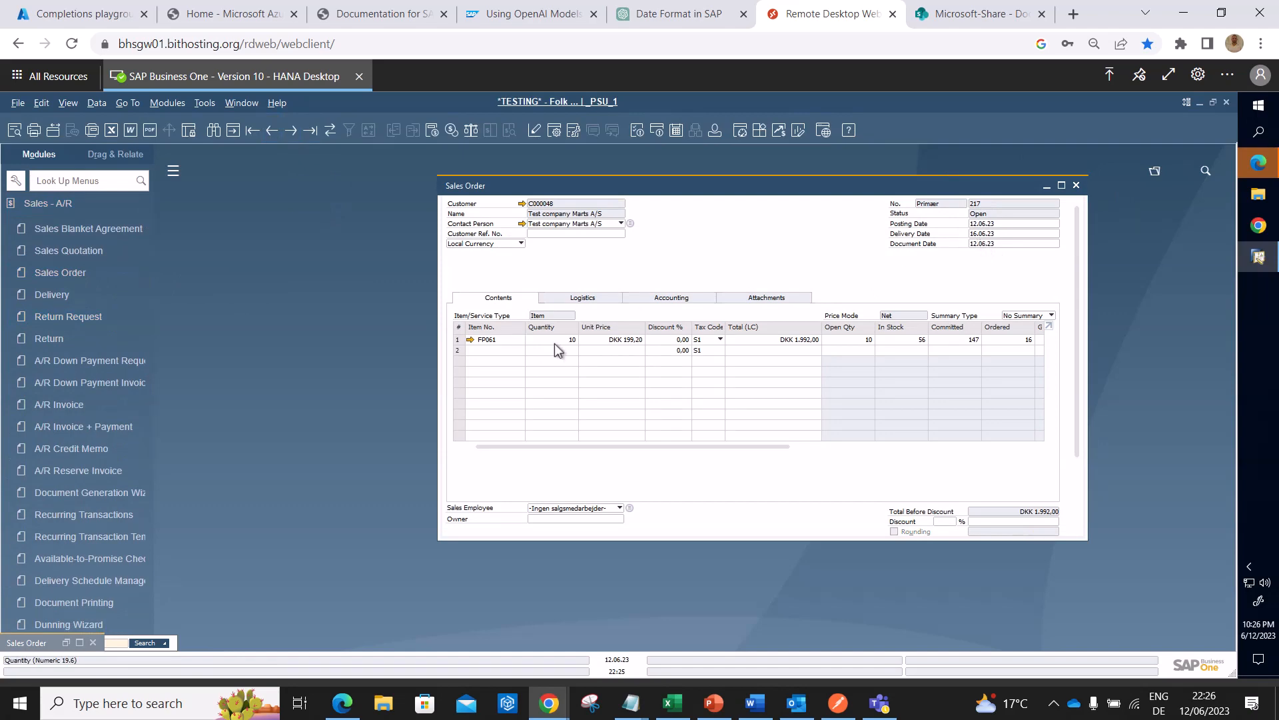
mouse_move(580, 352)
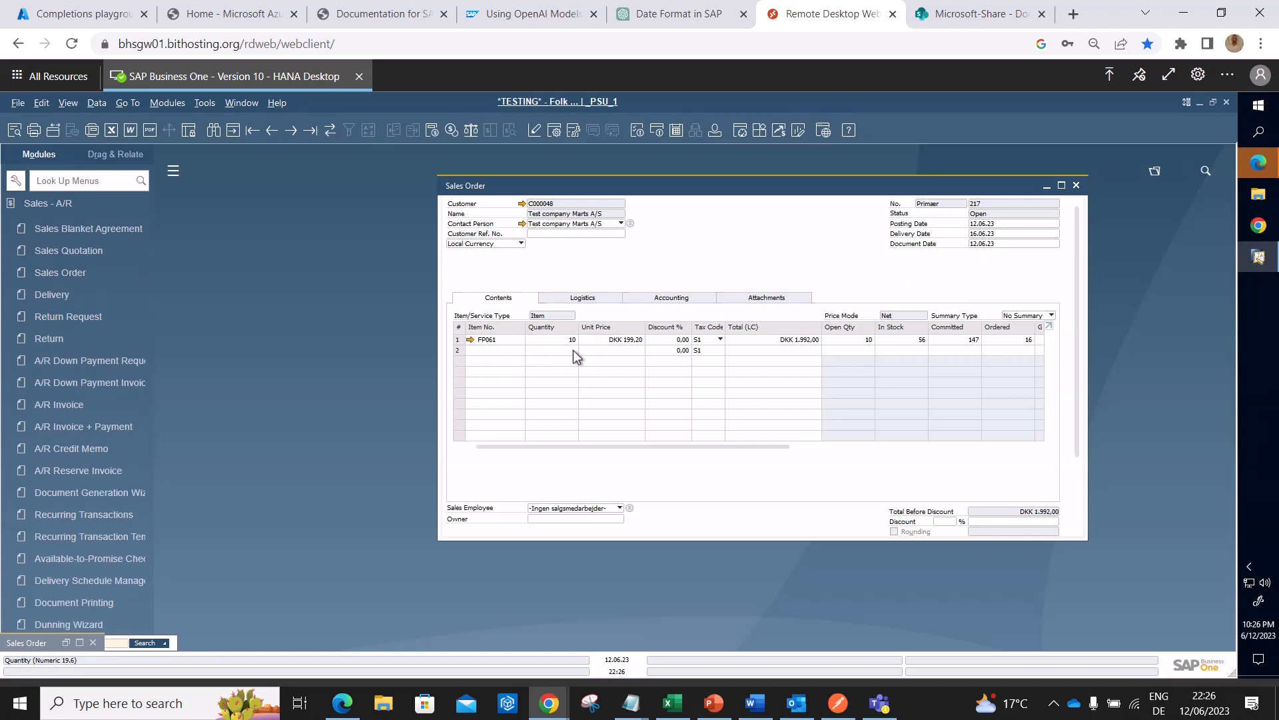
mouse_move(572, 366)
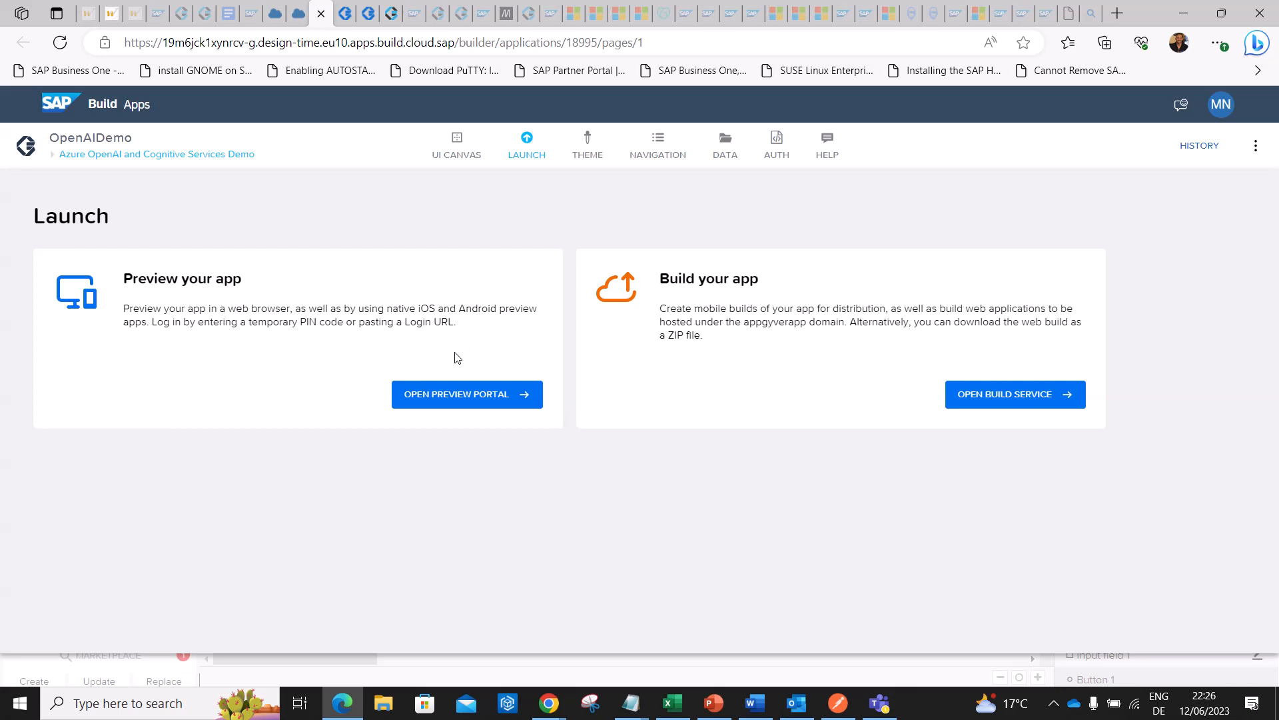
Go from the Launch page via UI Canvas to the project's Data resources page.
left_click(456, 144)
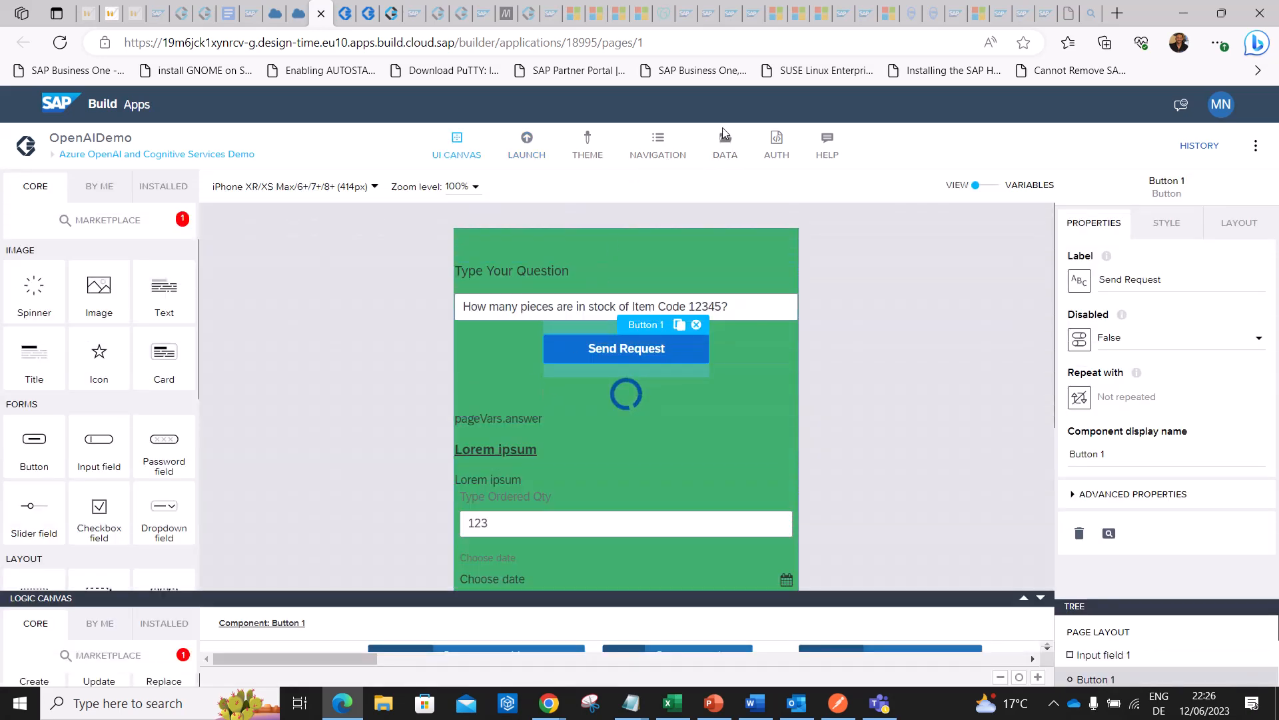
left_click(723, 139)
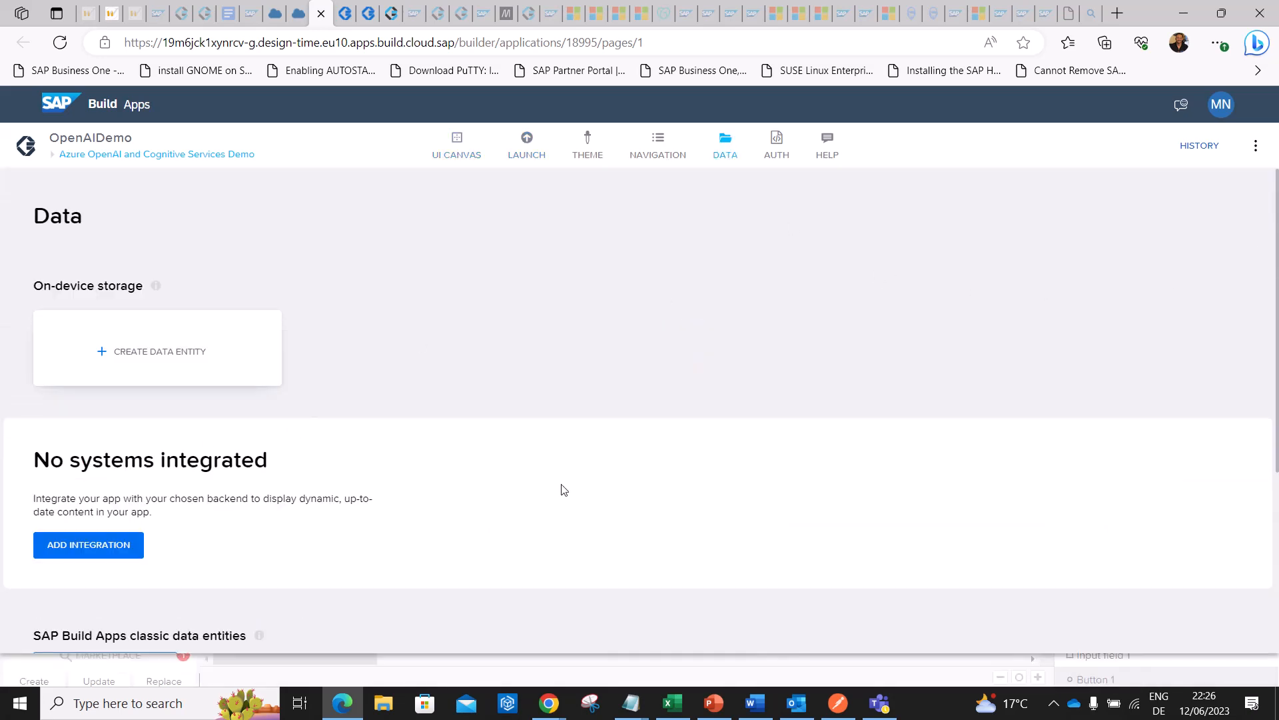
scroll("down", 3)
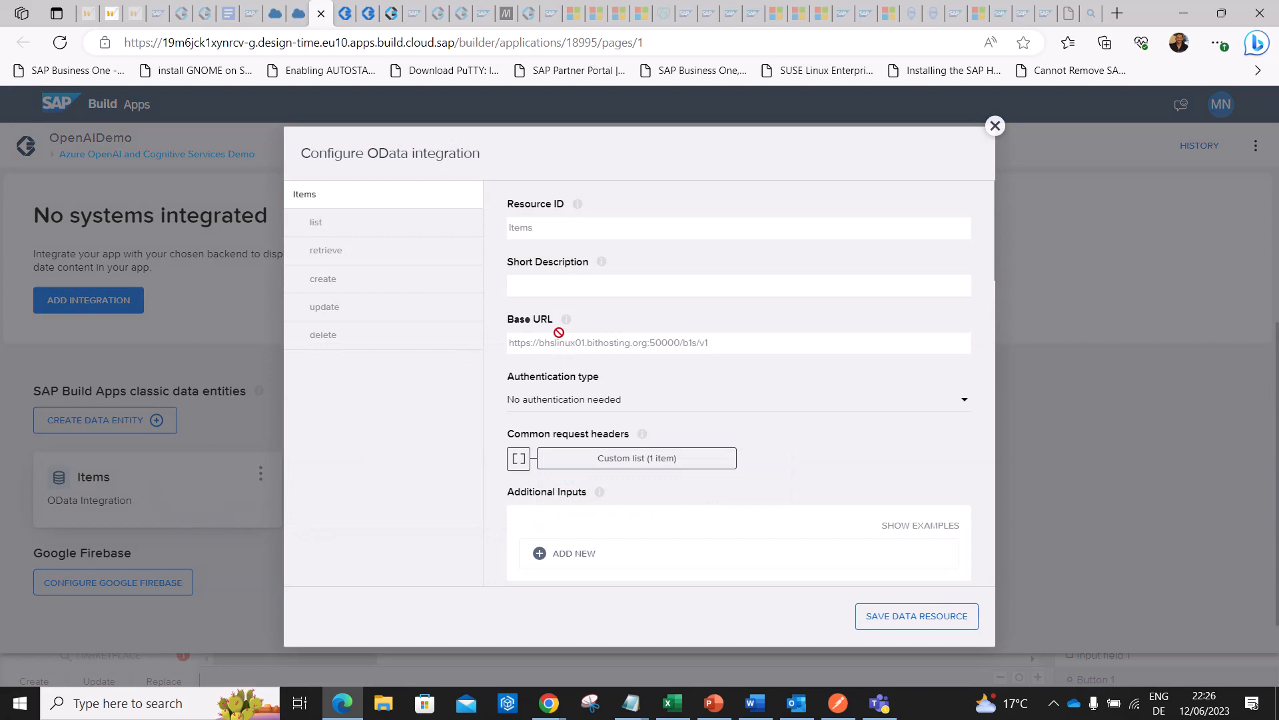
mouse_move(543, 332)
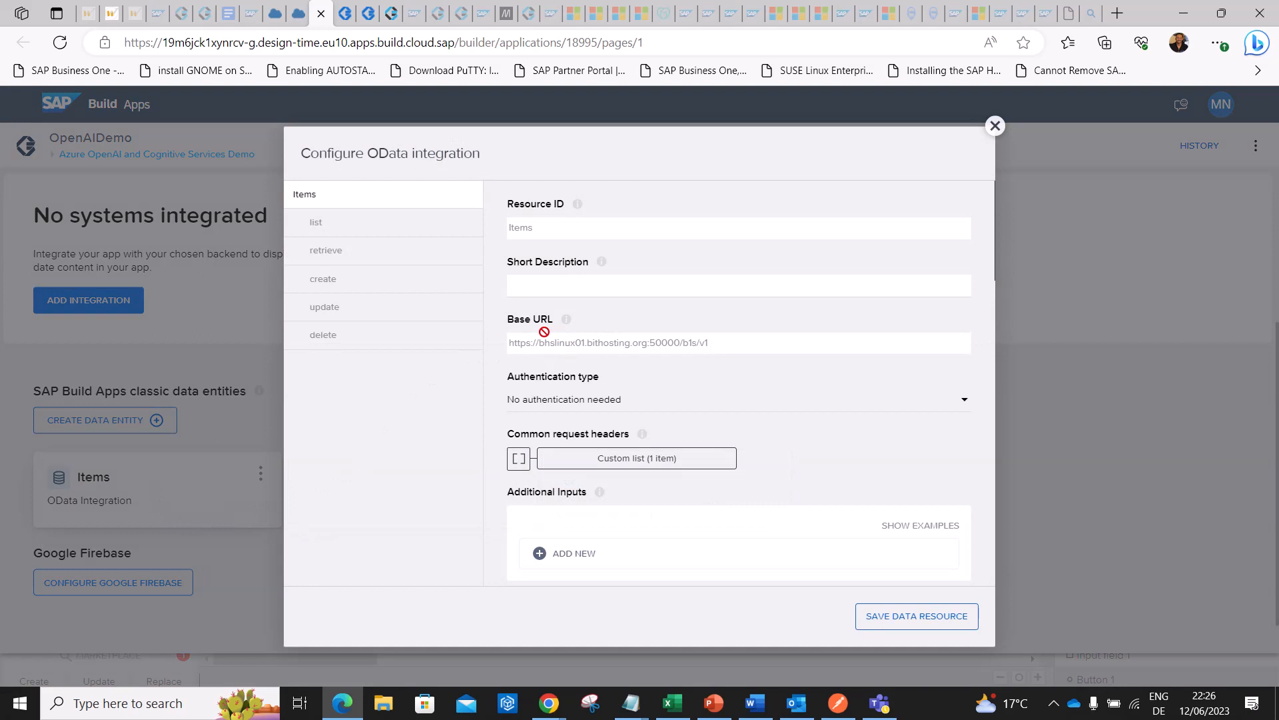
mouse_move(544, 326)
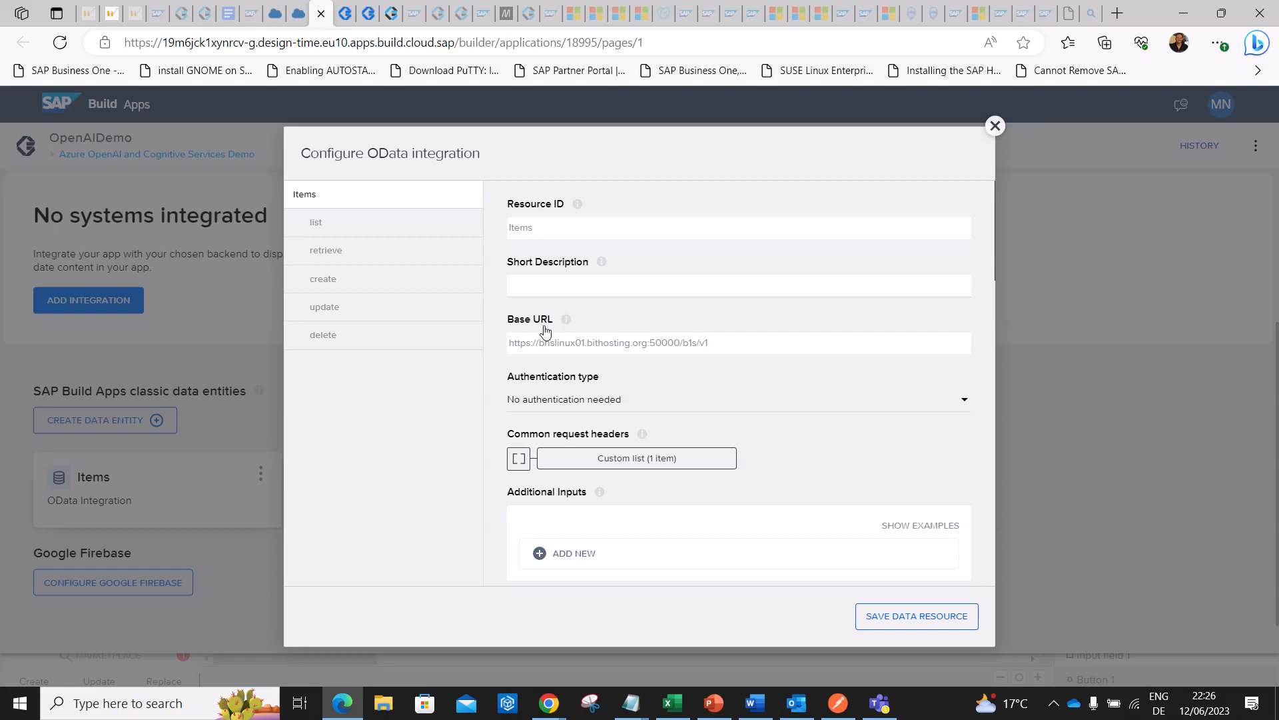
mouse_move(403, 279)
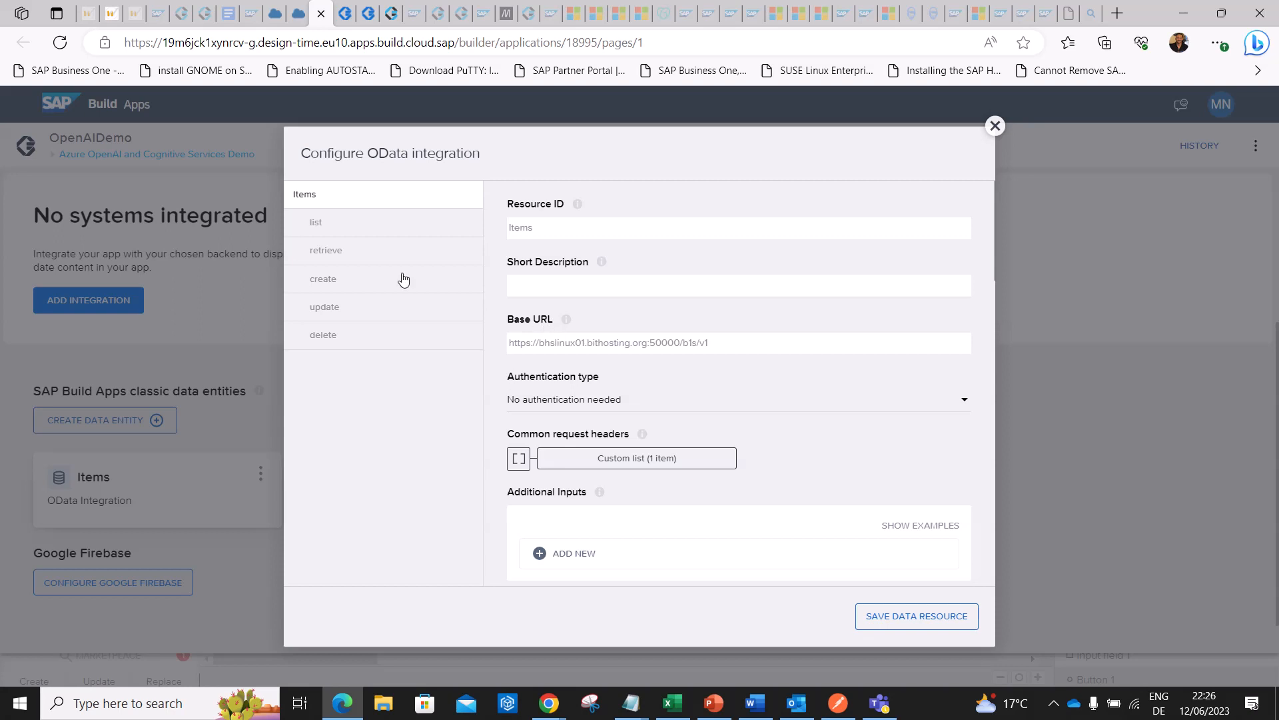
mouse_move(352, 242)
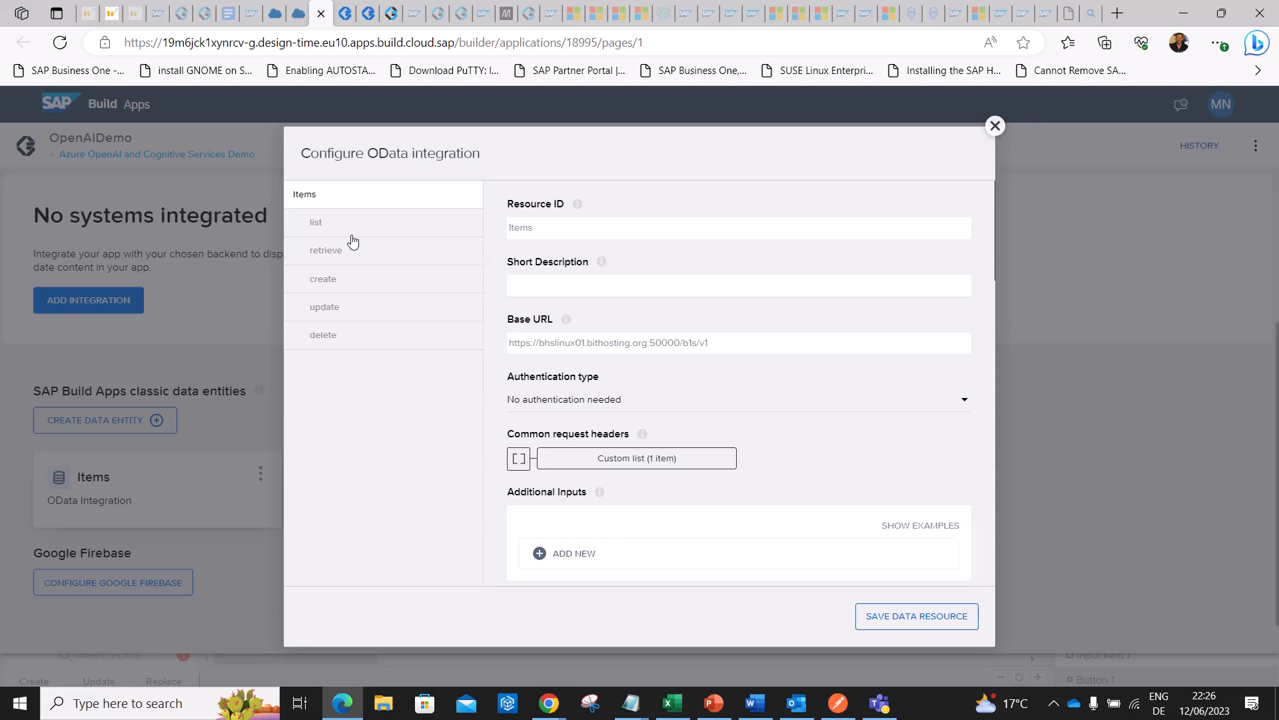
mouse_move(348, 249)
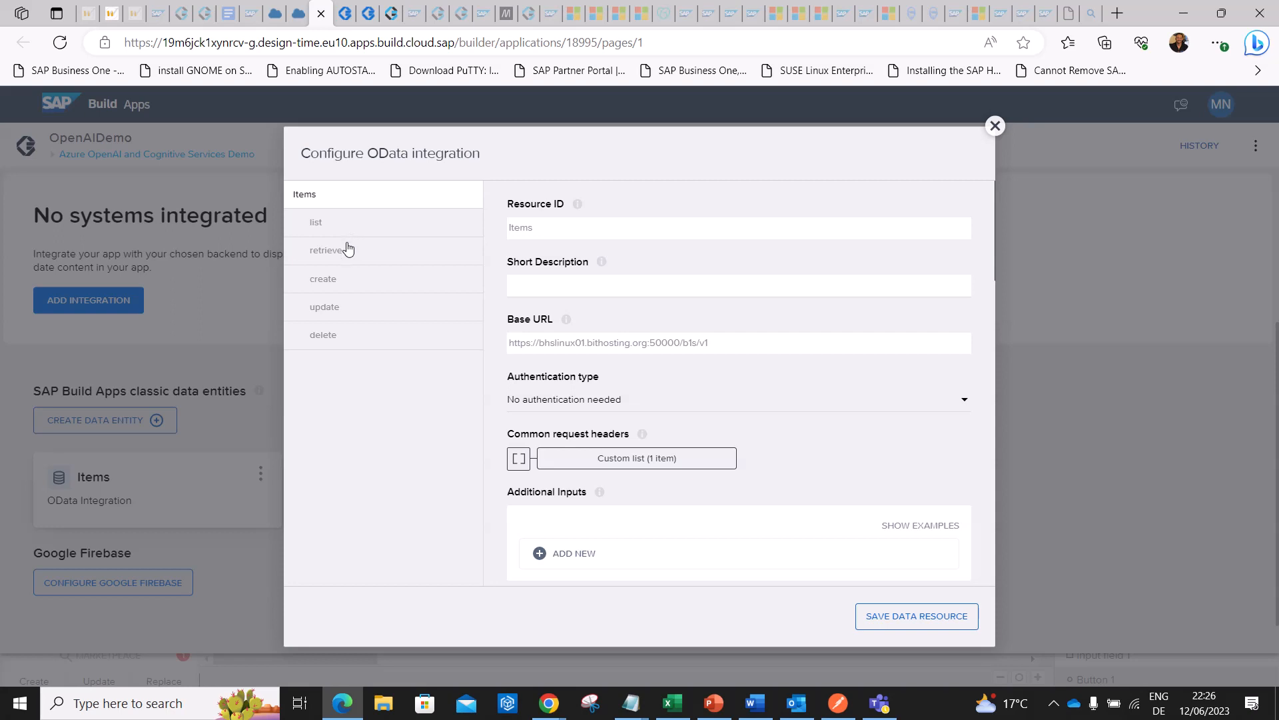
mouse_move(994, 128)
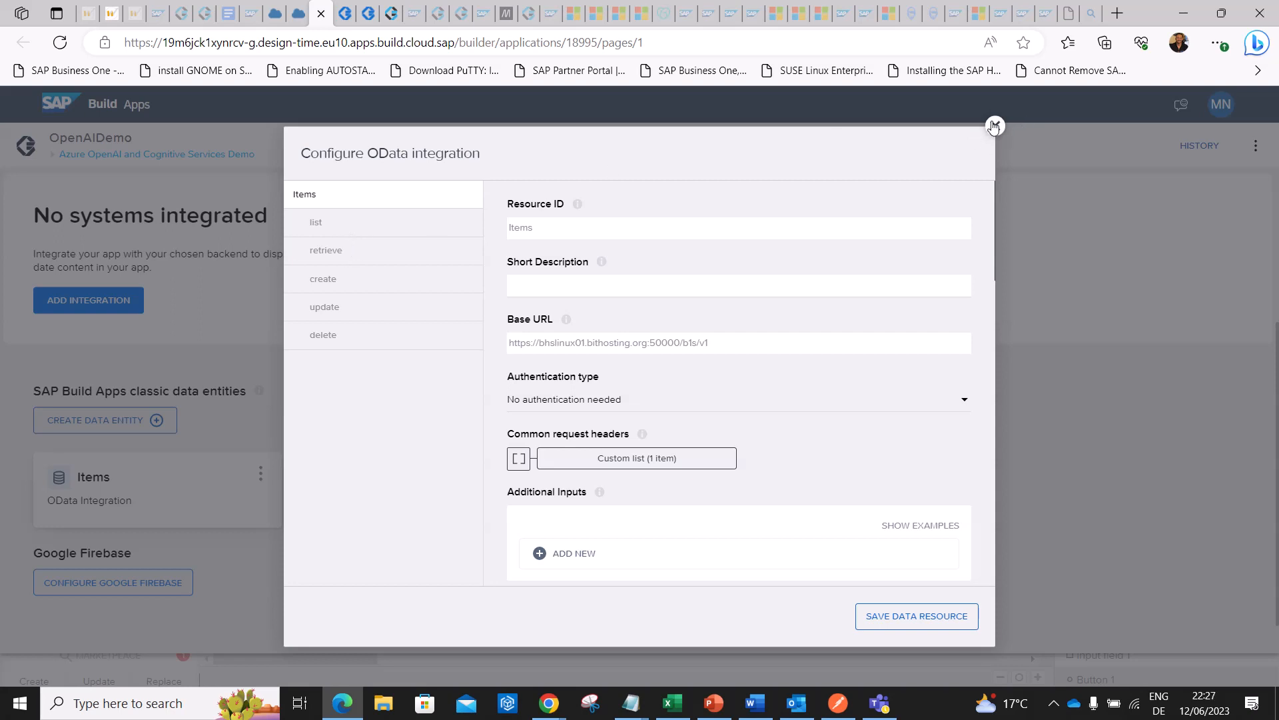
Close the Items OData integration settings without saving.
left_click(994, 127)
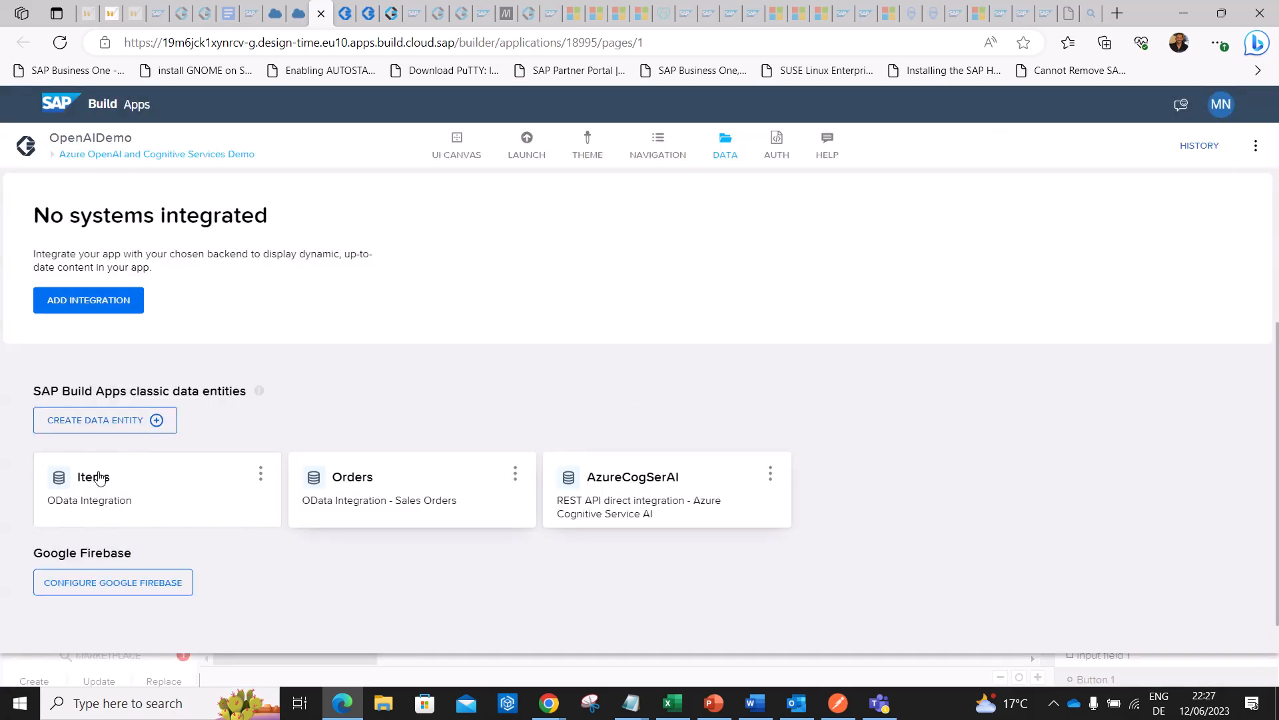
mouse_move(365, 519)
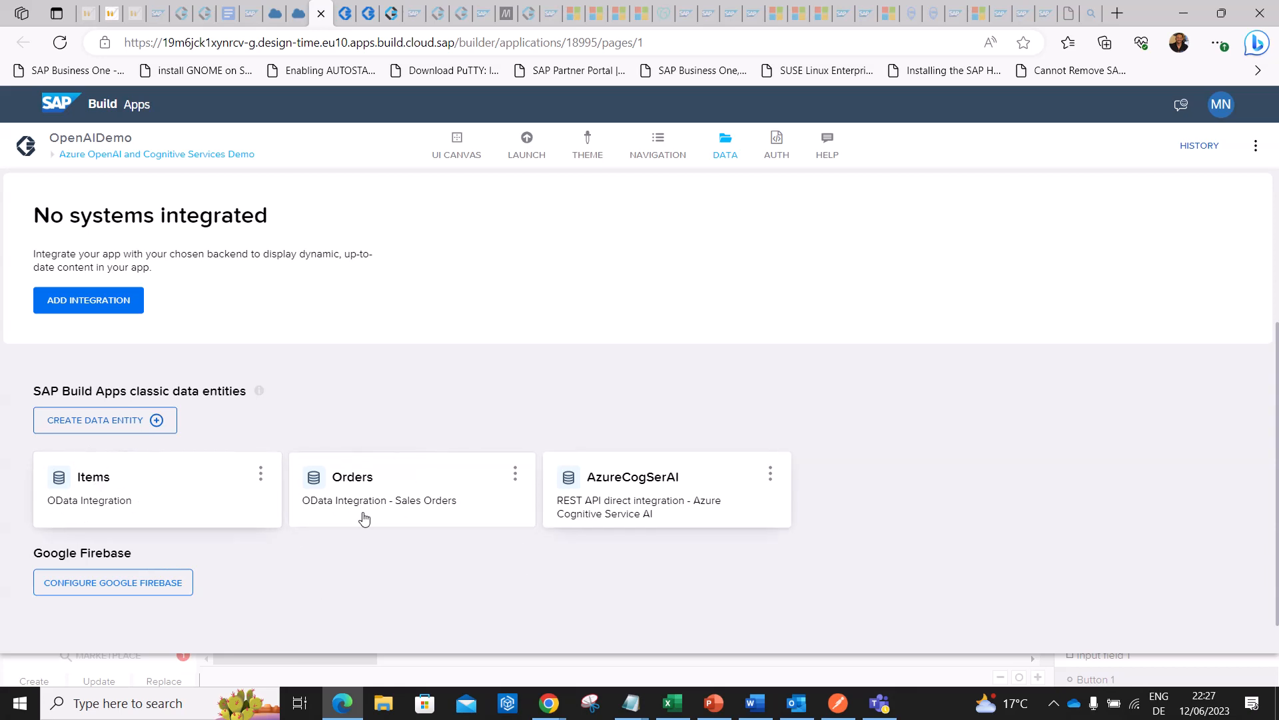
mouse_move(381, 508)
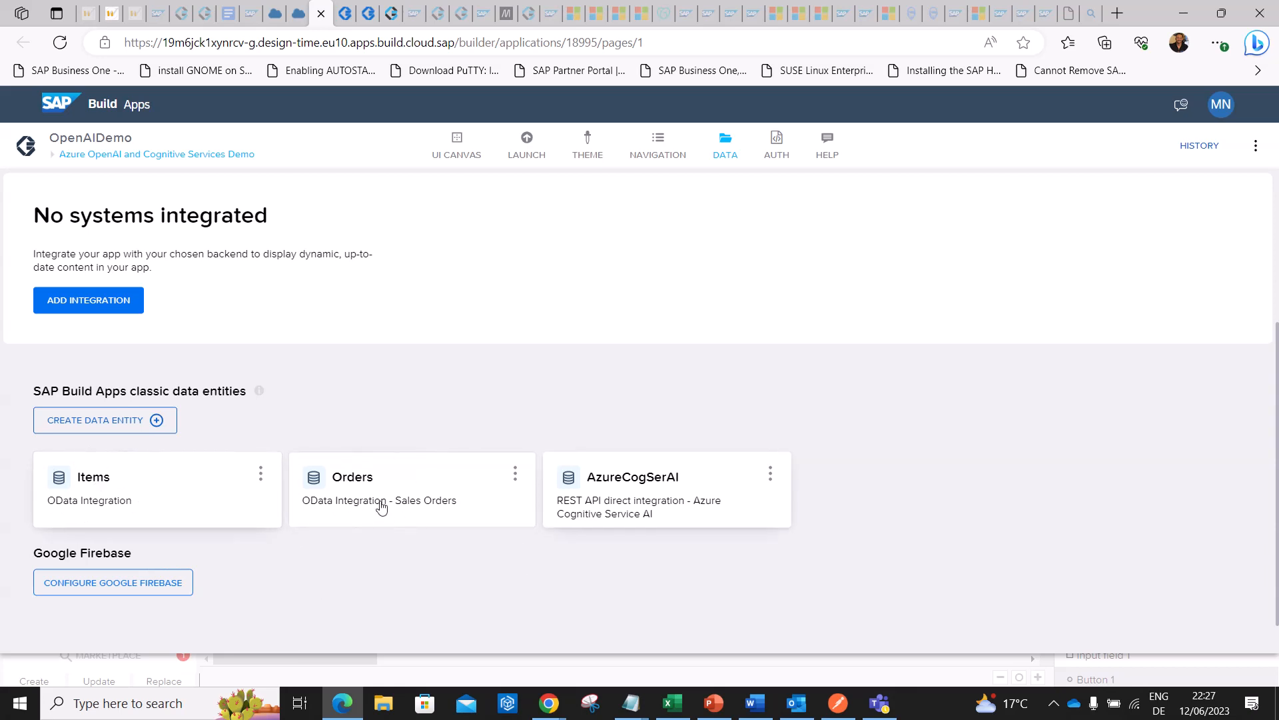
mouse_move(693, 507)
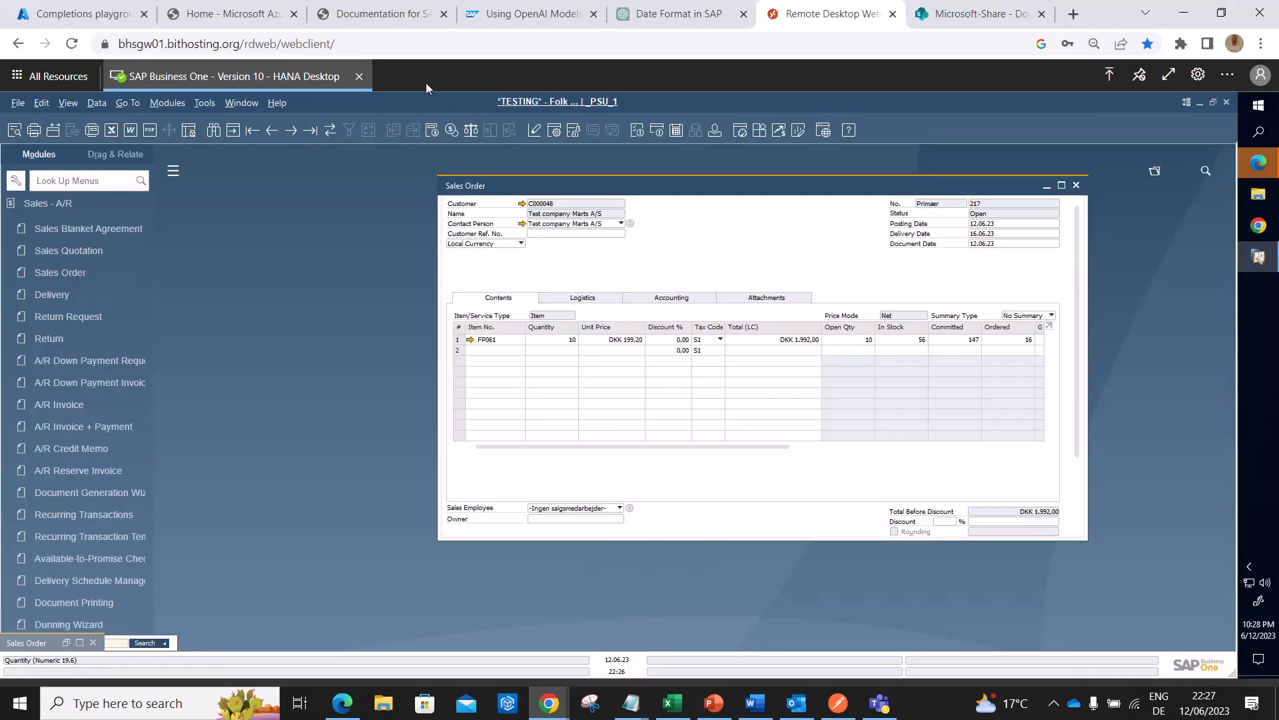
Switch to the Azure Completions playground and highlight the extraction instruction sentence of the prompt.
left_click(77, 14)
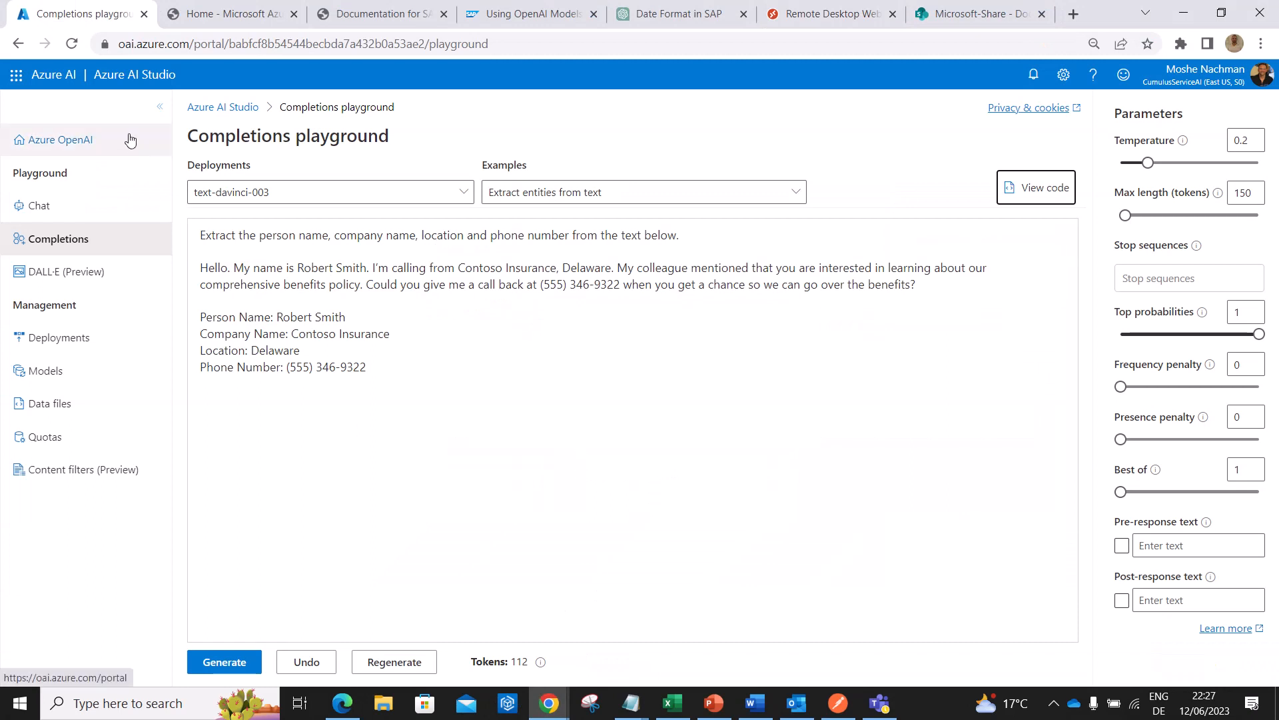
mouse_move(415, 537)
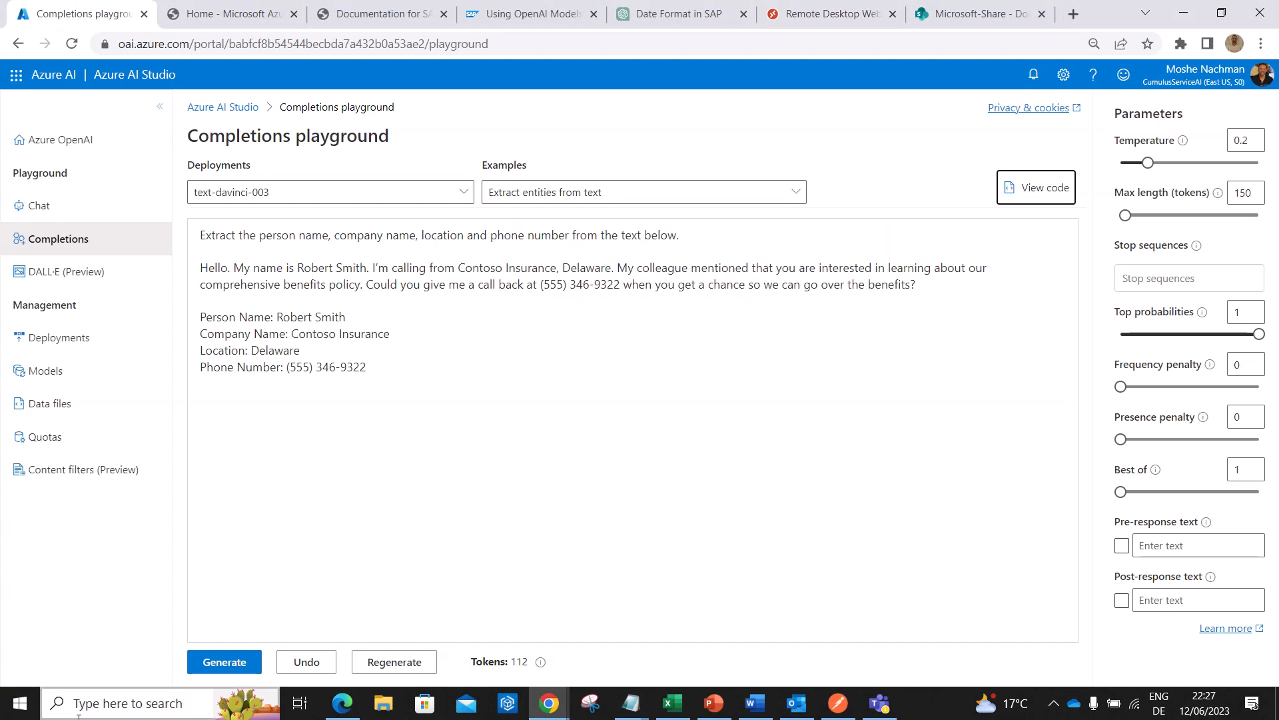
mouse_move(243, 163)
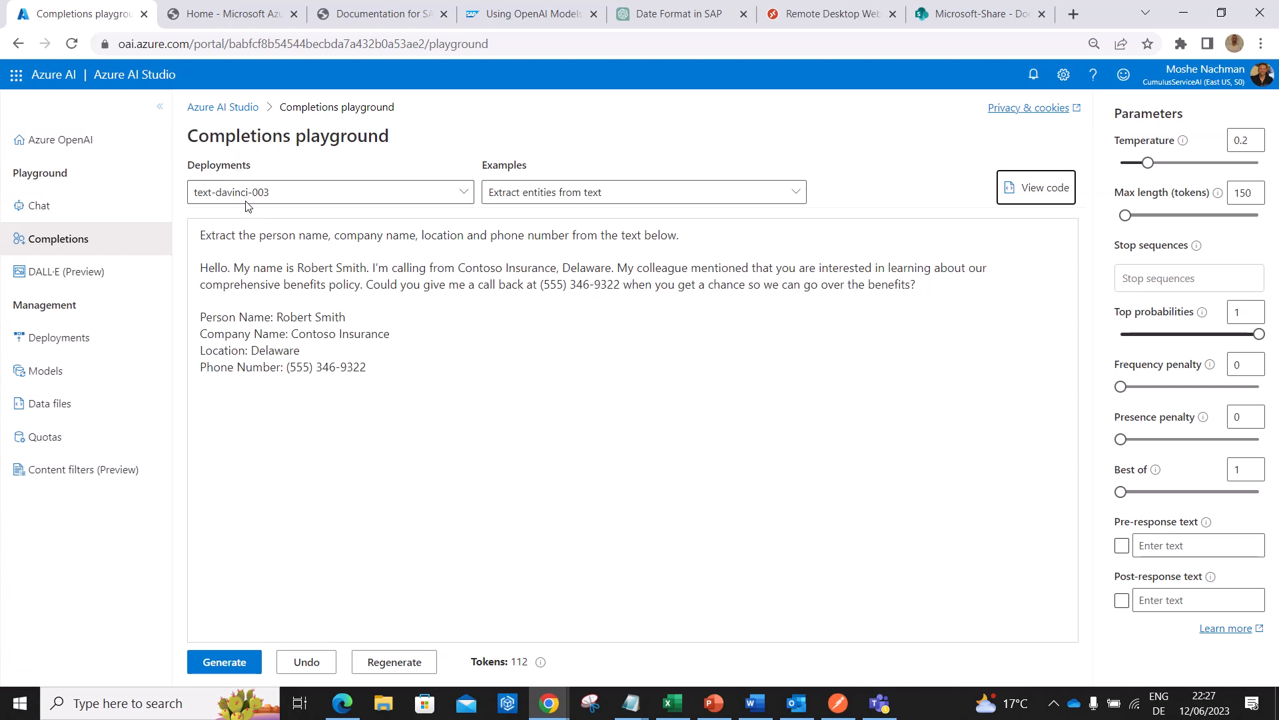
mouse_move(241, 214)
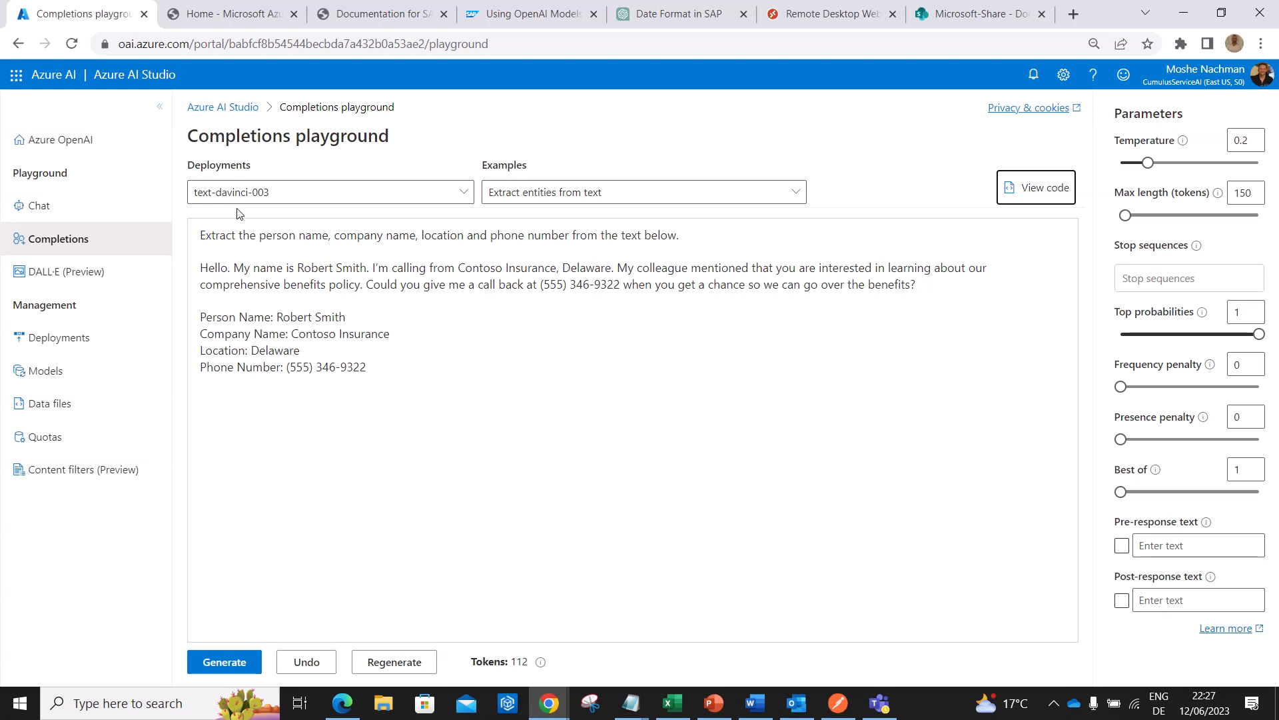
mouse_move(209, 212)
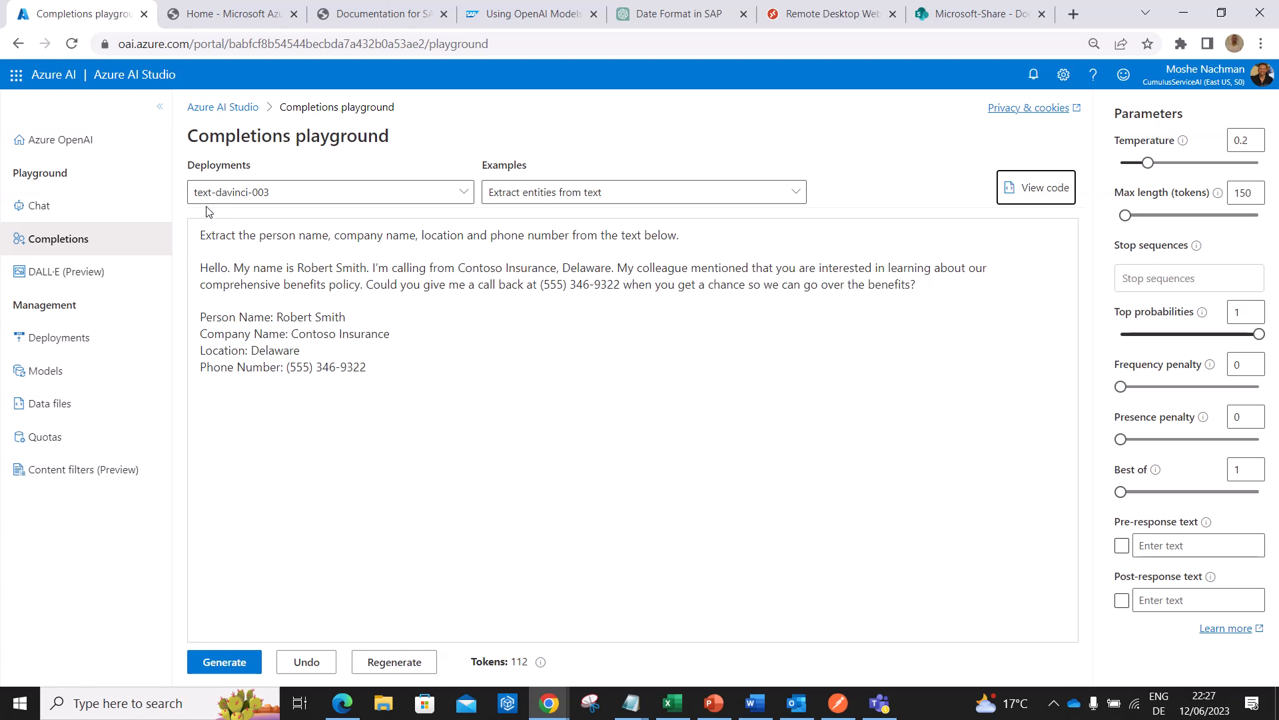
mouse_move(563, 202)
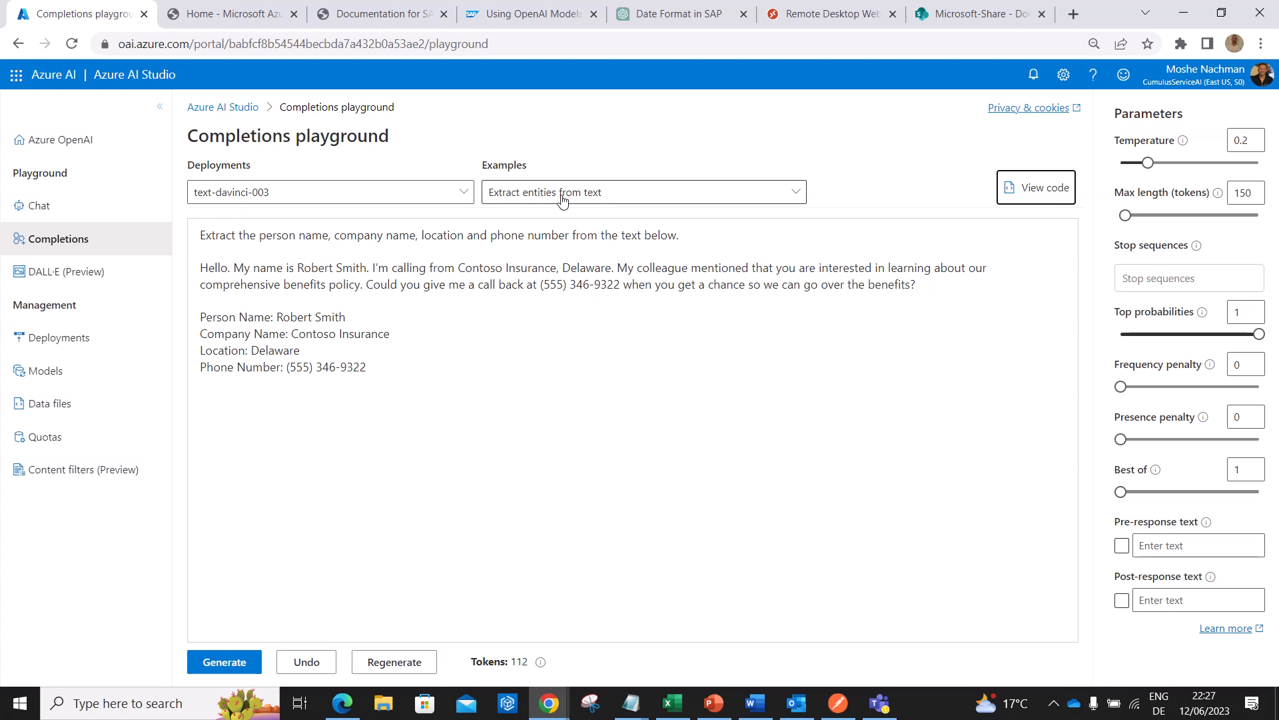
mouse_move(559, 206)
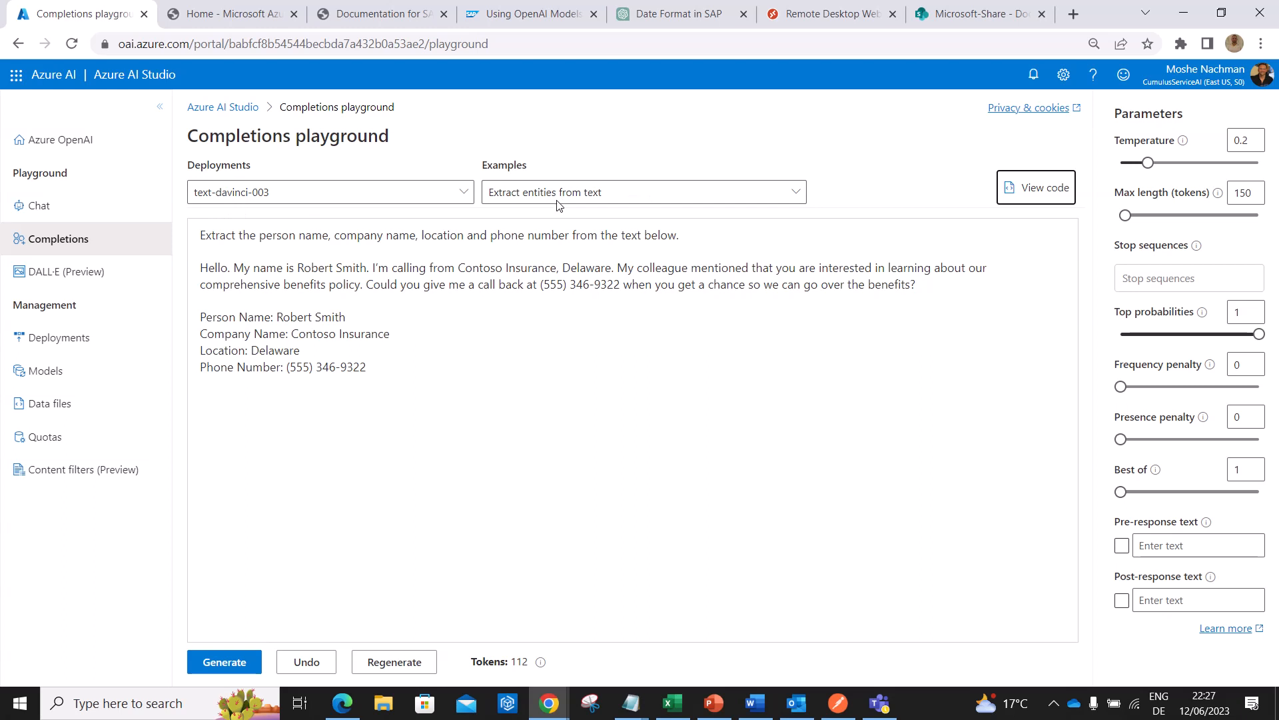
triple_click(438, 235)
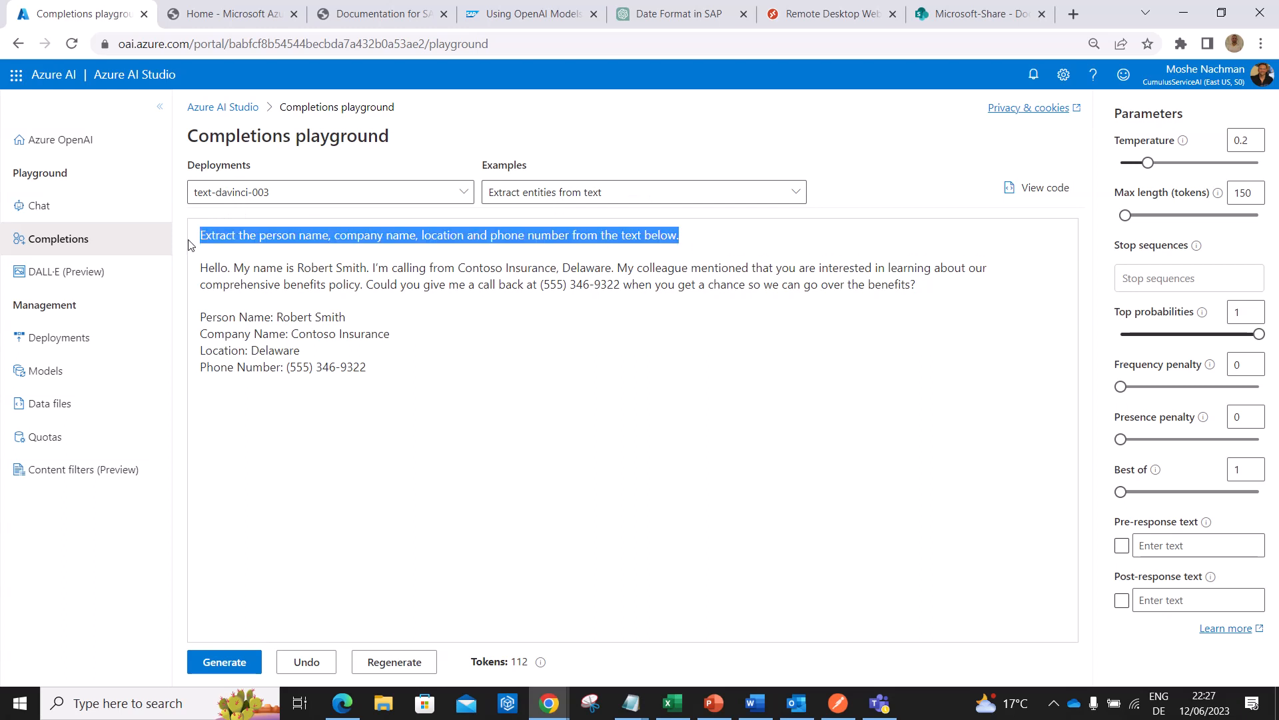
mouse_move(219, 280)
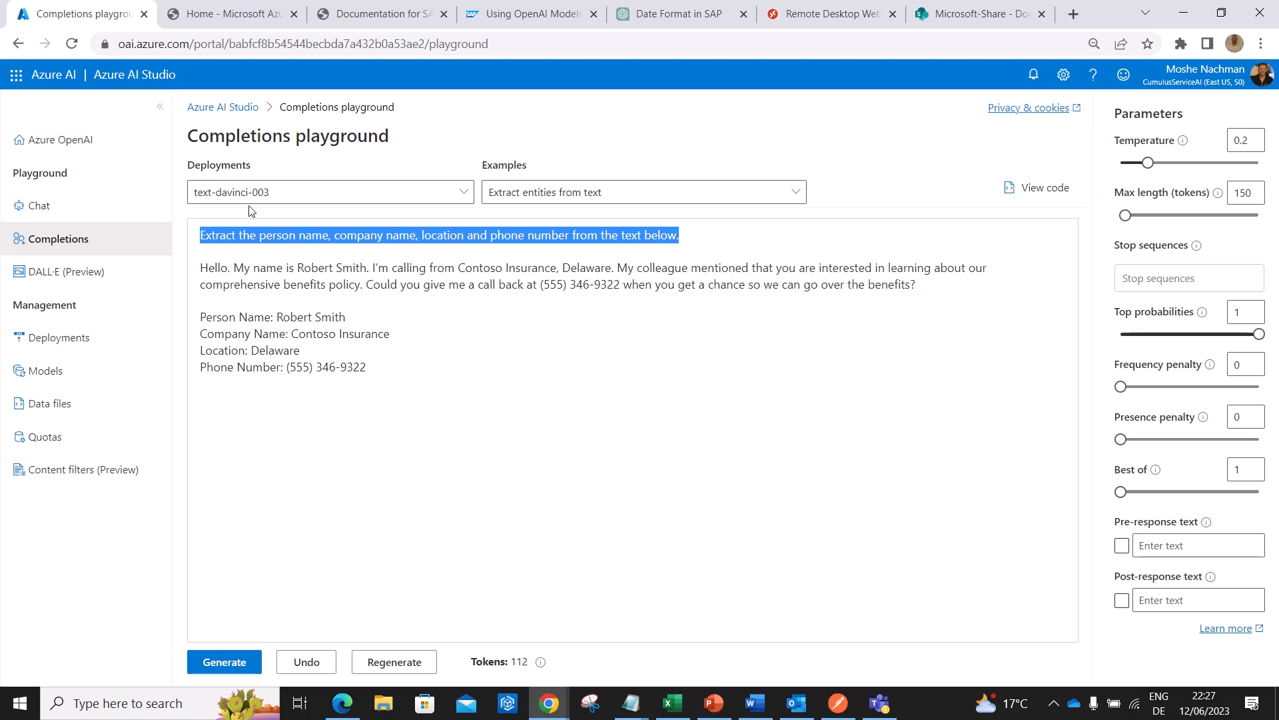
mouse_move(923, 253)
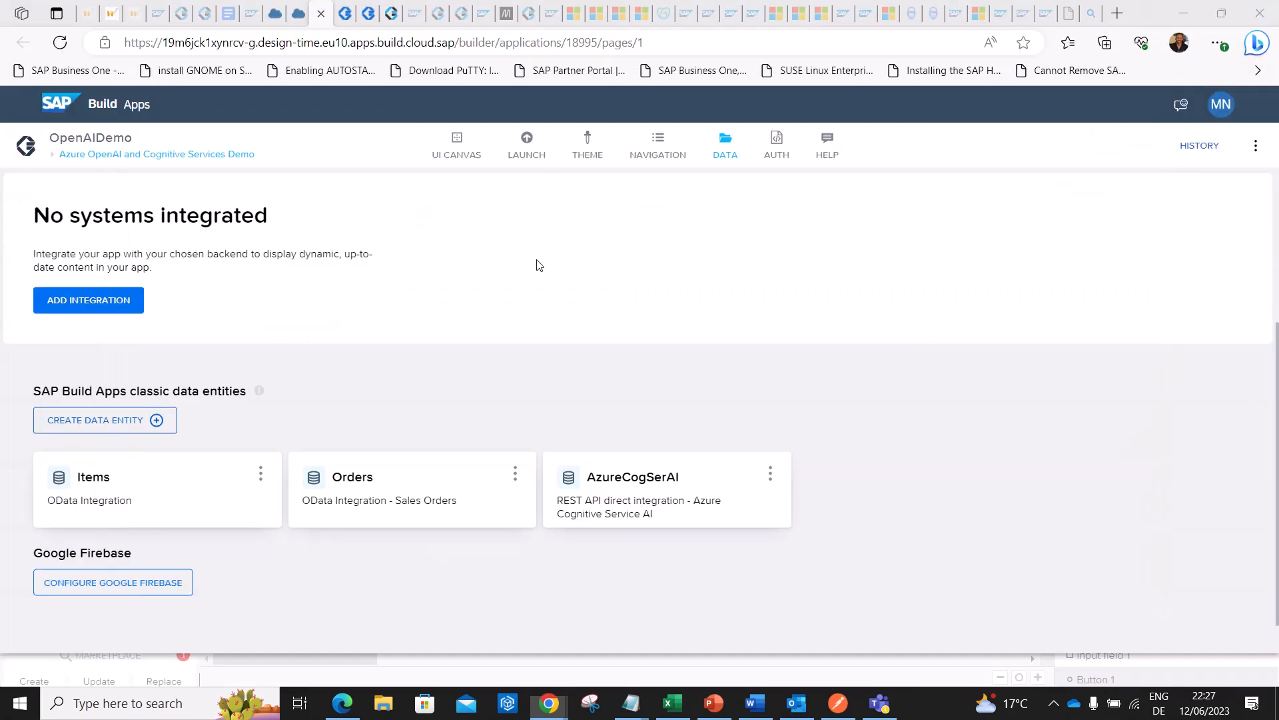
Review the Create record formula with the extraction prompt JSON and close the editor.
left_click(456, 144)
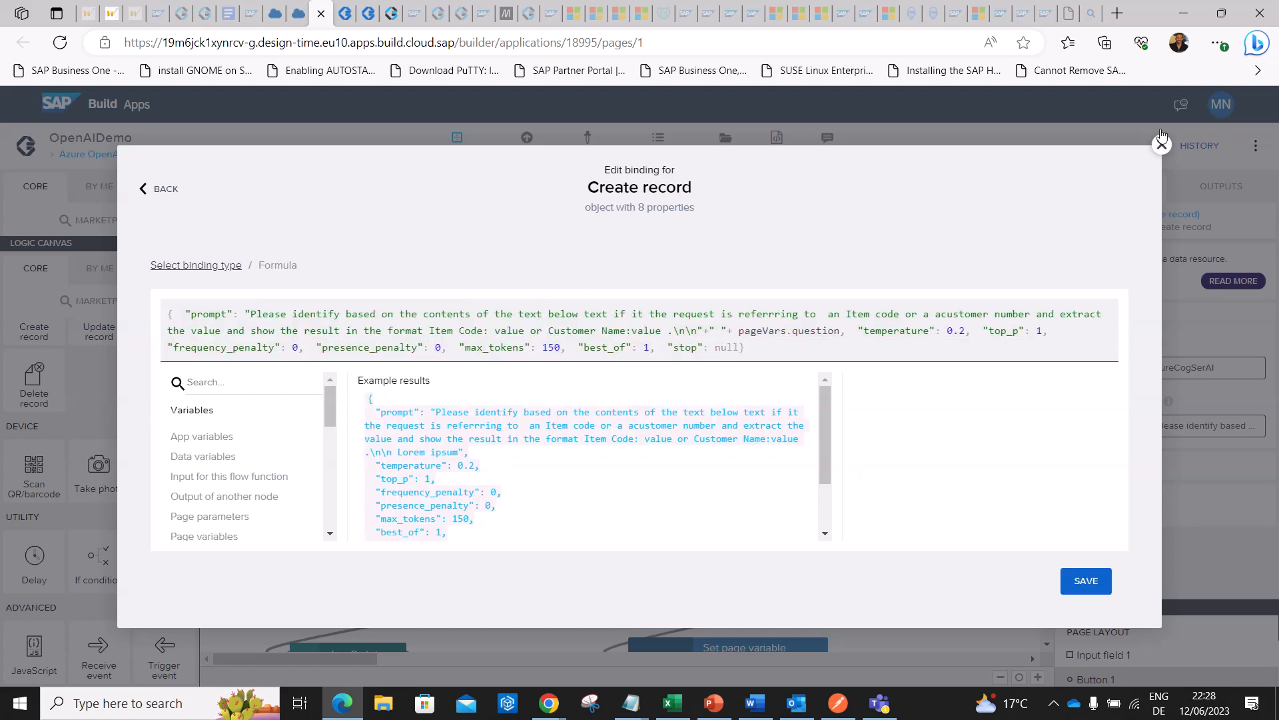
left_click(1163, 144)
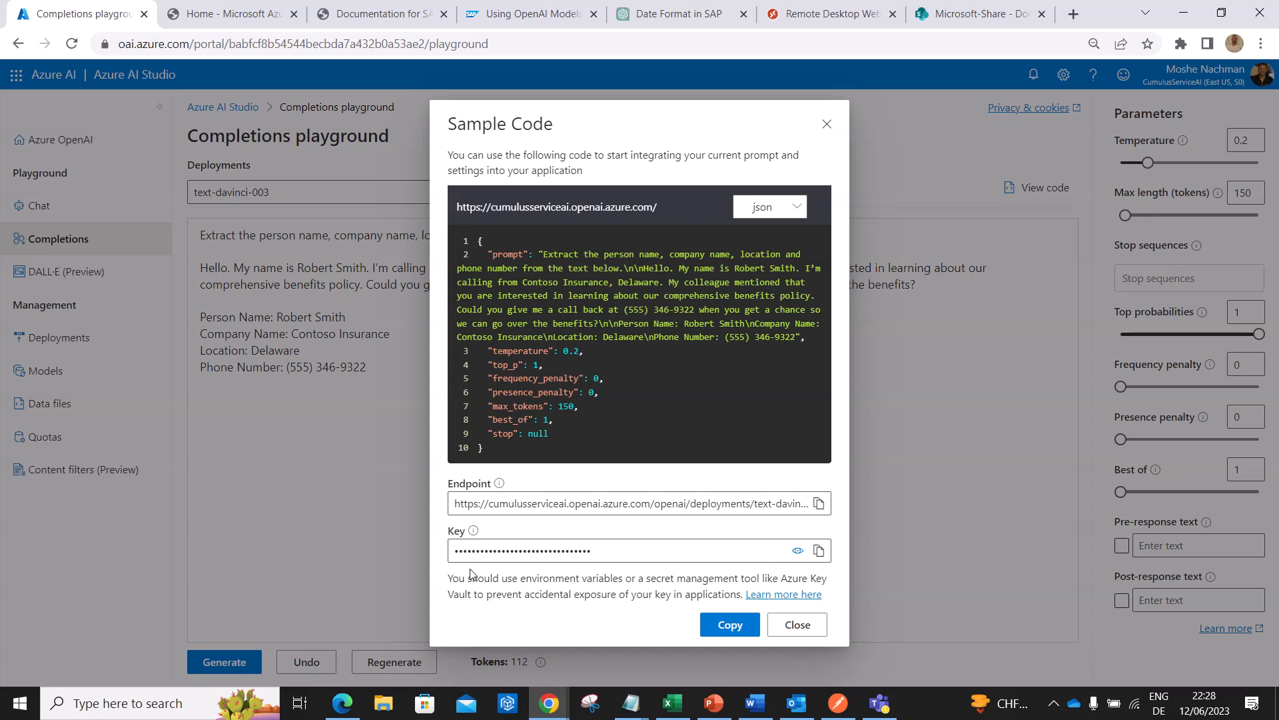
mouse_move(685, 377)
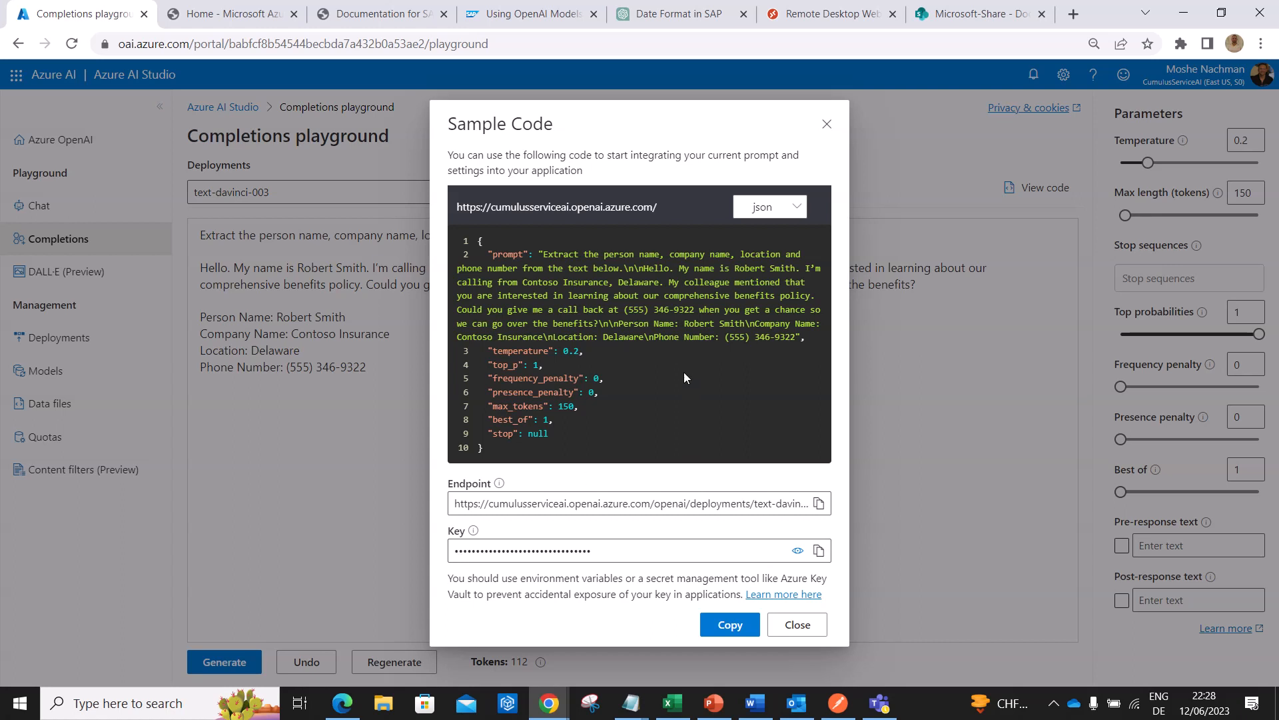
mouse_move(680, 384)
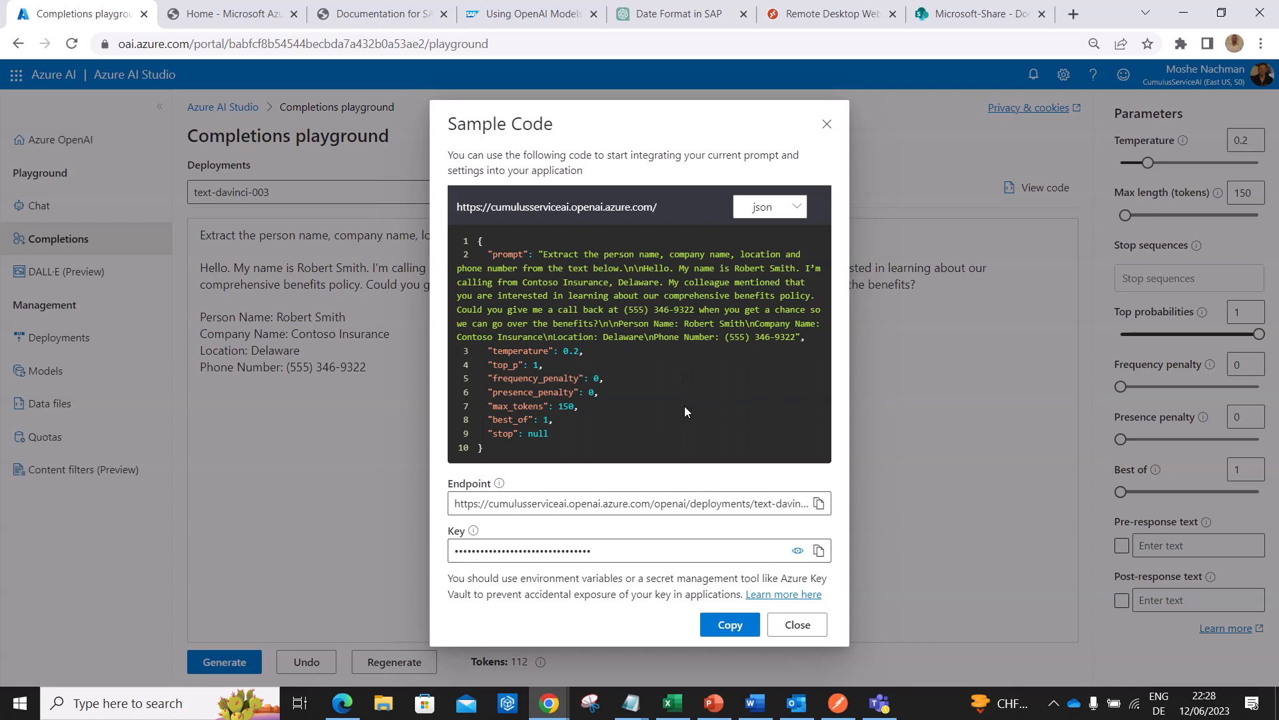
mouse_move(704, 353)
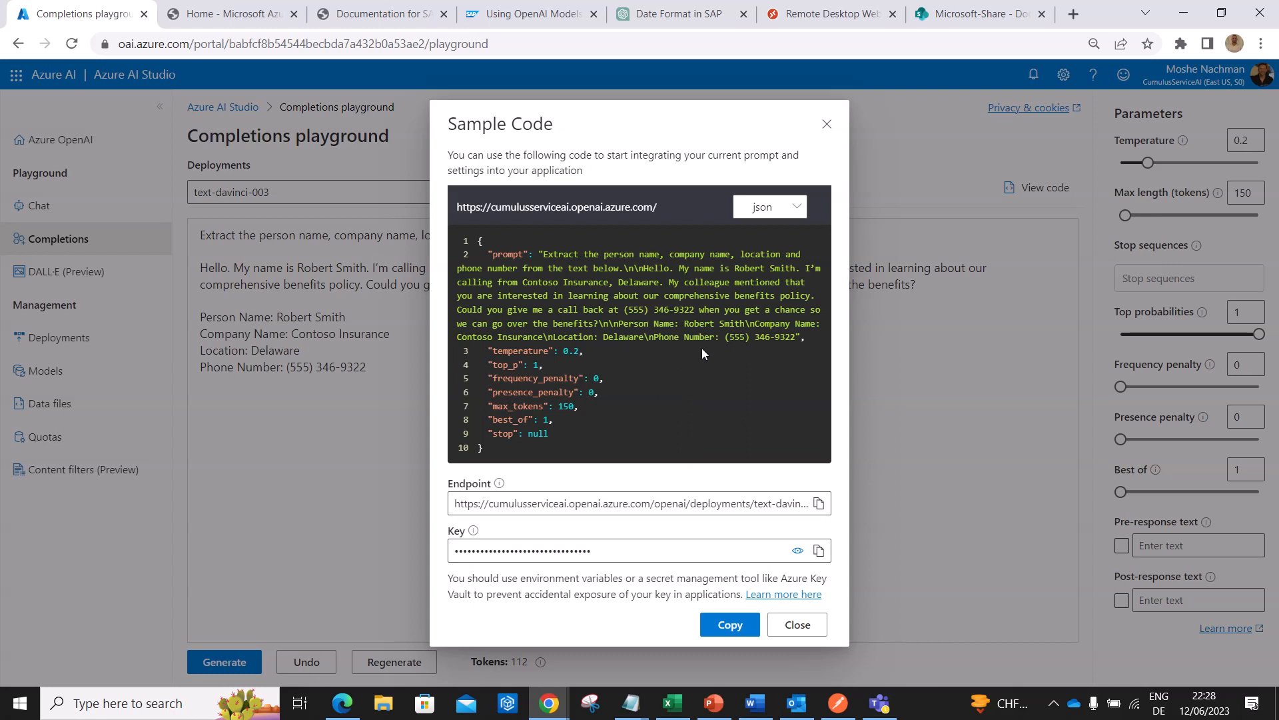
mouse_move(675, 228)
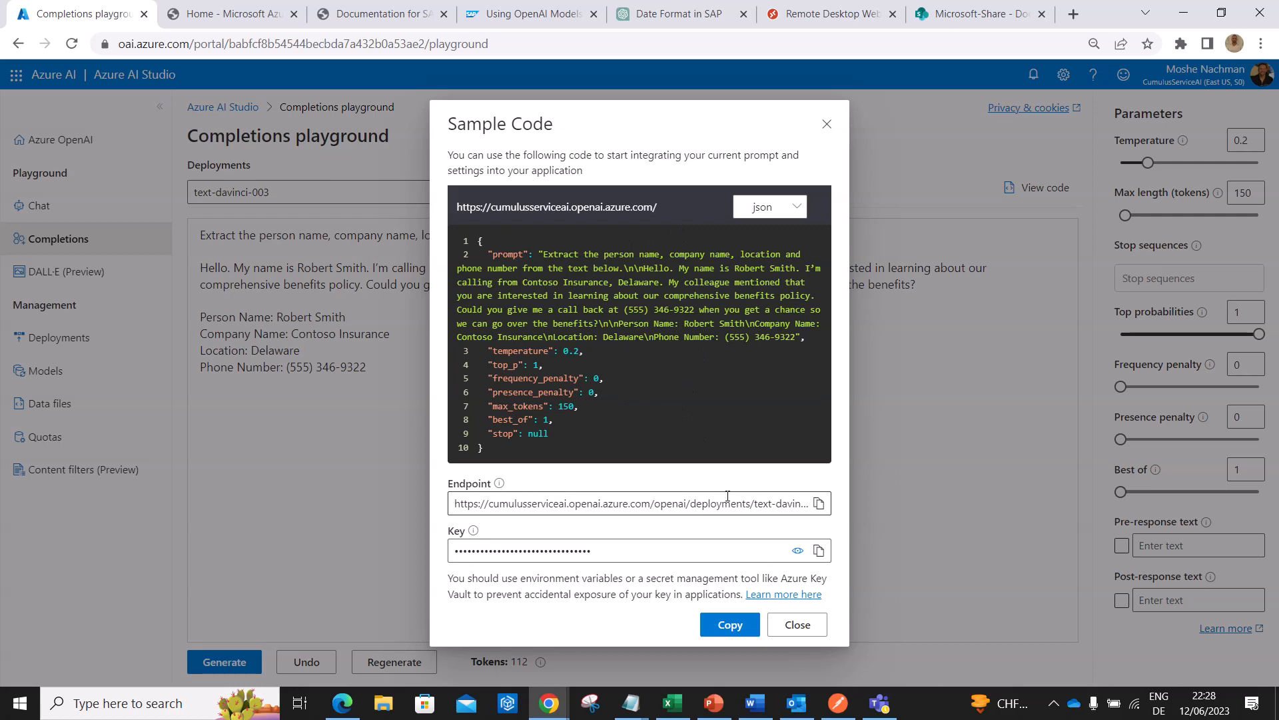
mouse_move(825, 124)
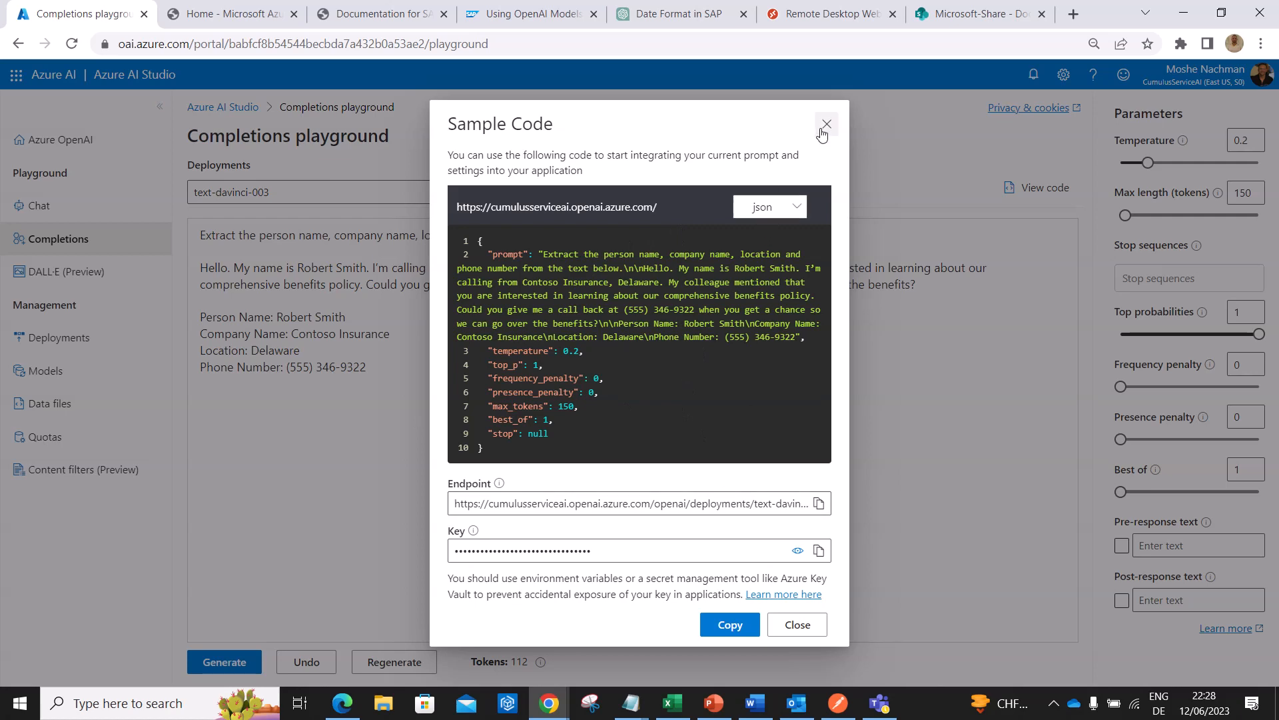
Close the Sample Code window after reviewing the JSON request and endpoint.
left_click(825, 124)
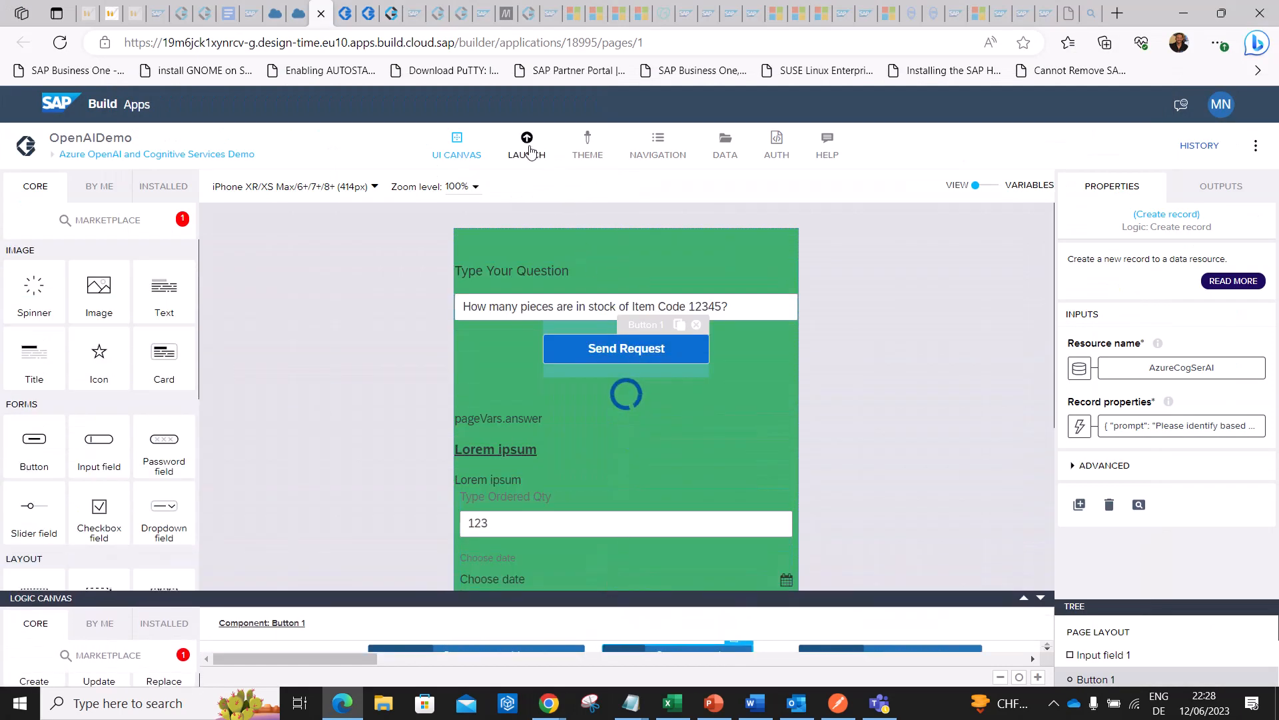
Visit the Launch tab, return to the UI canvas, then show the Data entities Items, Orders and AzureCogSerAI.
left_click(527, 145)
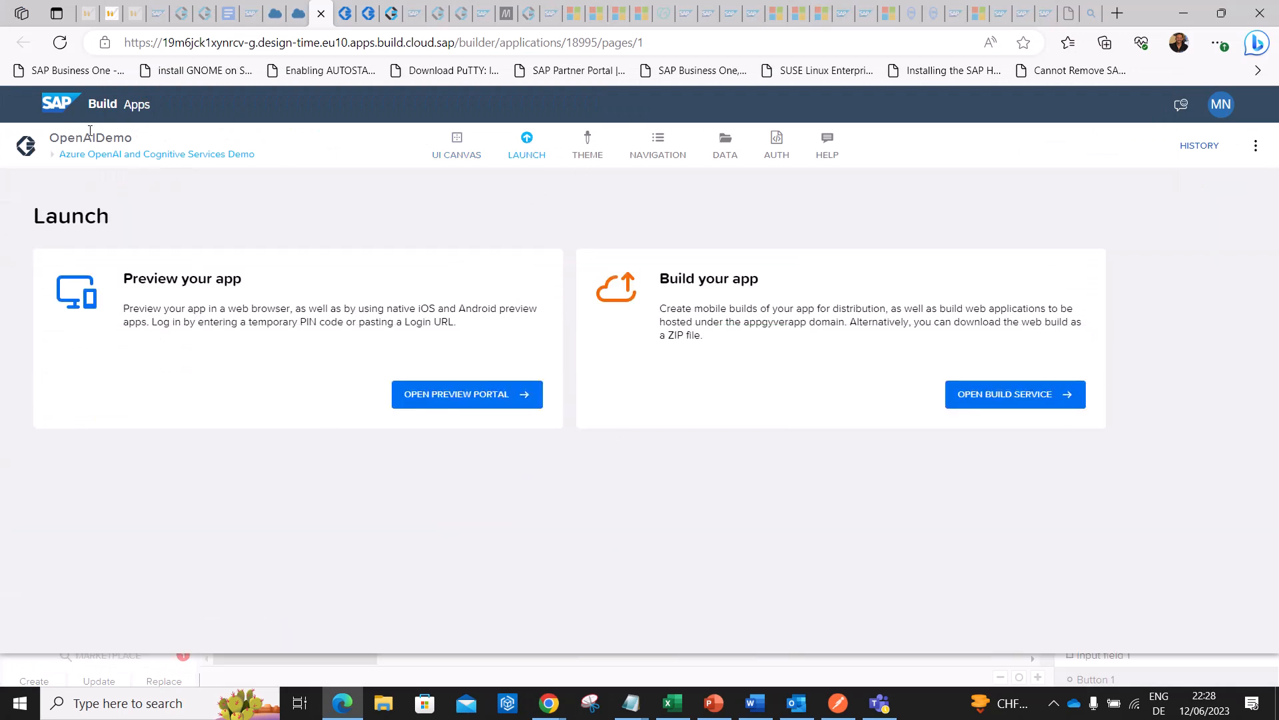
mouse_move(296, 282)
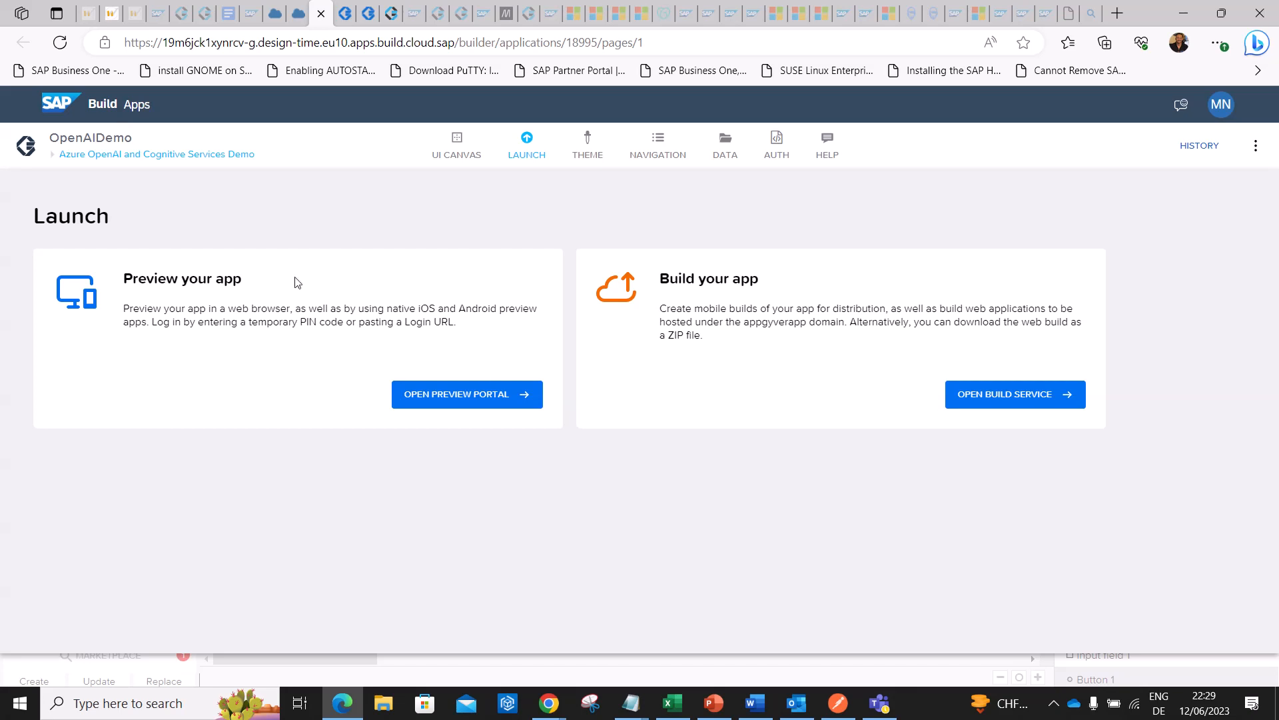
mouse_move(510, 354)
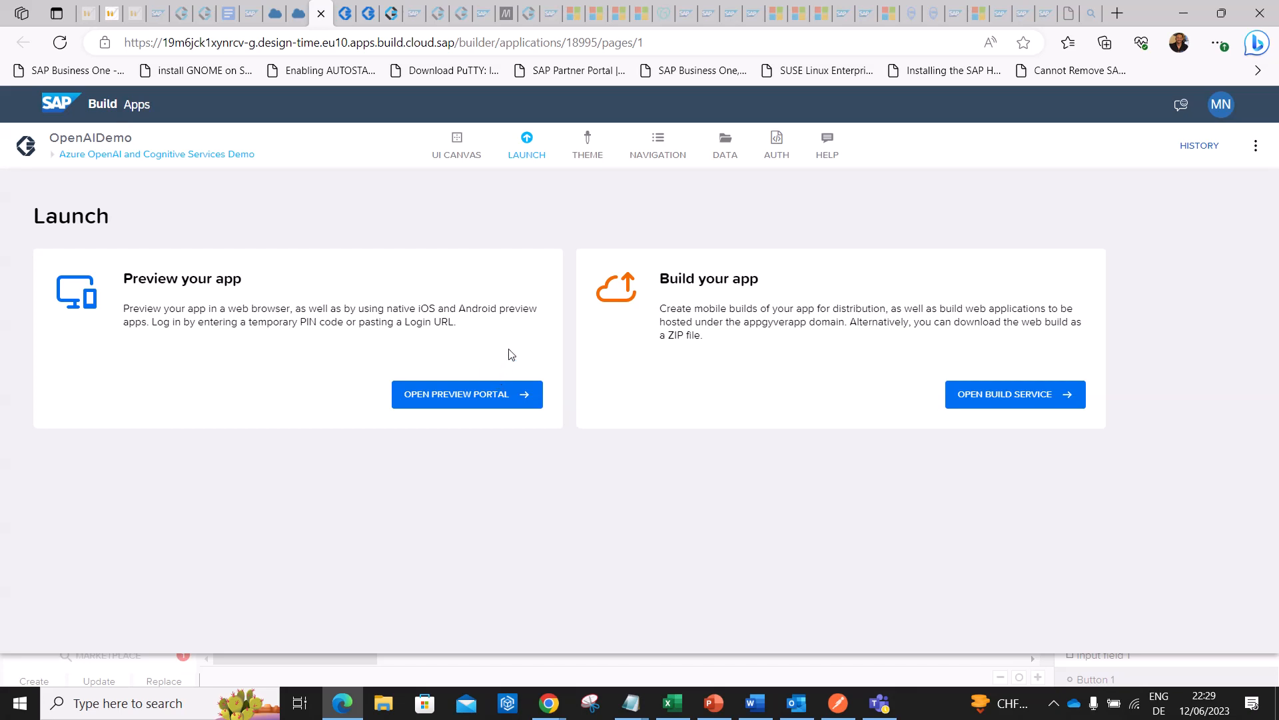
left_click(456, 144)
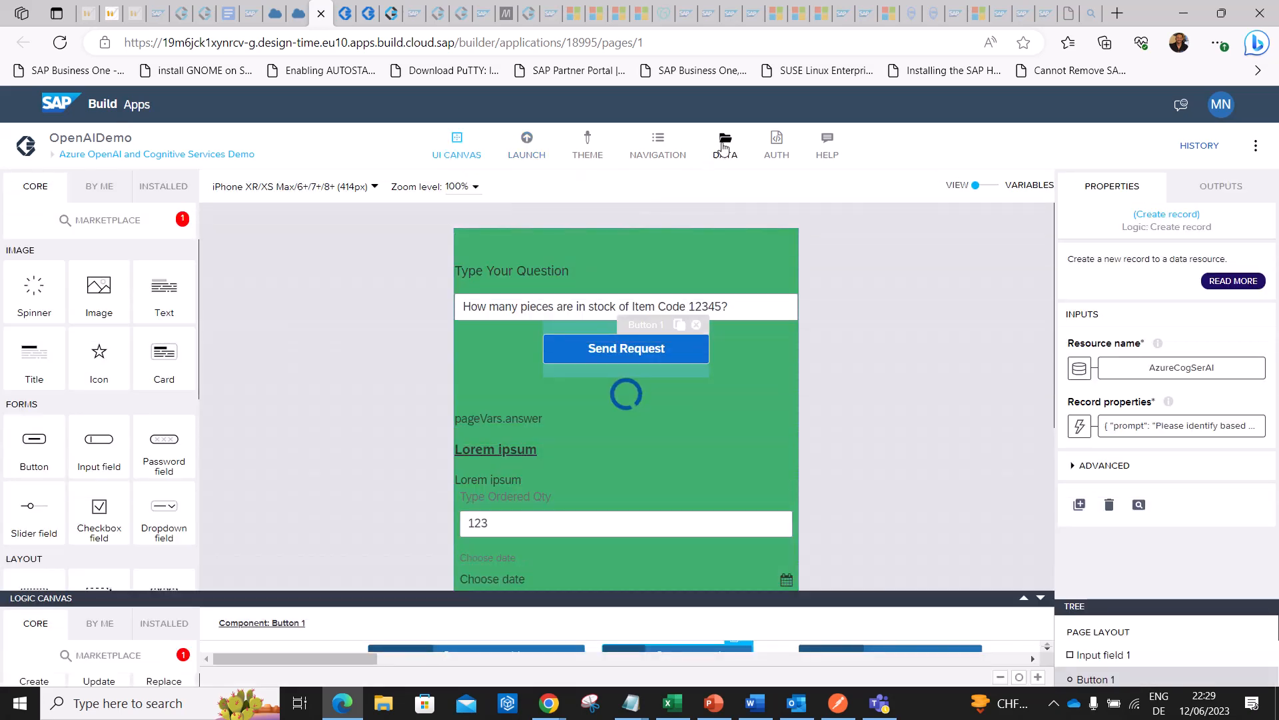
left_click(725, 142)
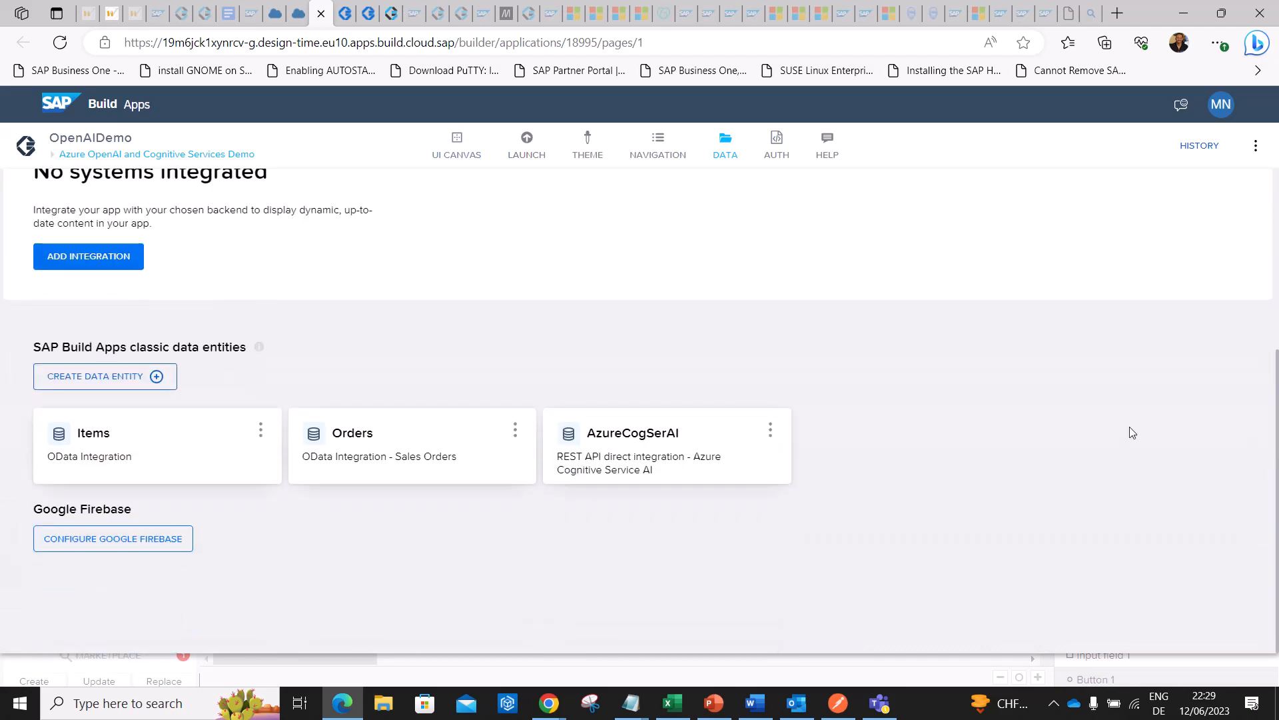
mouse_move(644, 515)
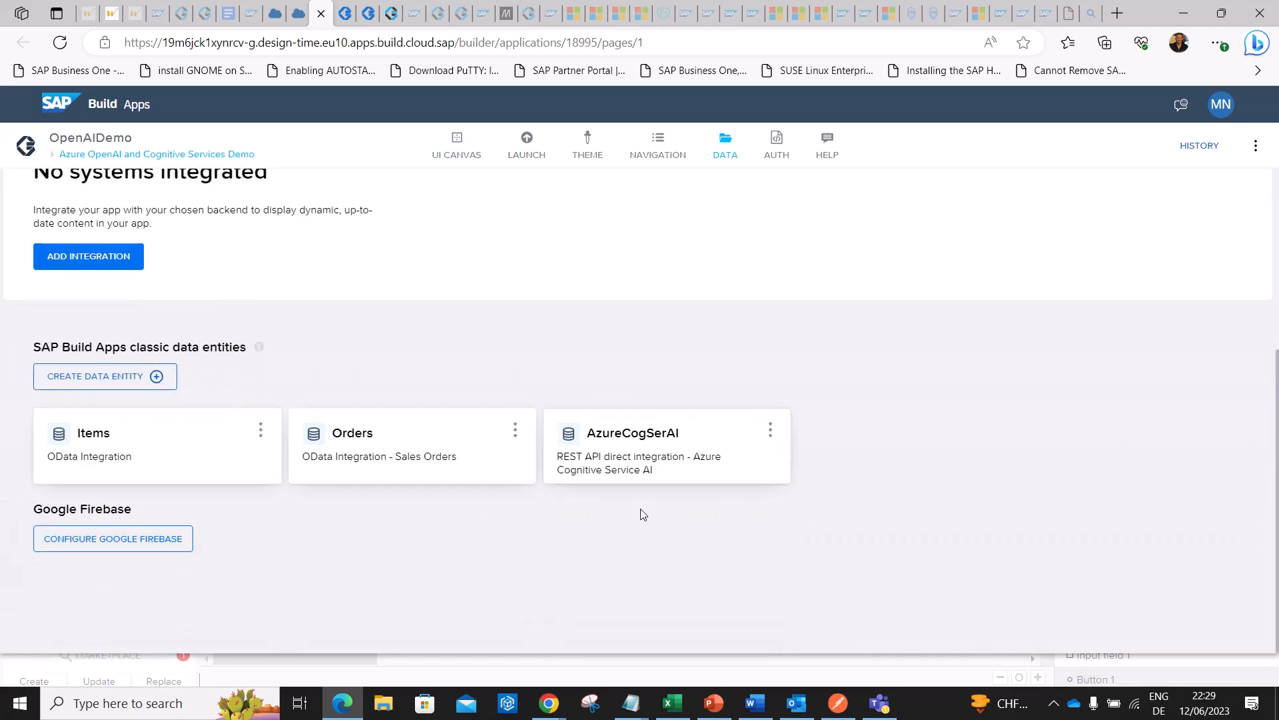
mouse_move(733, 438)
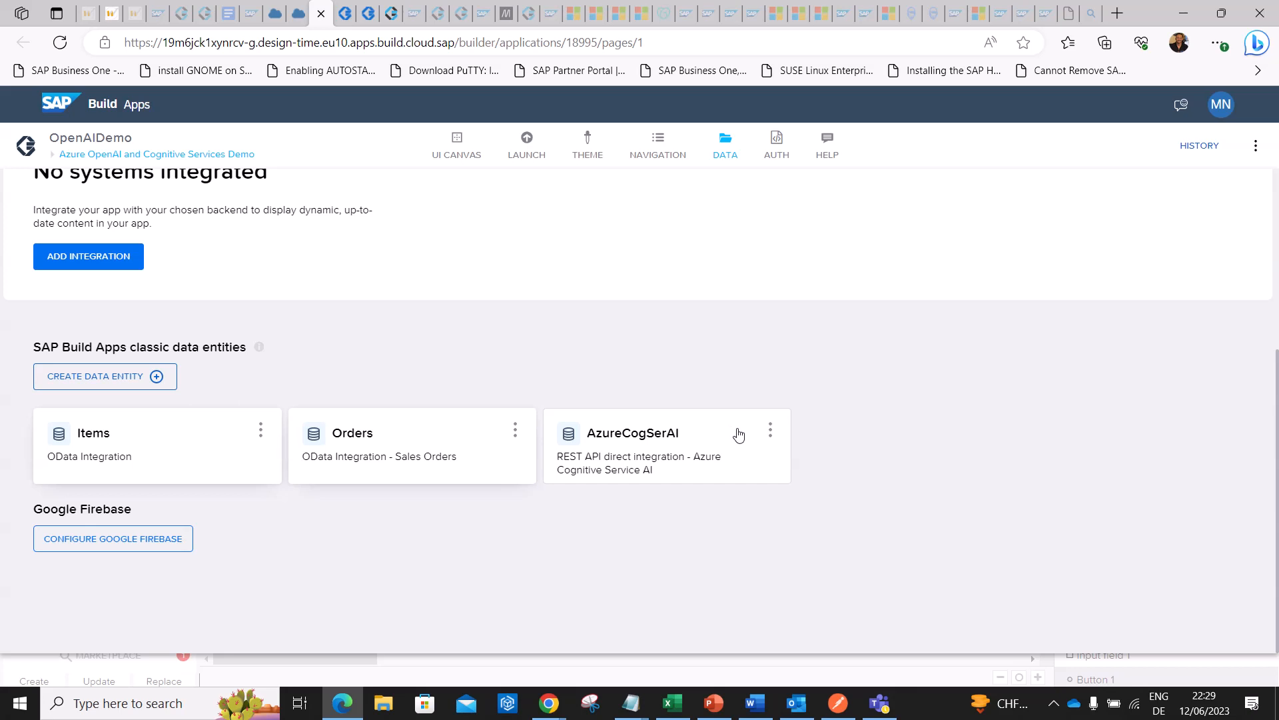
mouse_move(733, 443)
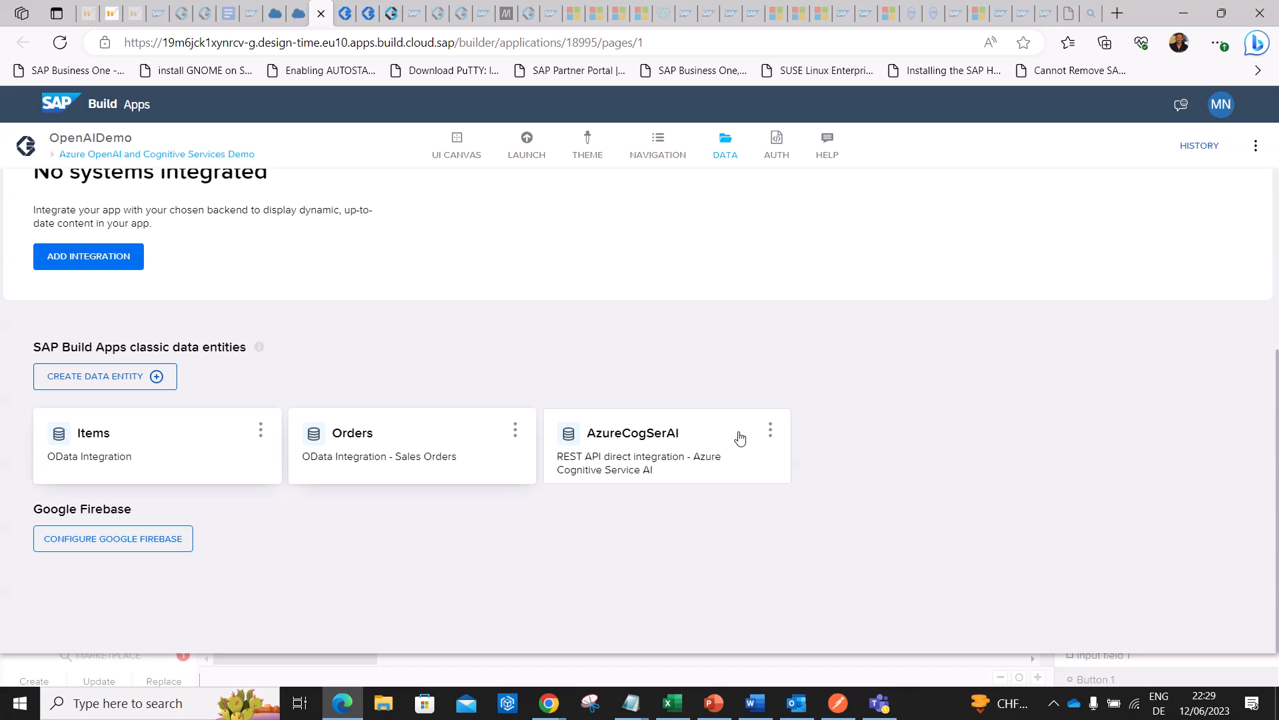
mouse_move(737, 446)
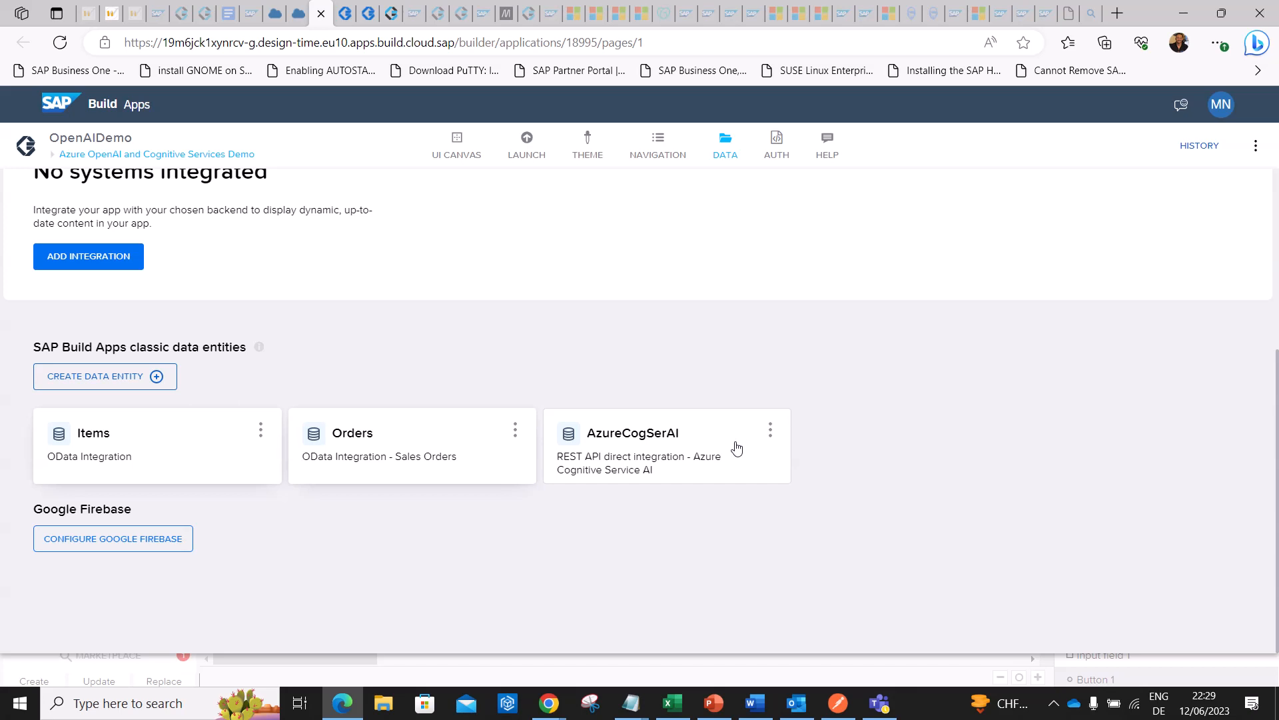
mouse_move(733, 449)
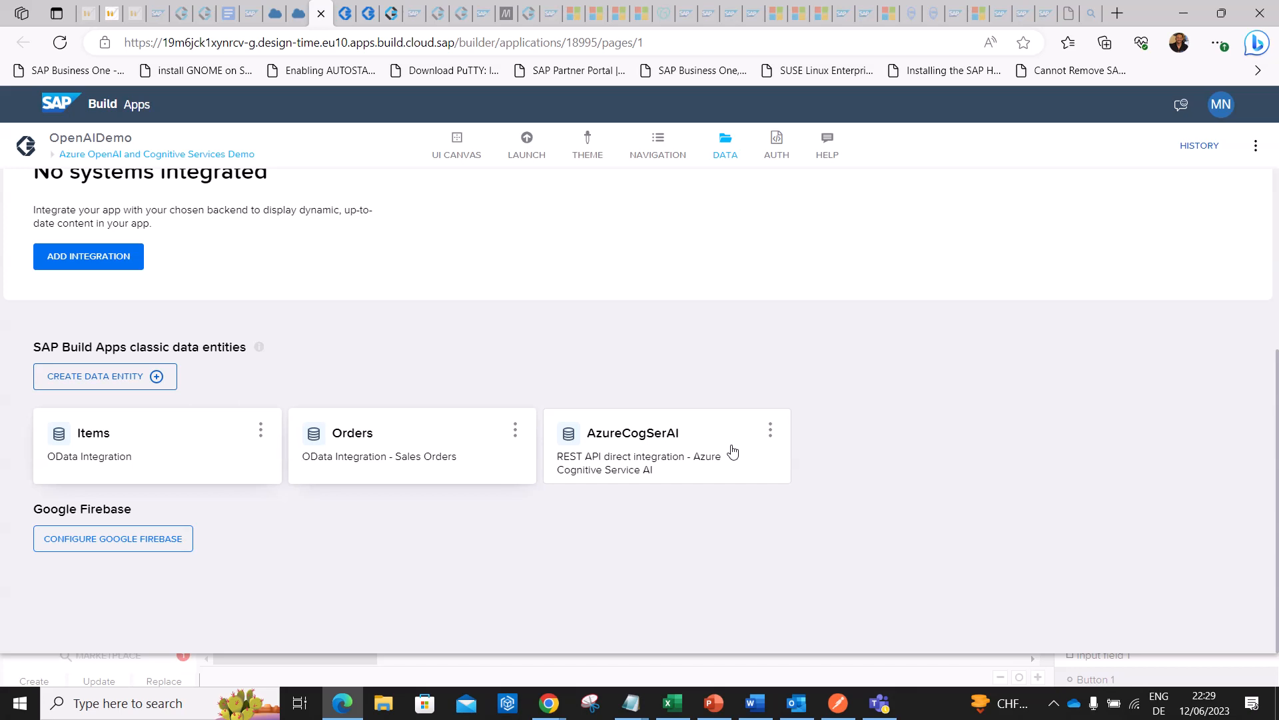